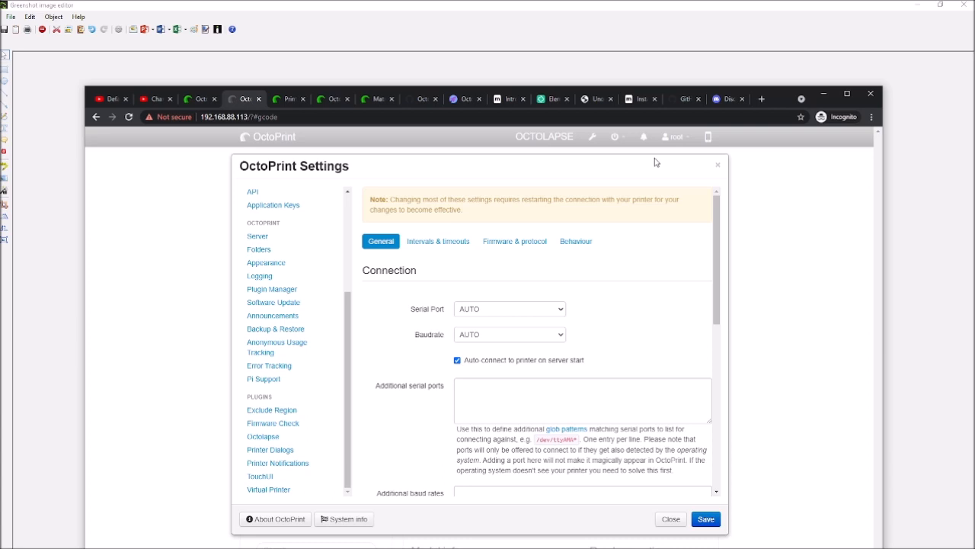
{"action": "mouse_move", "coordinate": [689, 79]}
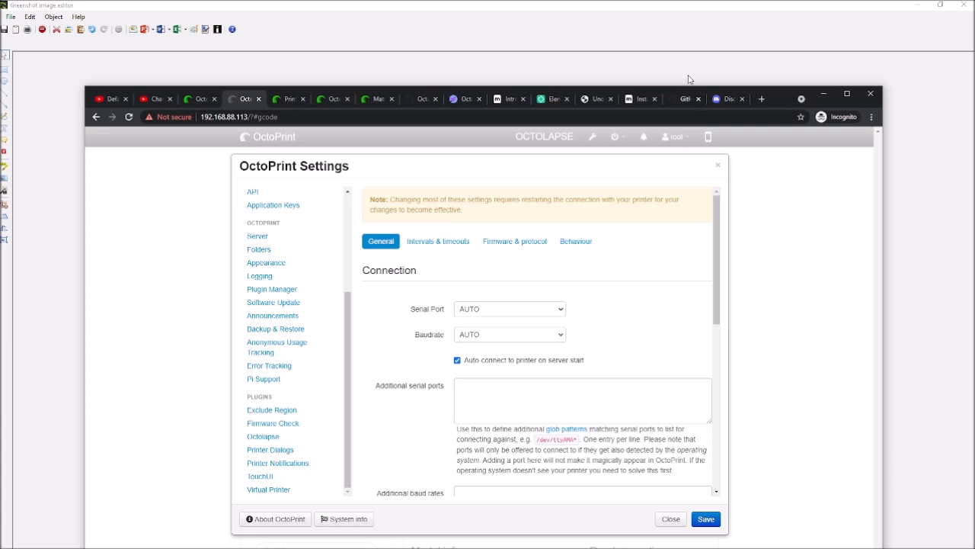
{"action": "mouse_move", "coordinate": [638, 24]}
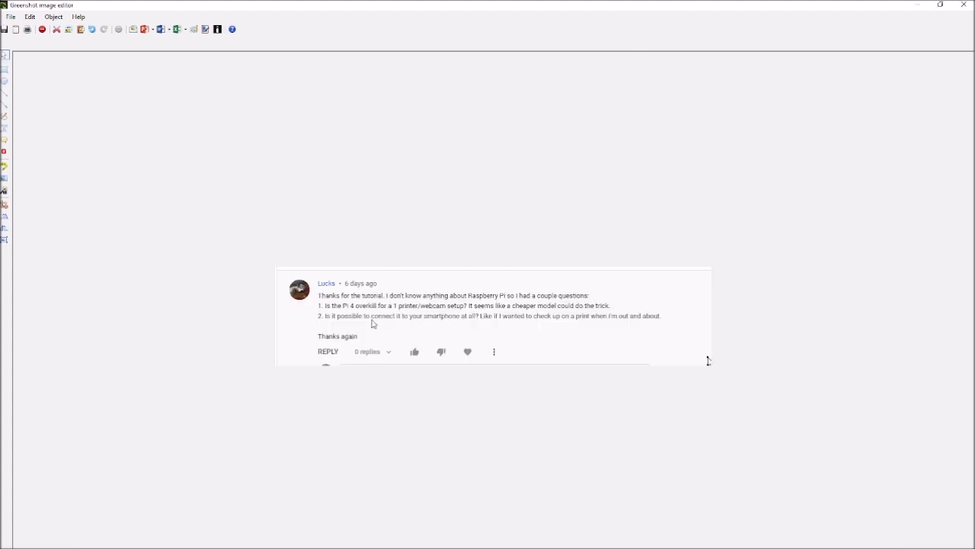
{"action": "mouse_move", "coordinate": [338, 314]}
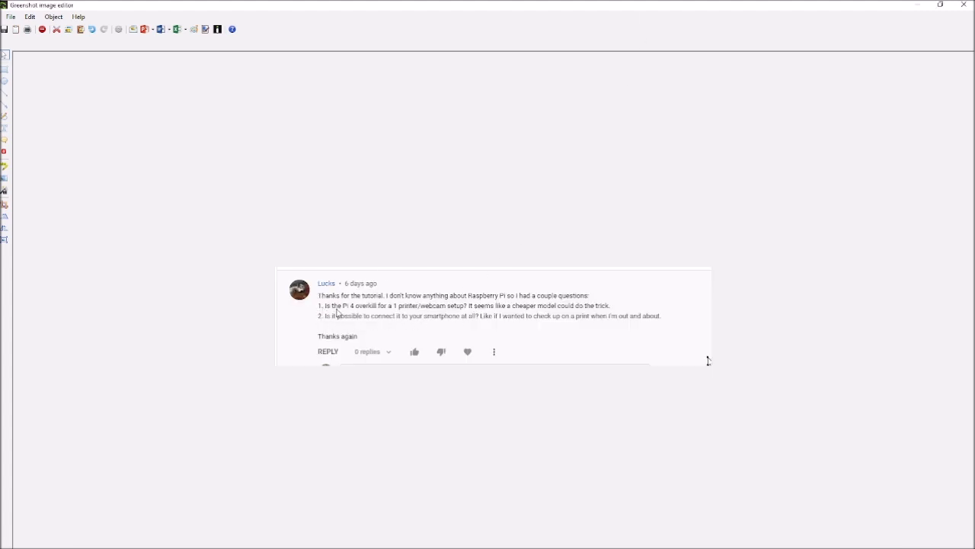
{"action": "mouse_move", "coordinate": [397, 314]}
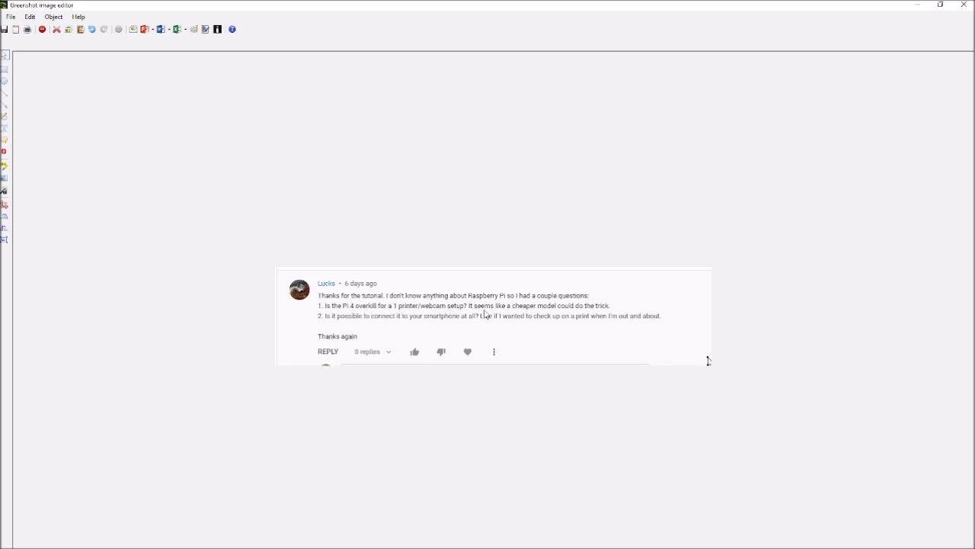
{"action": "mouse_move", "coordinate": [600, 314]}
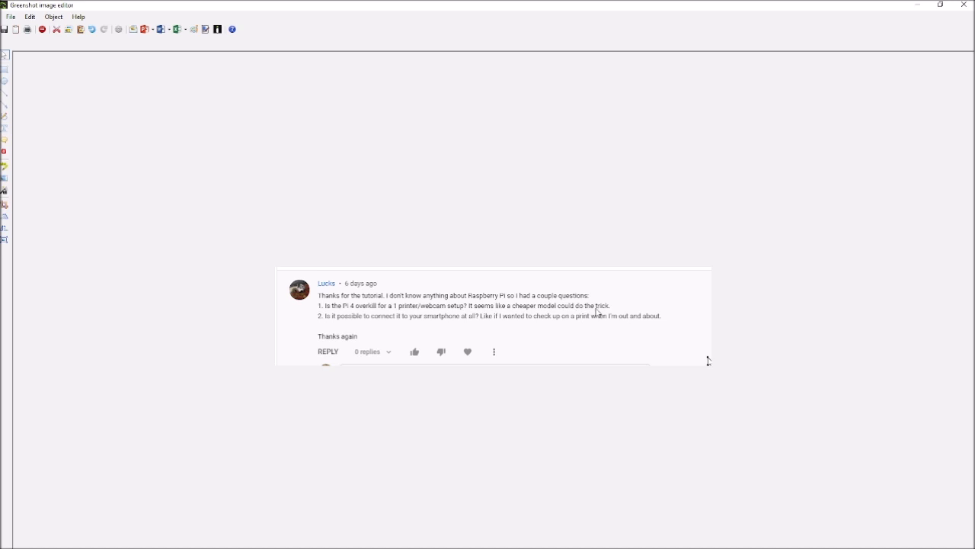
{"action": "mouse_move", "coordinate": [412, 329]}
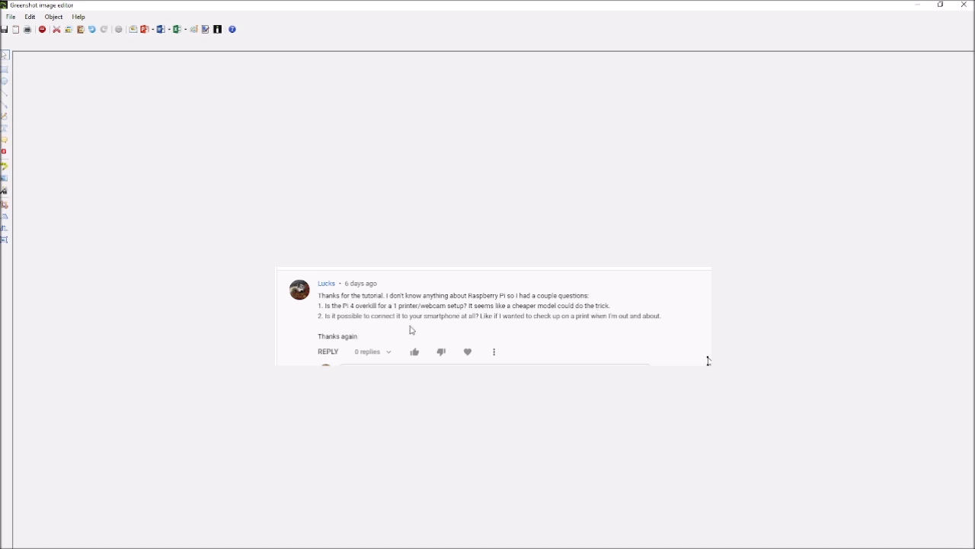
{"action": "mouse_move", "coordinate": [500, 323]}
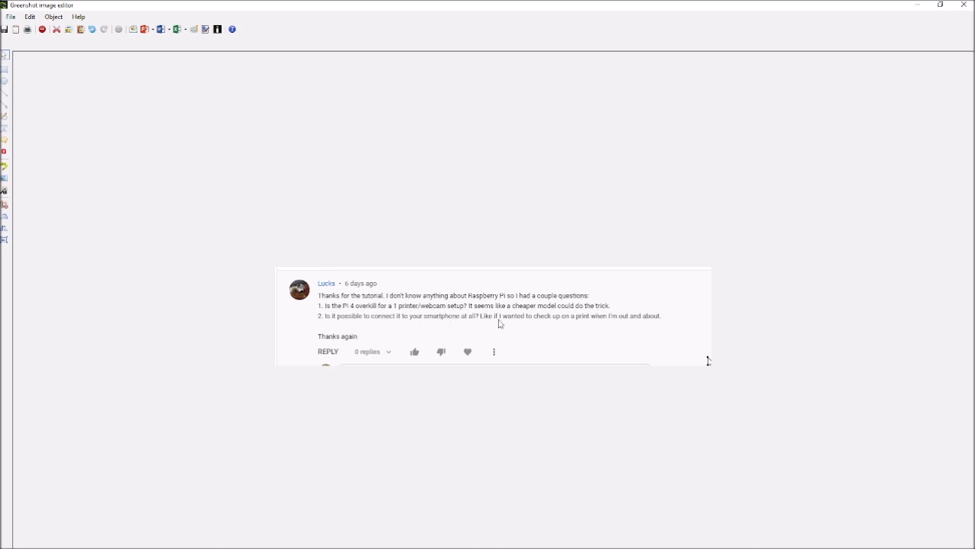
{"action": "mouse_move", "coordinate": [661, 323]}
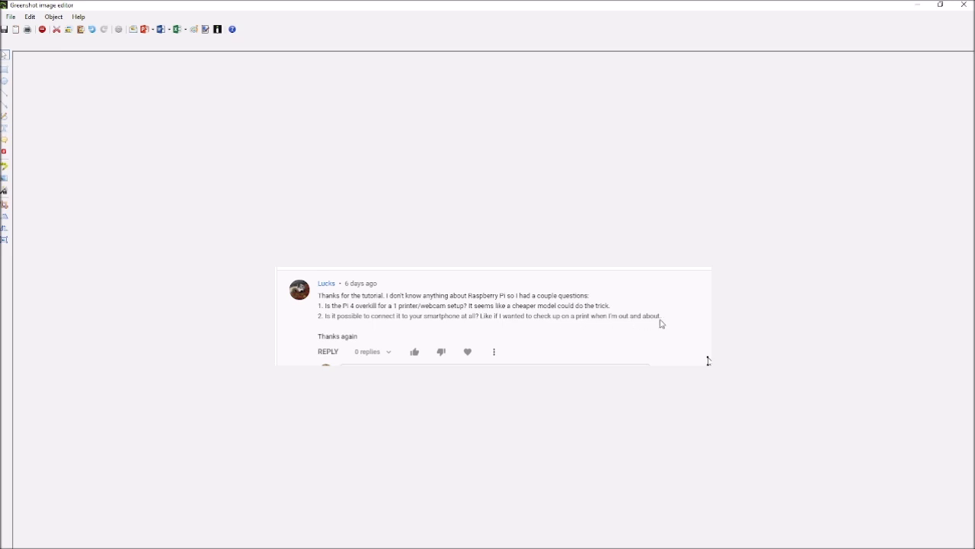
{"action": "mouse_move", "coordinate": [384, 311]}
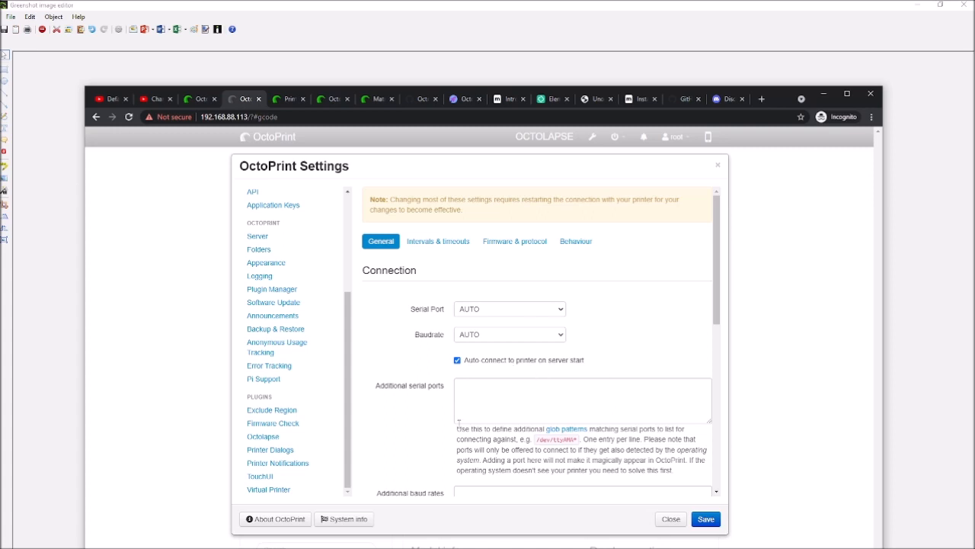
{"action": "mouse_move", "coordinate": [439, 151]}
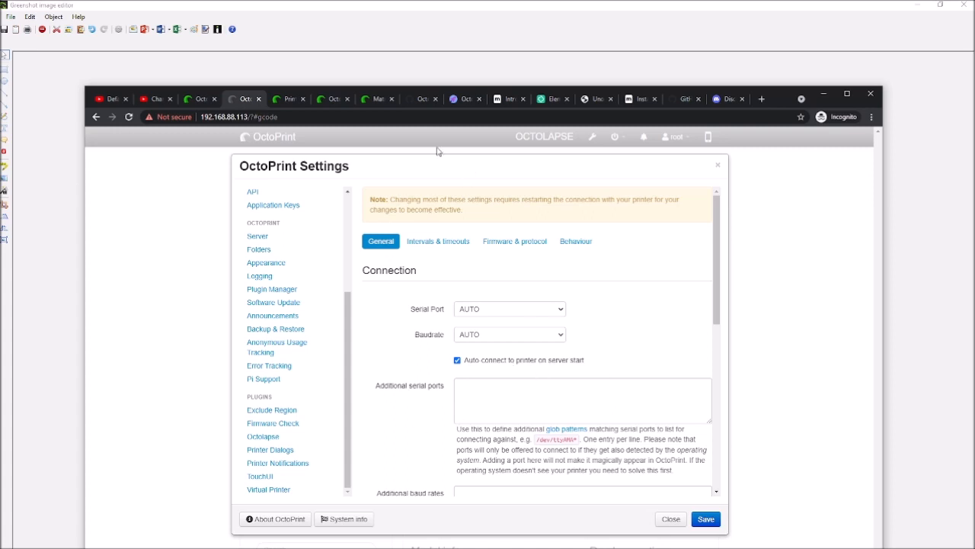
{"action": "mouse_move", "coordinate": [566, 218]}
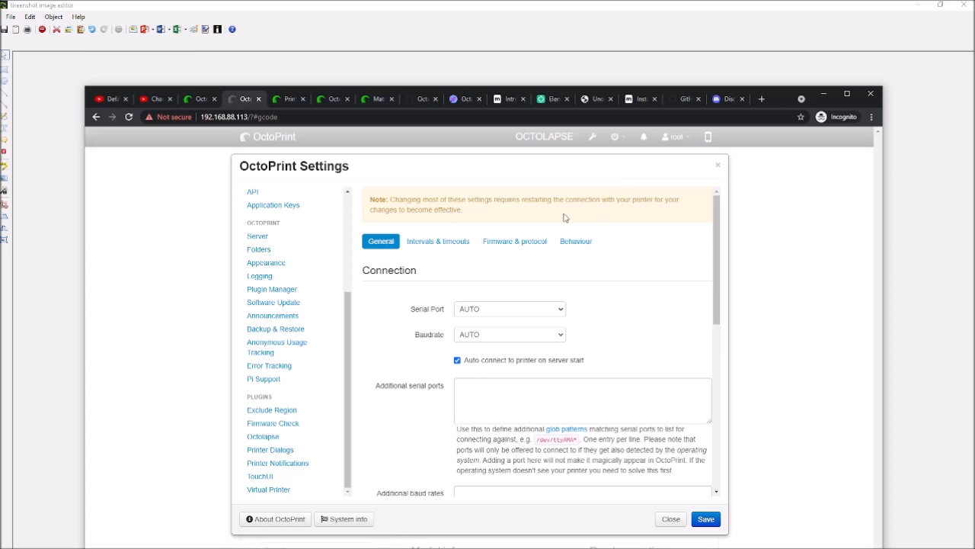
{"action": "mouse_move", "coordinate": [363, 386]}
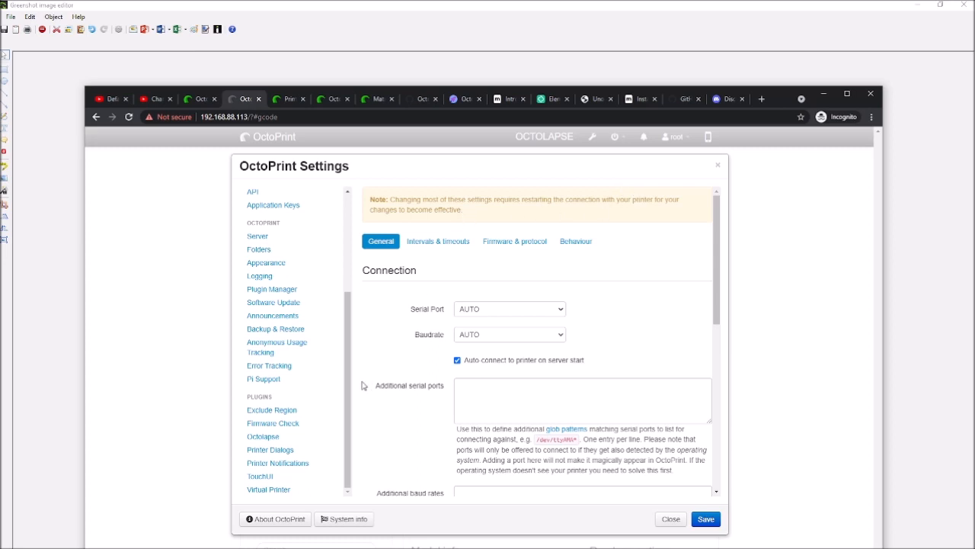
{"action": "mouse_move", "coordinate": [639, 311]}
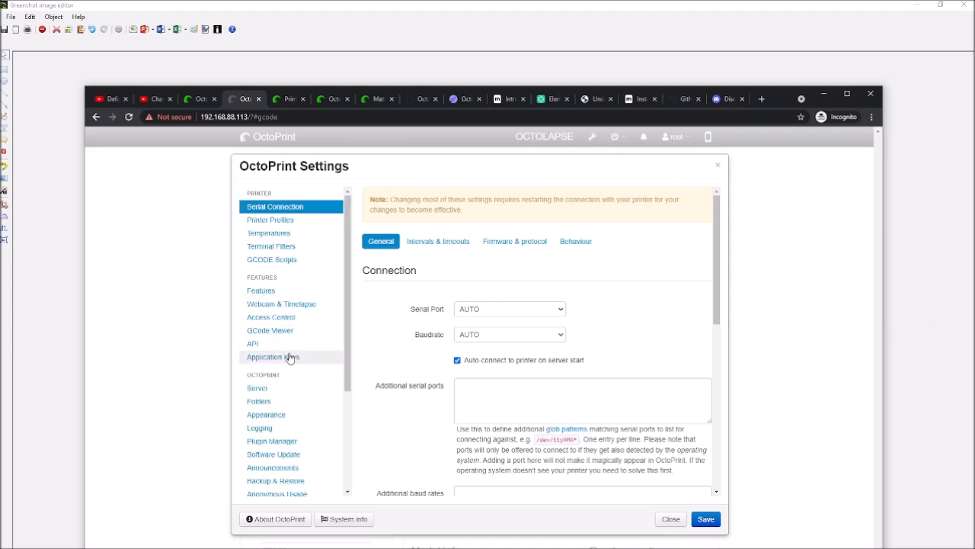
Step: Scroll the Settings sidebar to the Plugins section, then close Settings back to the dashboard
{"action": "scroll", "scroll_direction": "down", "scroll_amount": 3}
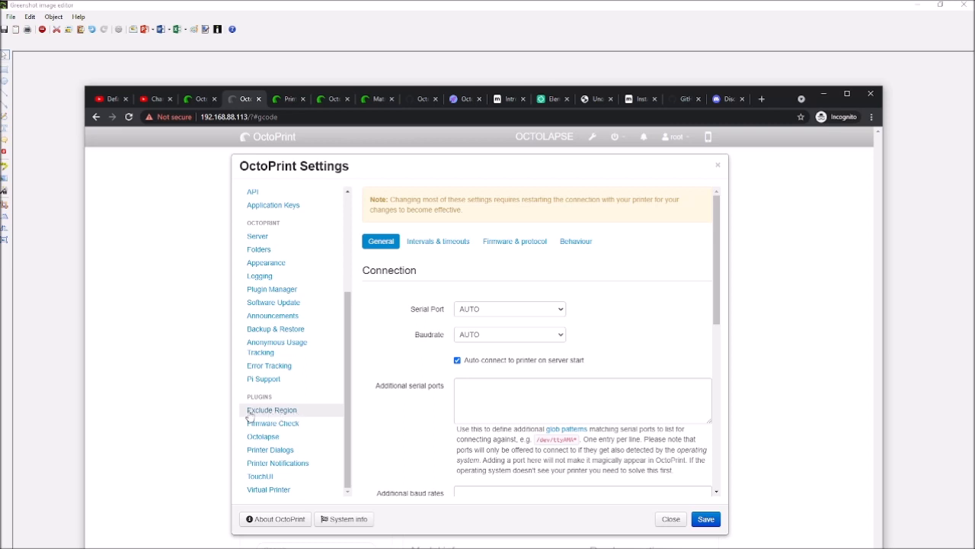
{"action": "mouse_move", "coordinate": [276, 418]}
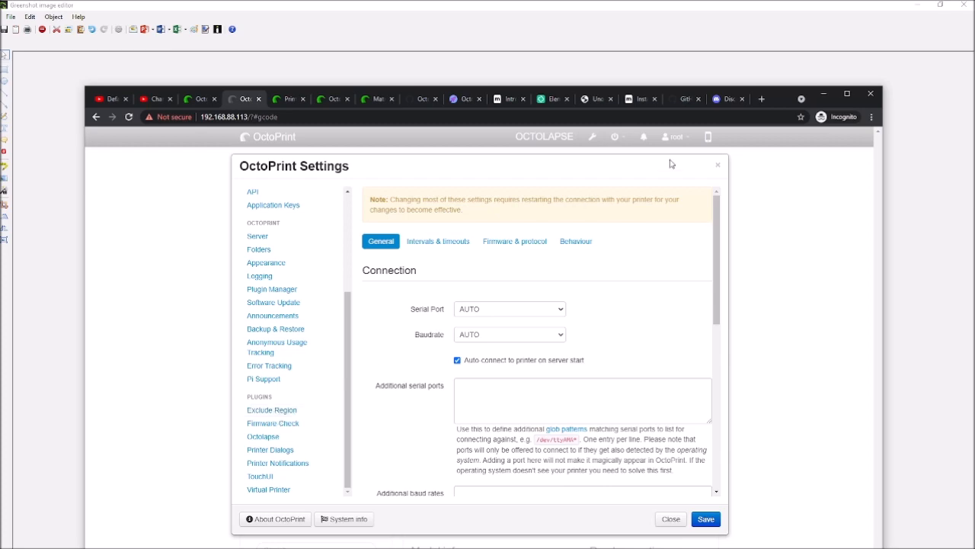
{"action": "left_click", "coordinate": [716, 165]}
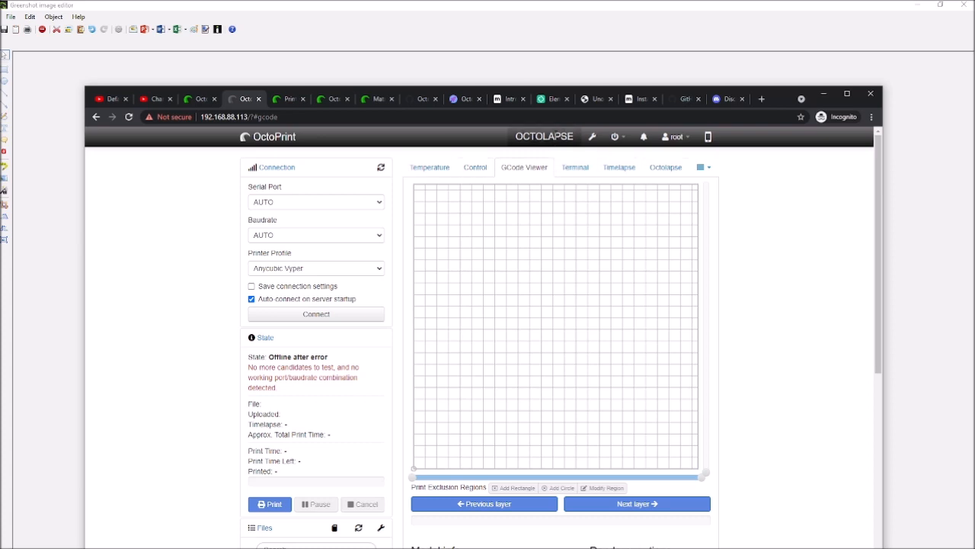
{"action": "left_click", "coordinate": [701, 166]}
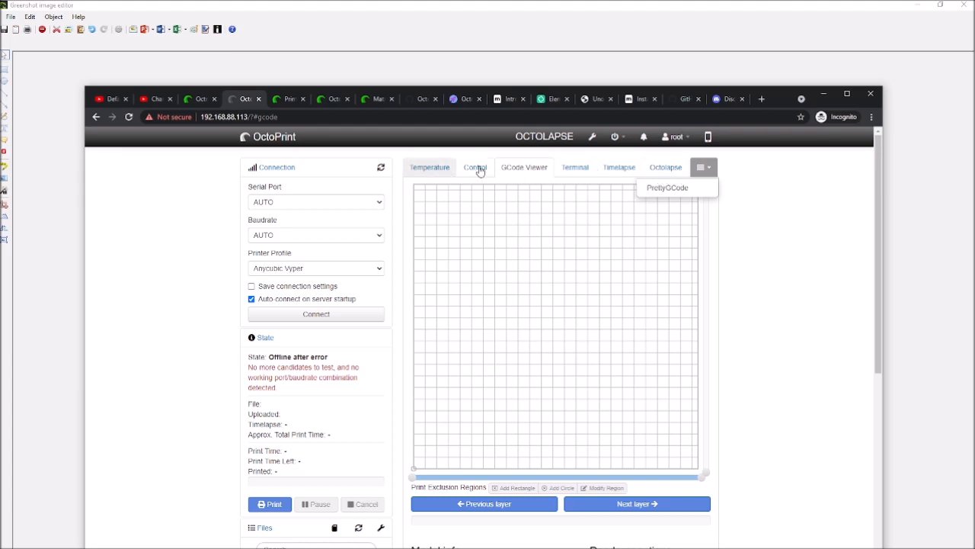
{"action": "left_click", "coordinate": [429, 166]}
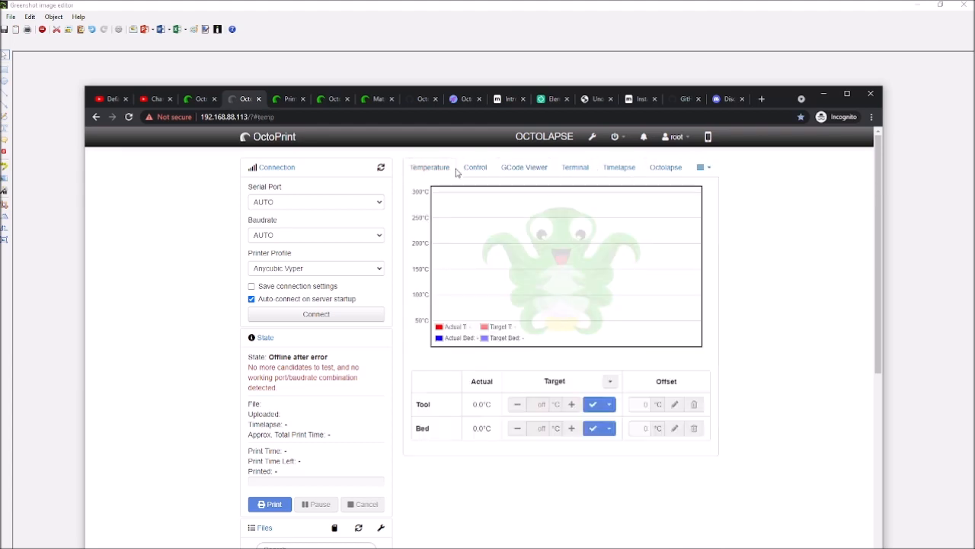
{"action": "left_click", "coordinate": [474, 167]}
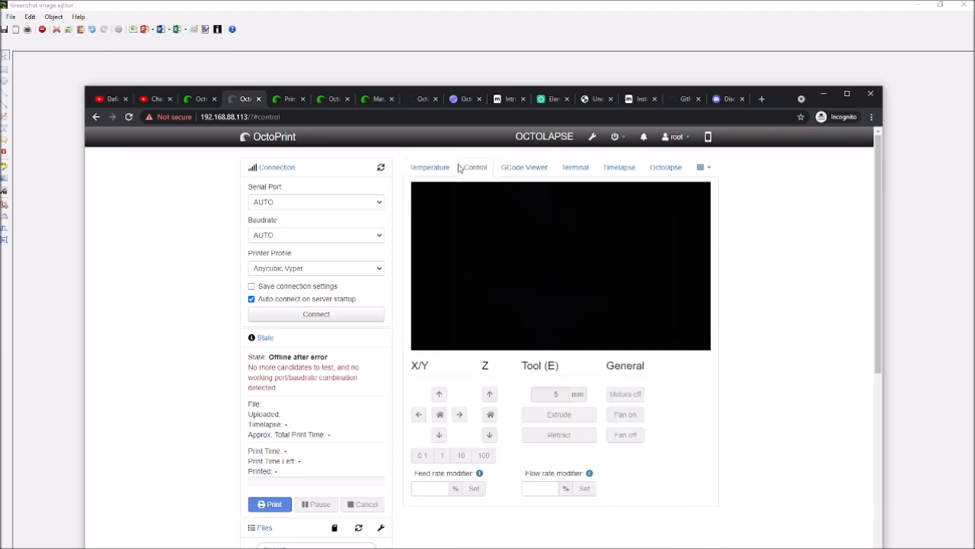
{"action": "left_click", "coordinate": [524, 166]}
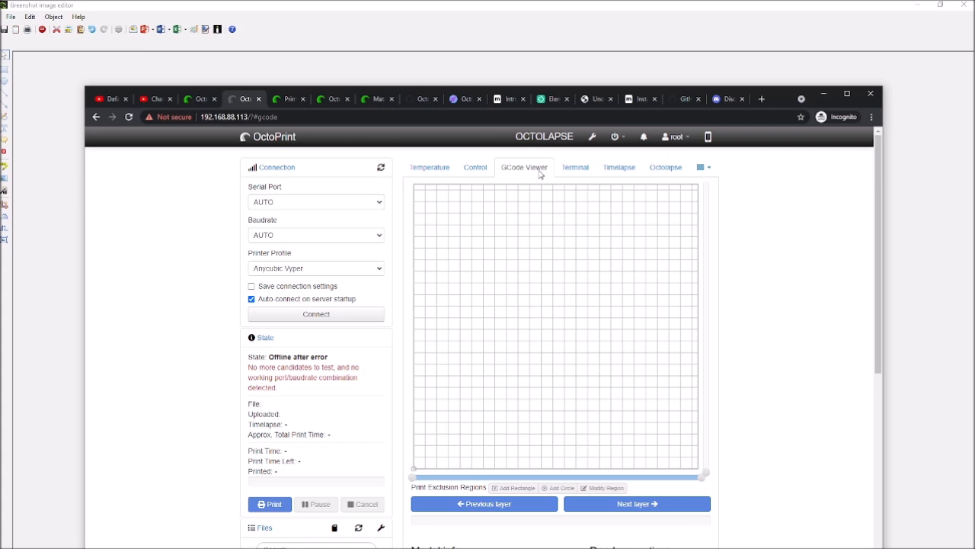
{"action": "mouse_move", "coordinate": [555, 272]}
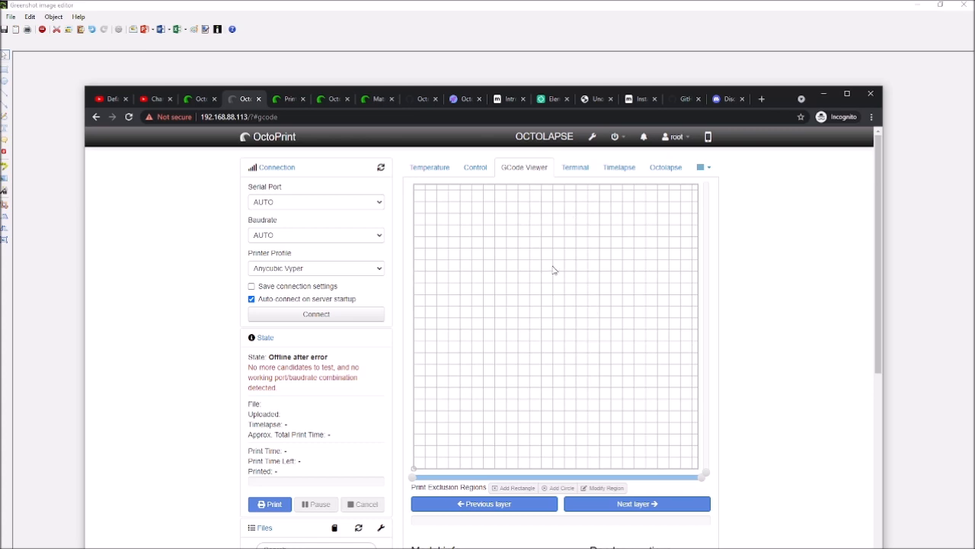
{"action": "mouse_move", "coordinate": [625, 316]}
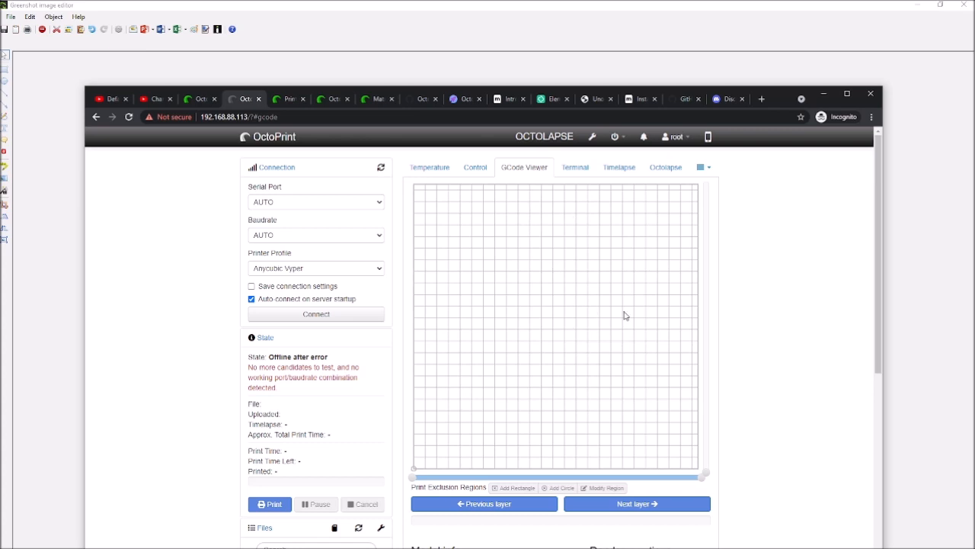
{"action": "mouse_move", "coordinate": [666, 326]}
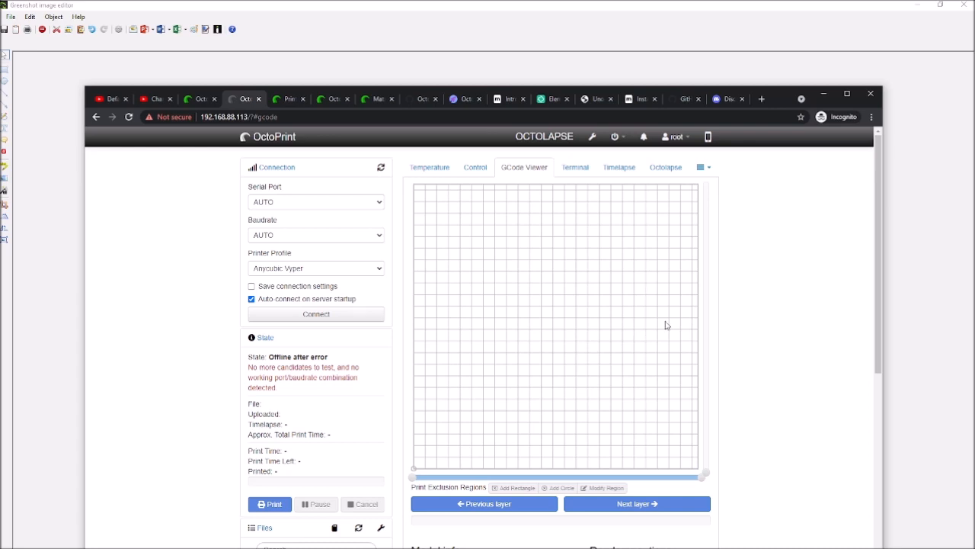
{"action": "mouse_move", "coordinate": [653, 315]}
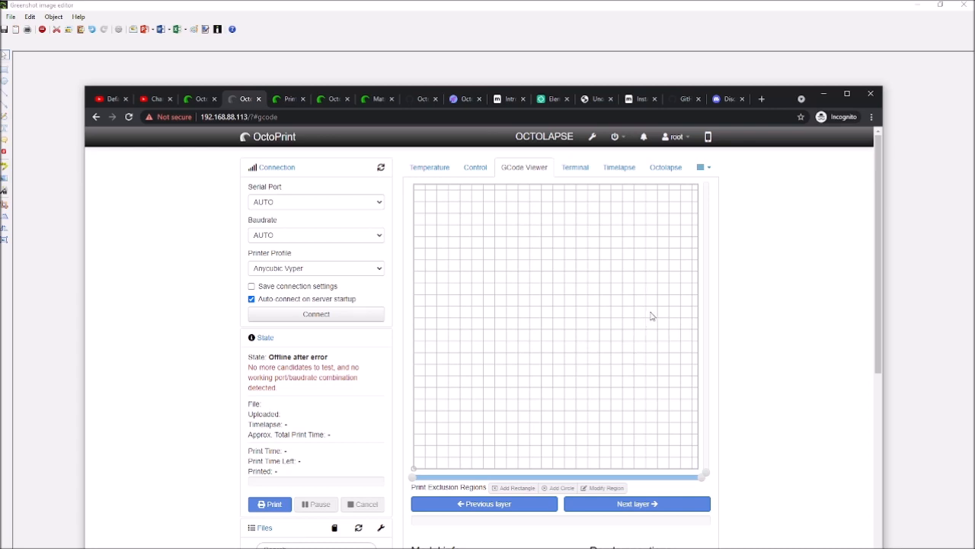
{"action": "mouse_move", "coordinate": [444, 272]}
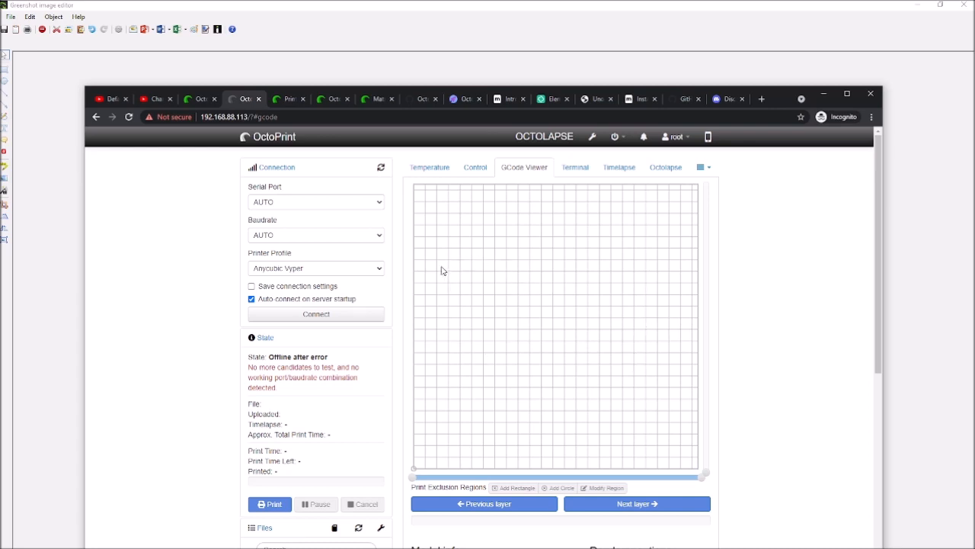
{"action": "mouse_move", "coordinate": [660, 285]}
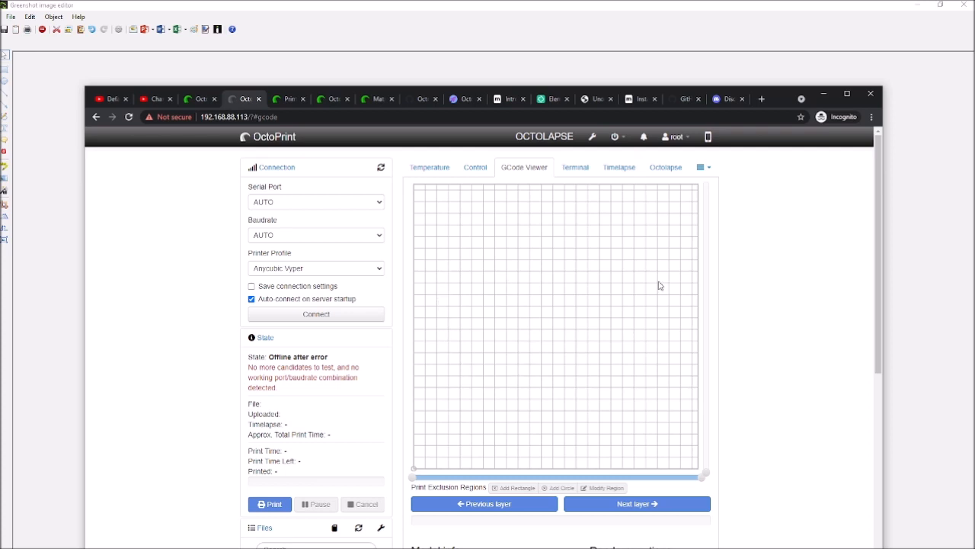
{"action": "mouse_move", "coordinate": [618, 265]}
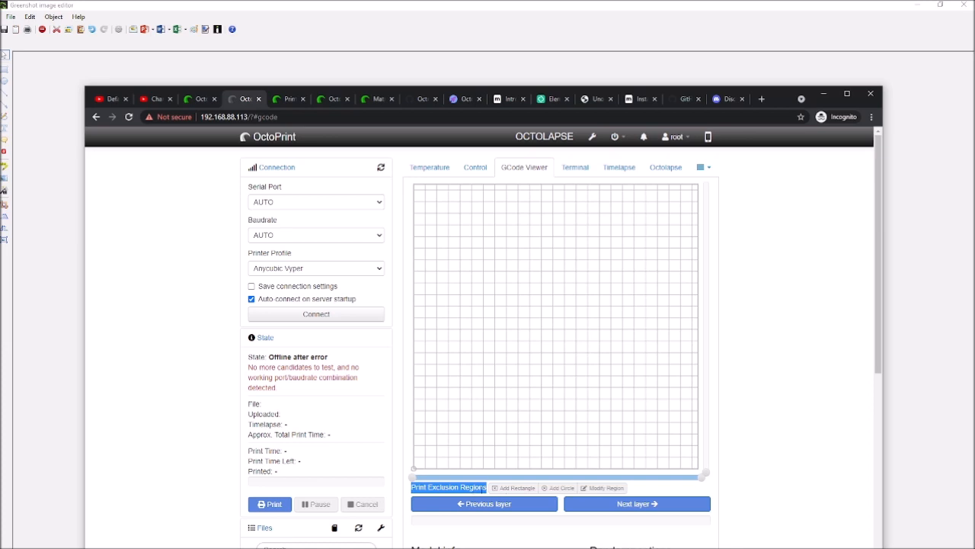
{"action": "mouse_move", "coordinate": [557, 488]}
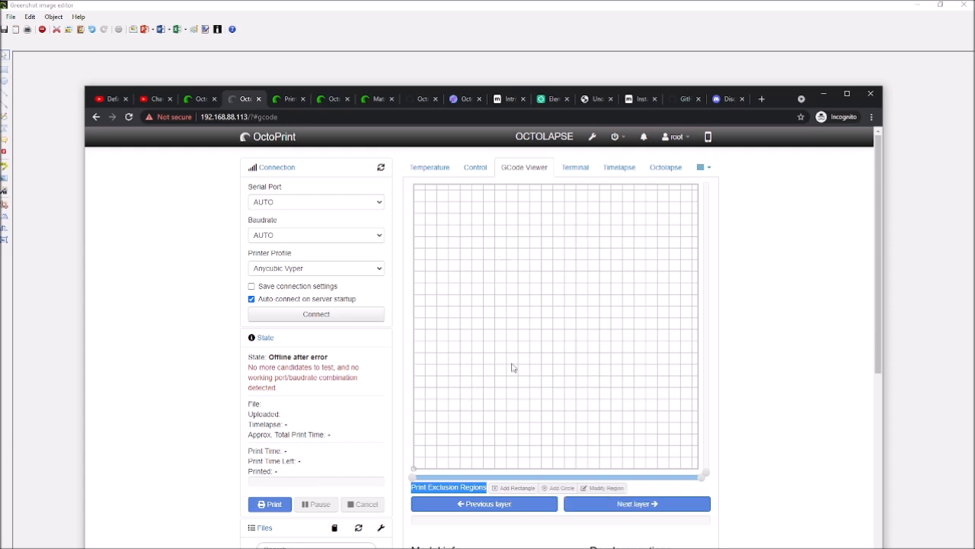
{"action": "mouse_move", "coordinate": [449, 390]}
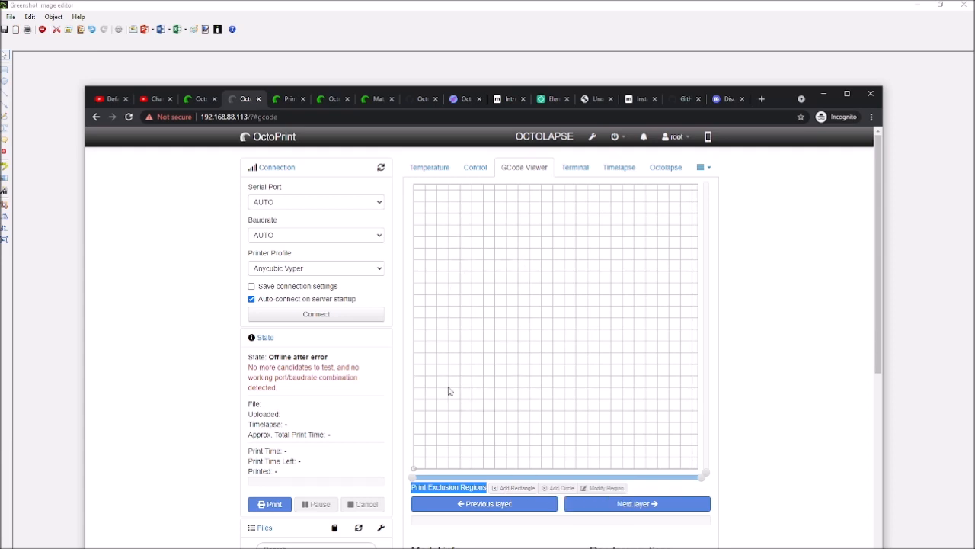
{"action": "mouse_move", "coordinate": [643, 356]}
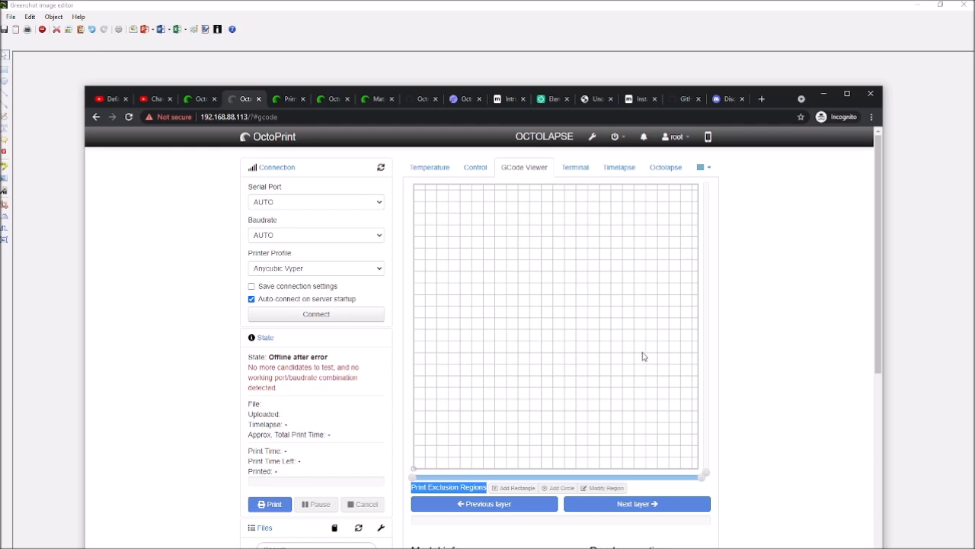
{"action": "mouse_move", "coordinate": [601, 323]}
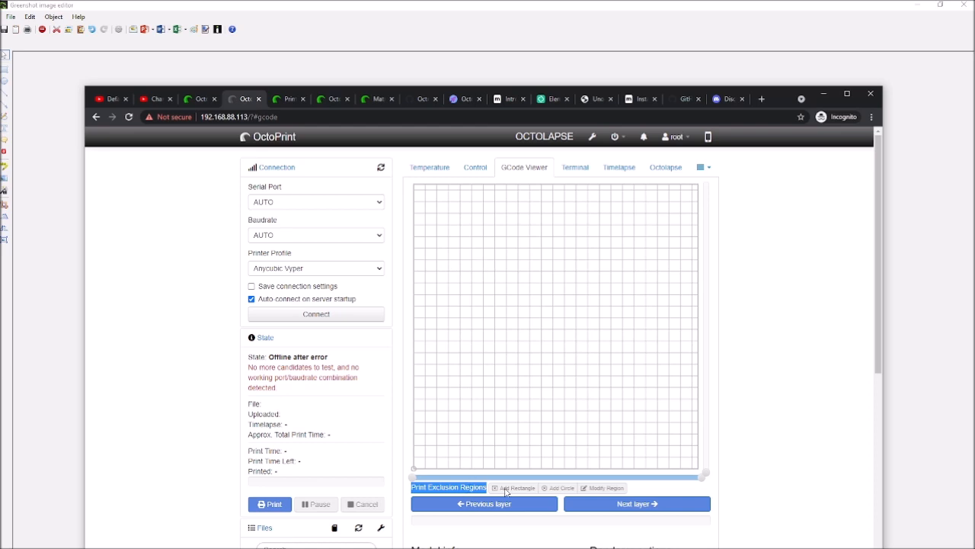
{"action": "mouse_move", "coordinate": [616, 427]}
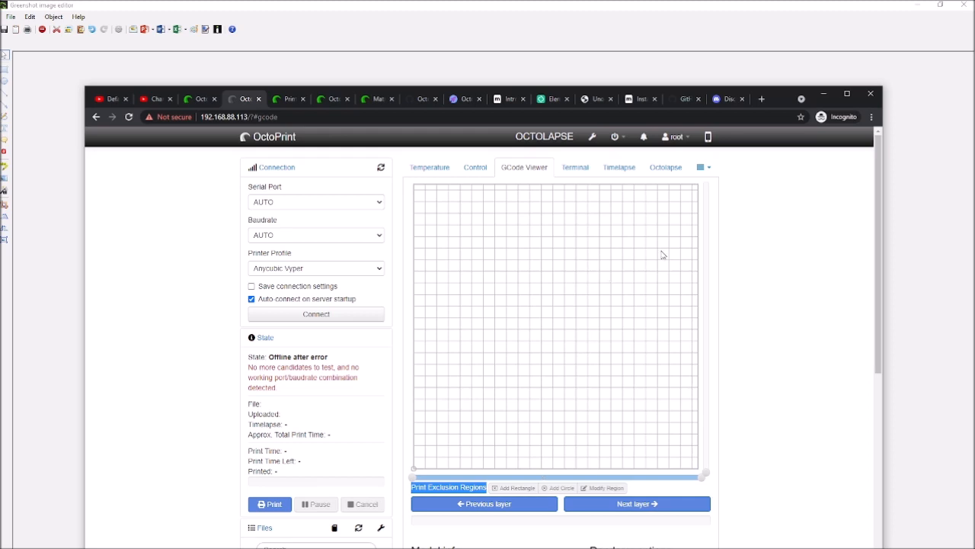
{"action": "mouse_move", "coordinate": [602, 388]}
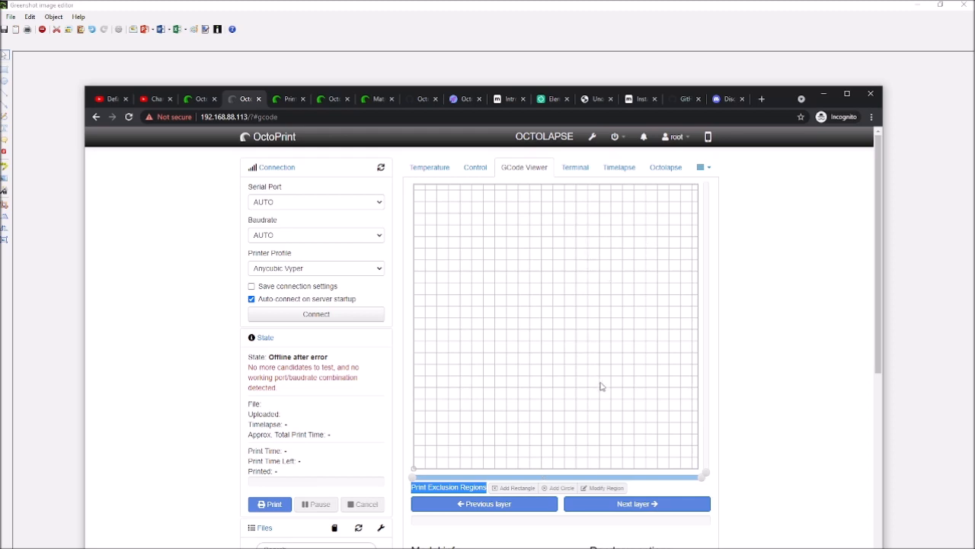
{"action": "mouse_move", "coordinate": [616, 214]}
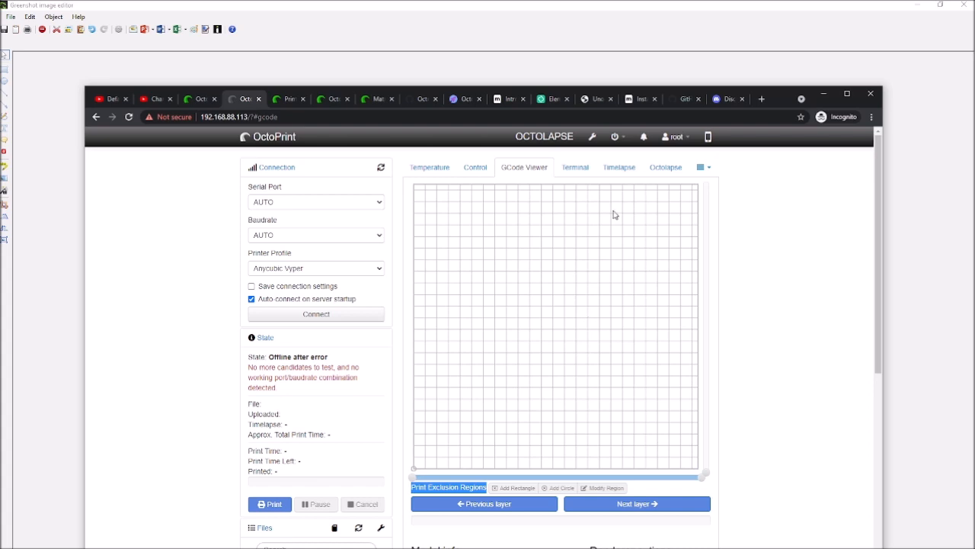
{"action": "mouse_move", "coordinate": [667, 270]}
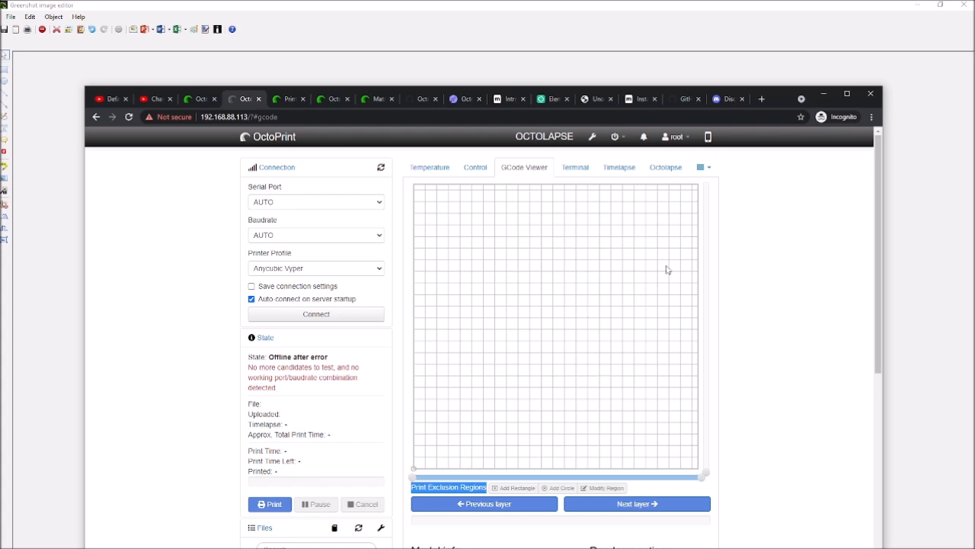
{"action": "mouse_move", "coordinate": [443, 357]}
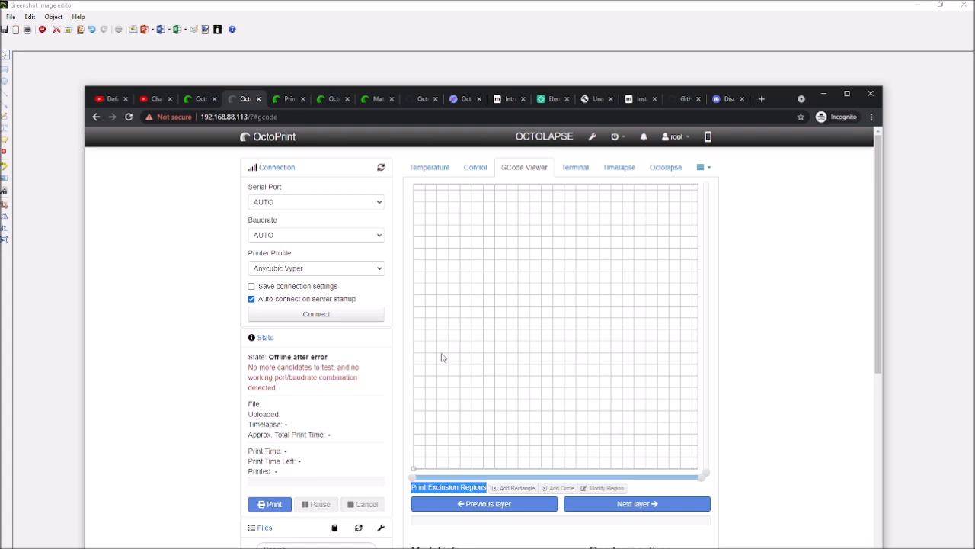
{"action": "mouse_move", "coordinate": [485, 367]}
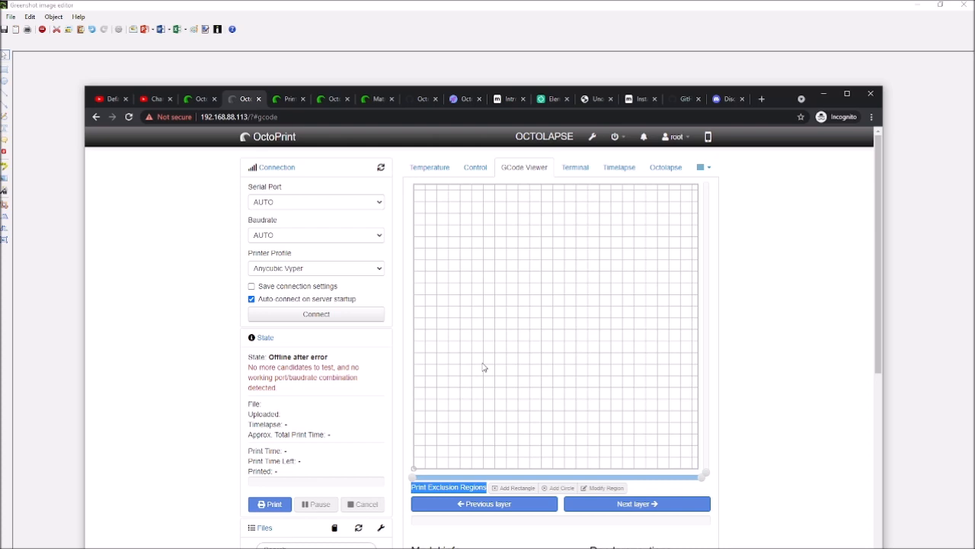
{"action": "mouse_move", "coordinate": [652, 201]}
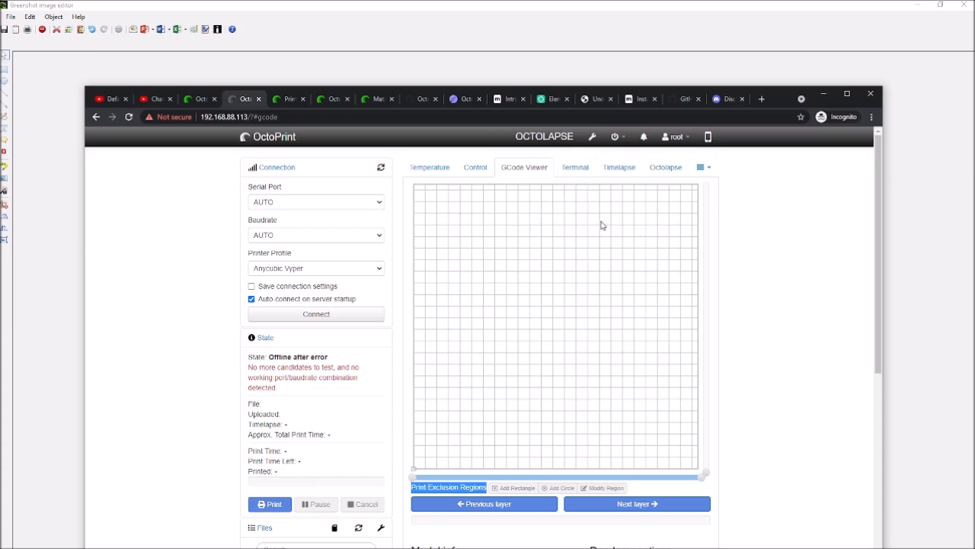
{"action": "mouse_move", "coordinate": [626, 290]}
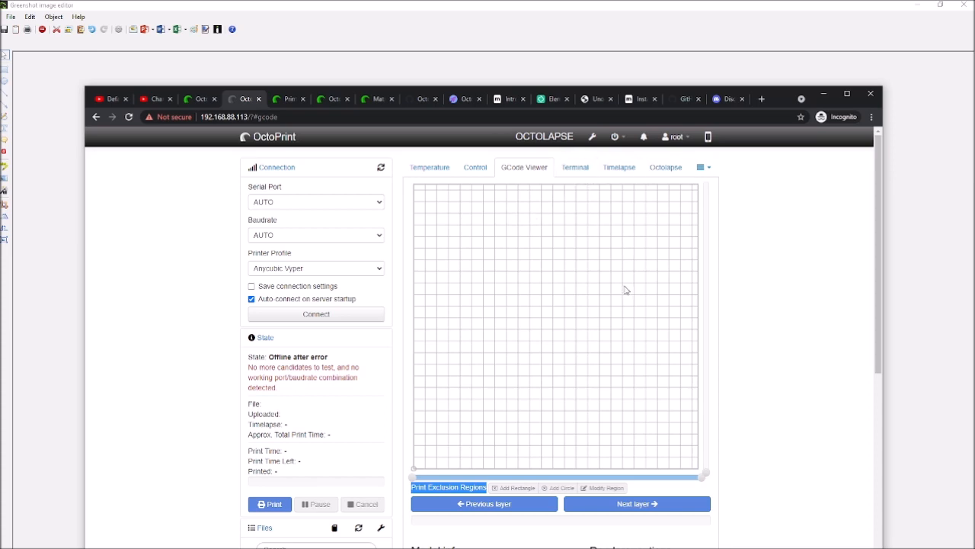
{"action": "mouse_move", "coordinate": [488, 336]}
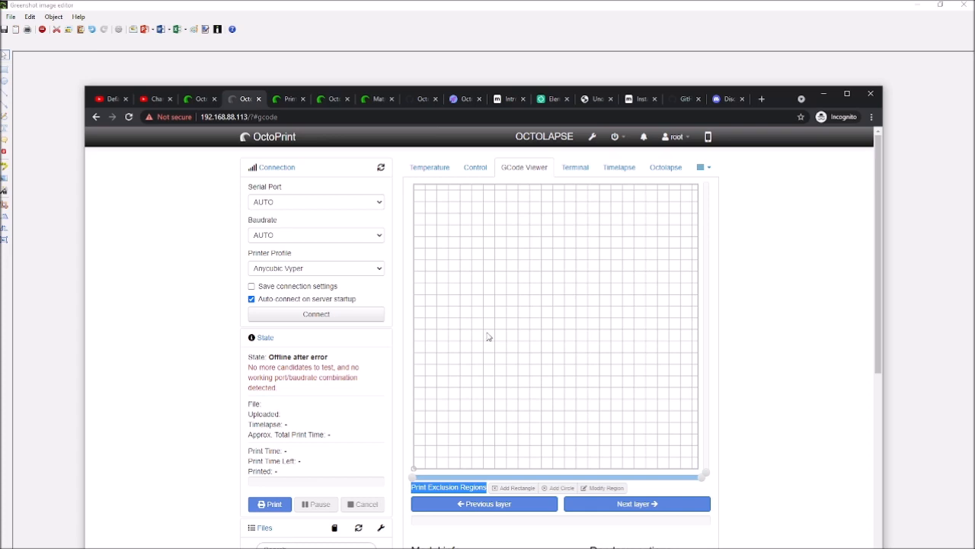
{"action": "mouse_move", "coordinate": [533, 340]}
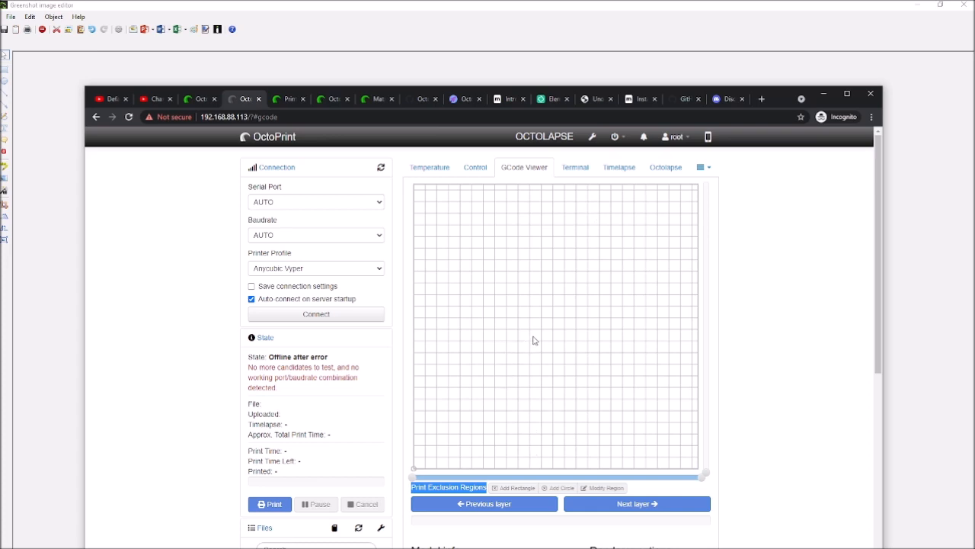
{"action": "mouse_move", "coordinate": [488, 337]}
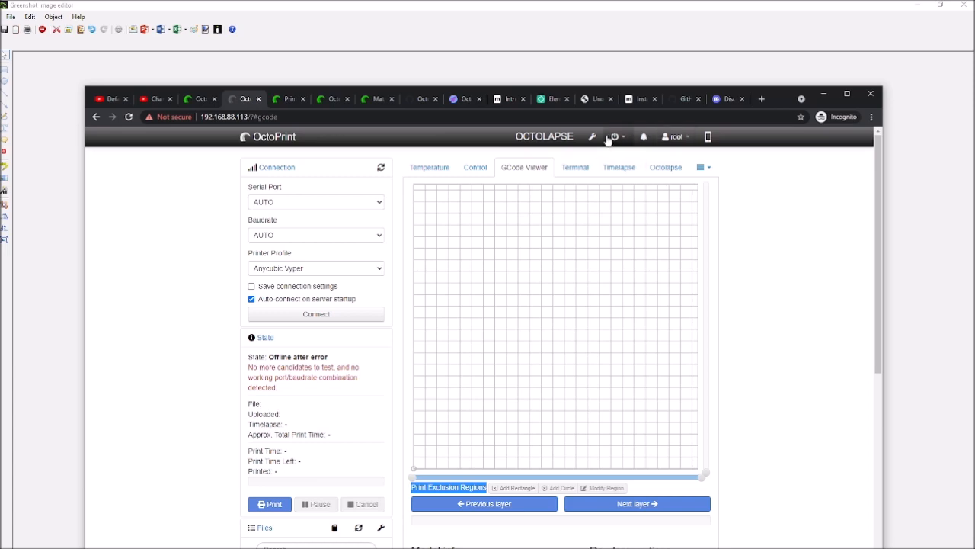
Step: Open Settings and browse the Exclude Region, Firmware Check and Octolapse plugin pages
{"action": "left_click", "coordinate": [591, 137]}
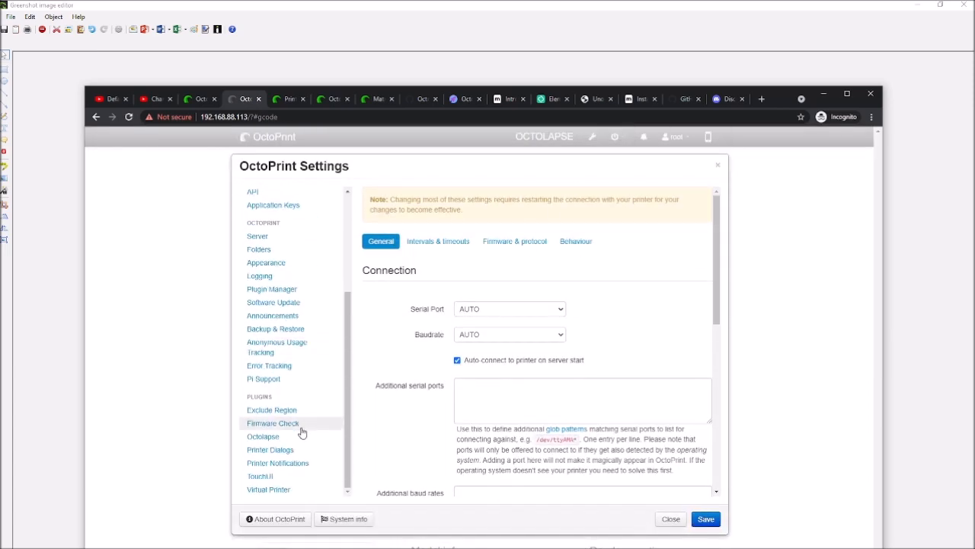
{"action": "left_click", "coordinate": [271, 409]}
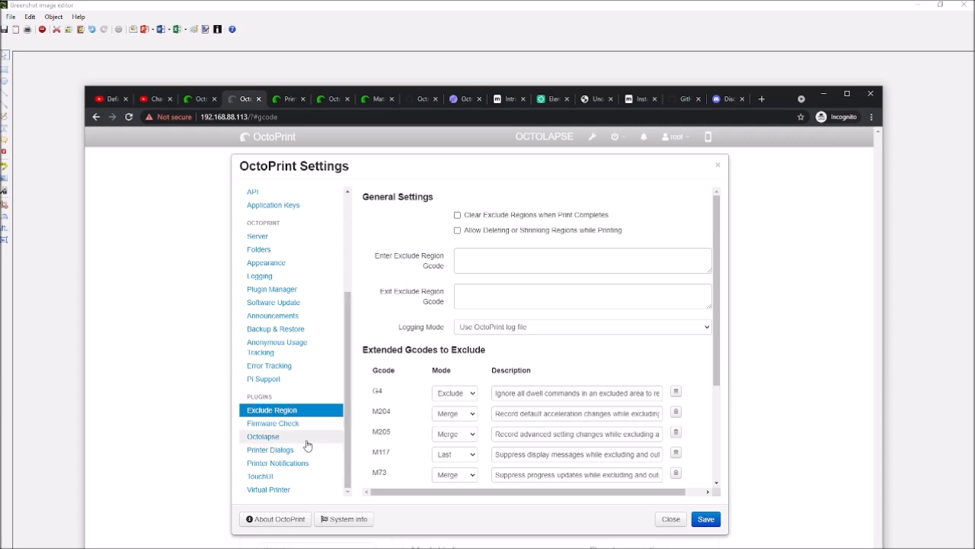
{"action": "left_click", "coordinate": [273, 424]}
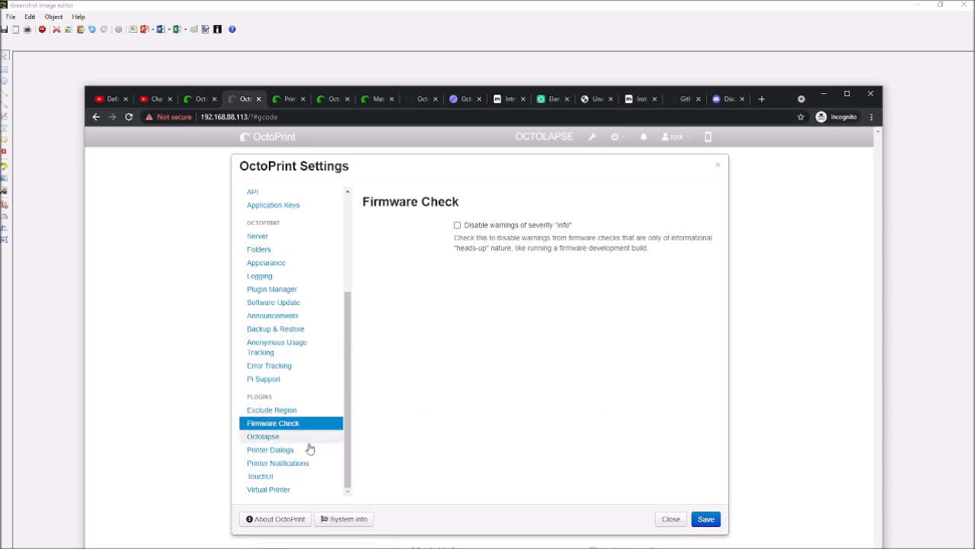
{"action": "left_click", "coordinate": [262, 436]}
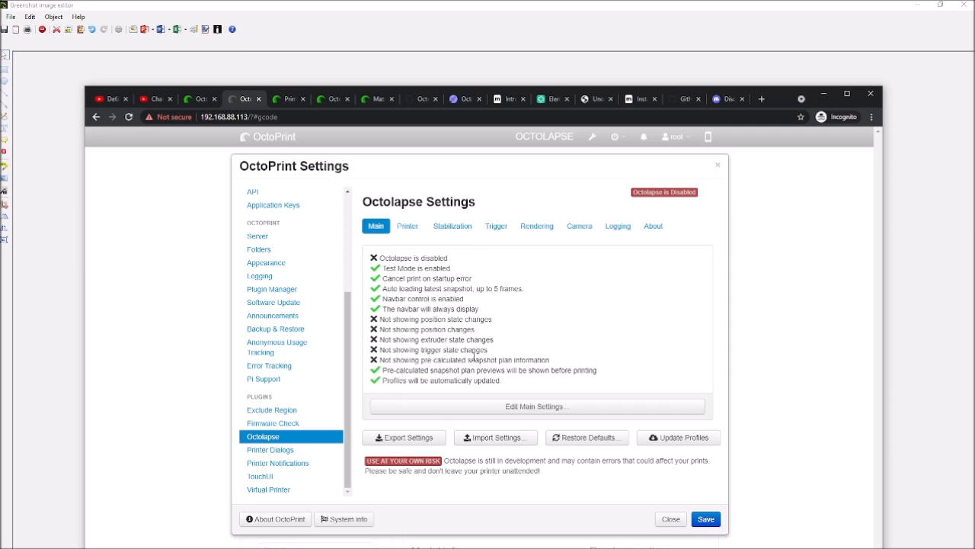
{"action": "mouse_move", "coordinate": [469, 253]}
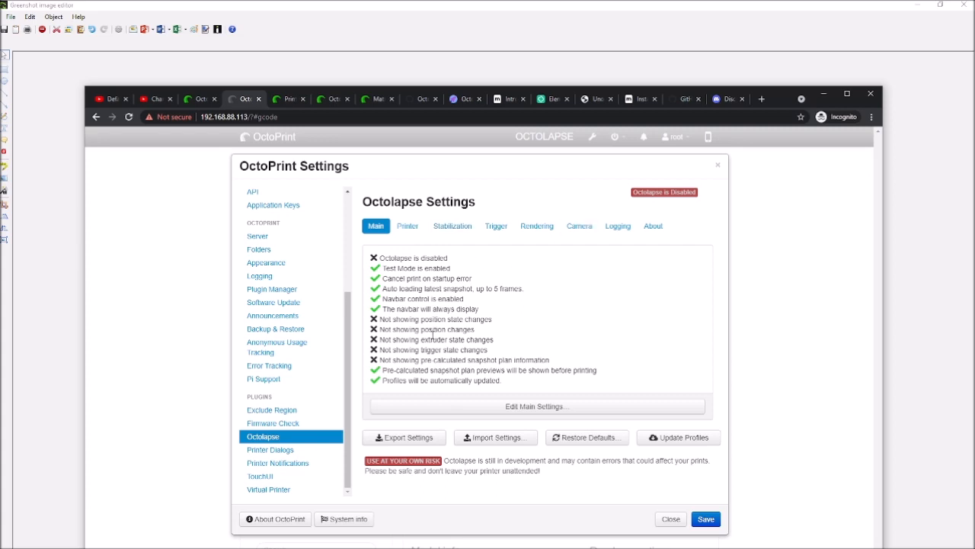
Step: Browse the Printer Dialogs, Printer Notifications and TouchUI plugin pages, then close Settings
{"action": "left_click", "coordinate": [271, 450]}
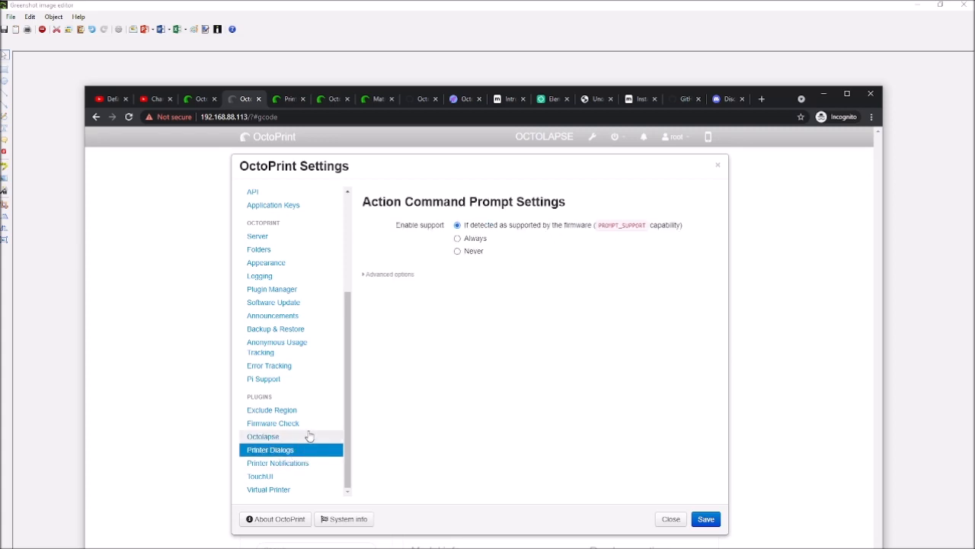
{"action": "left_click", "coordinate": [277, 464]}
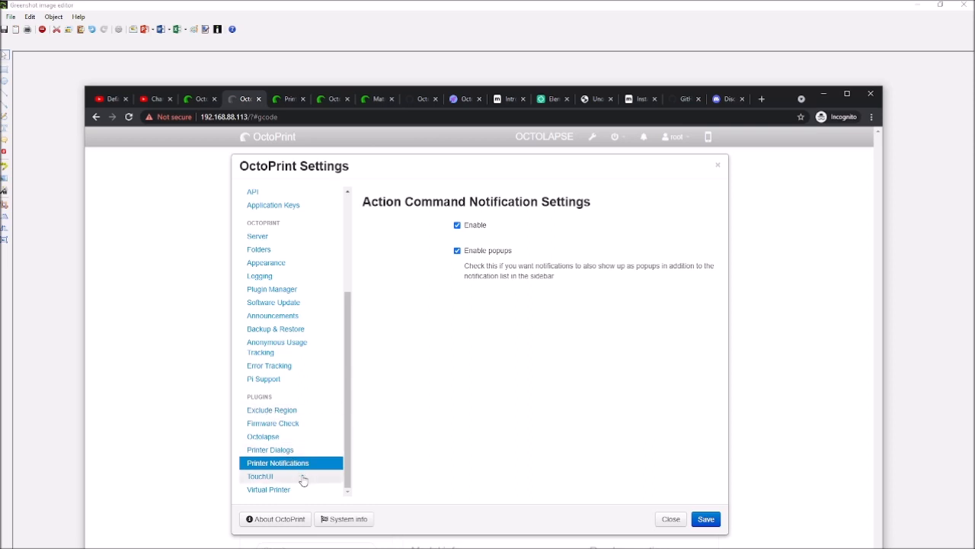
{"action": "left_click", "coordinate": [259, 476]}
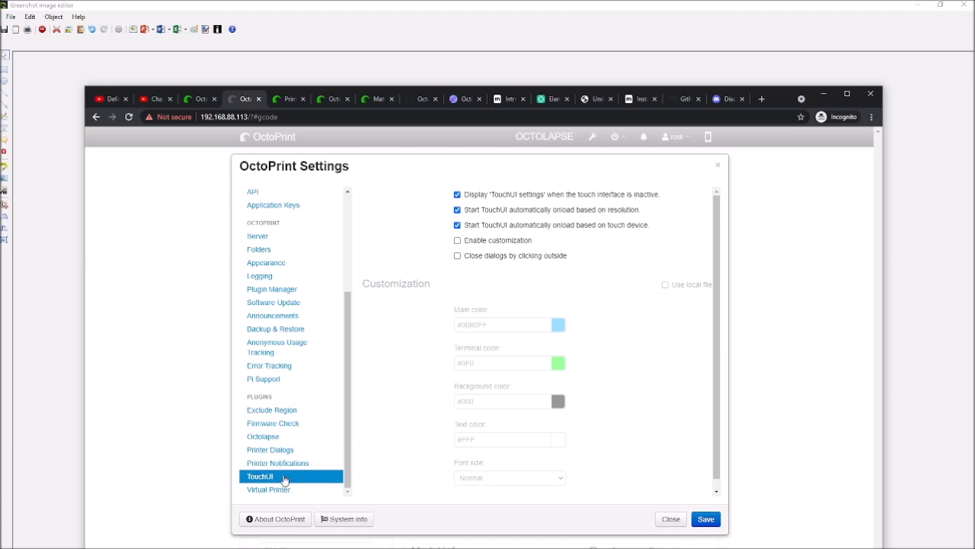
{"action": "left_click", "coordinate": [716, 165]}
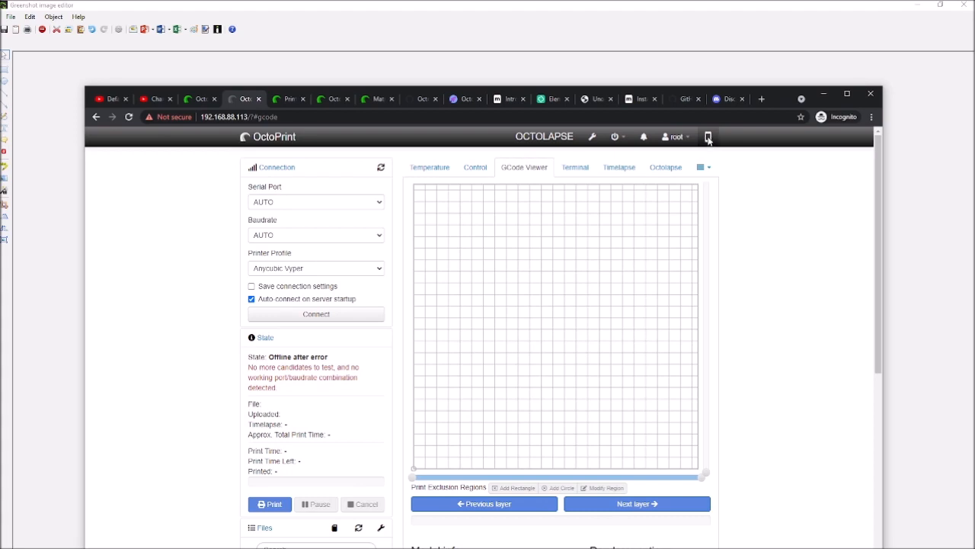
Step: Toggle on the TouchUI interface from the navbar and reopen its settings panel
{"action": "left_click", "coordinate": [707, 137]}
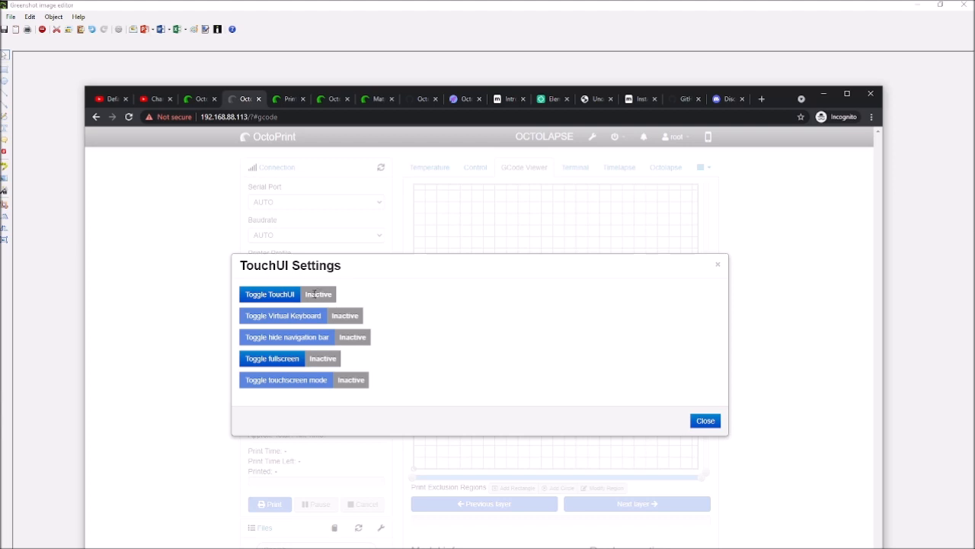
{"action": "left_click", "coordinate": [269, 292]}
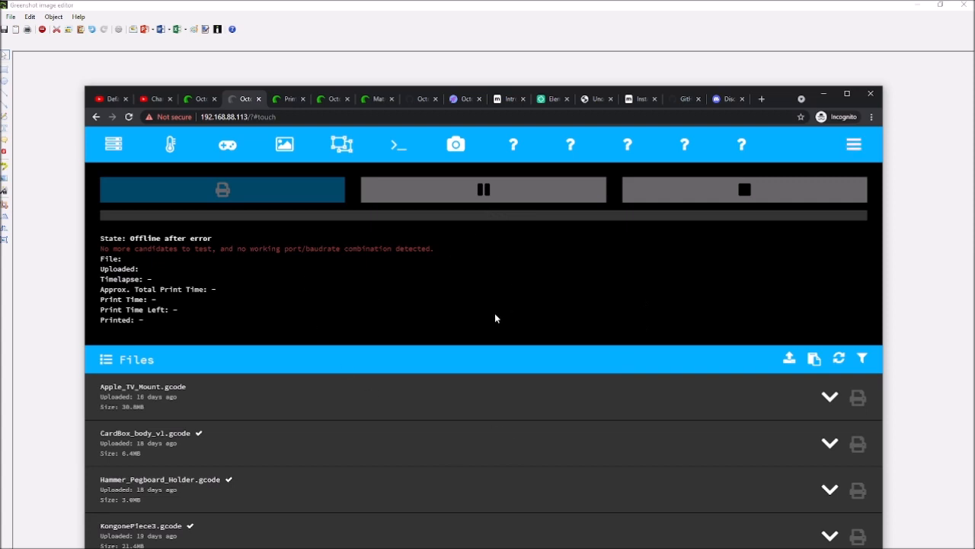
{"action": "mouse_move", "coordinate": [502, 338]}
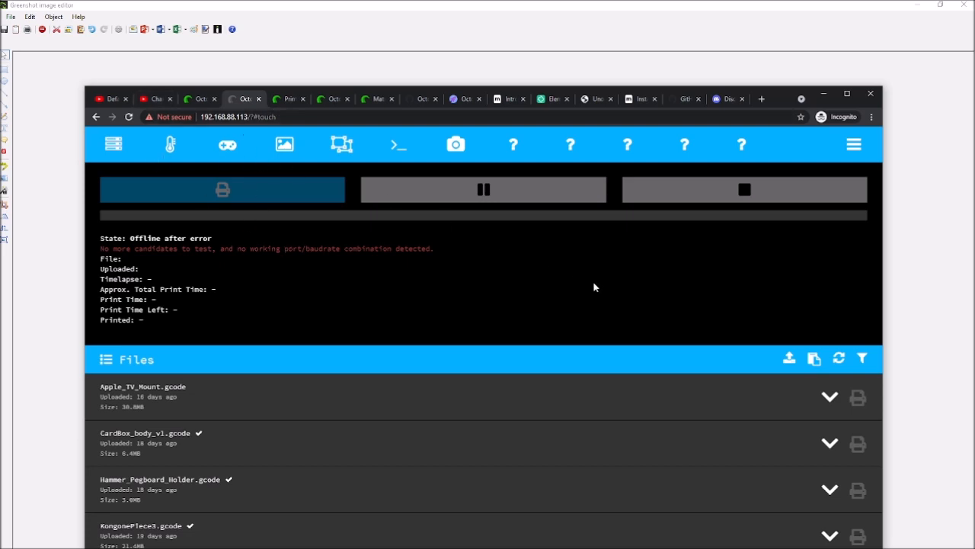
{"action": "left_click", "coordinate": [854, 143]}
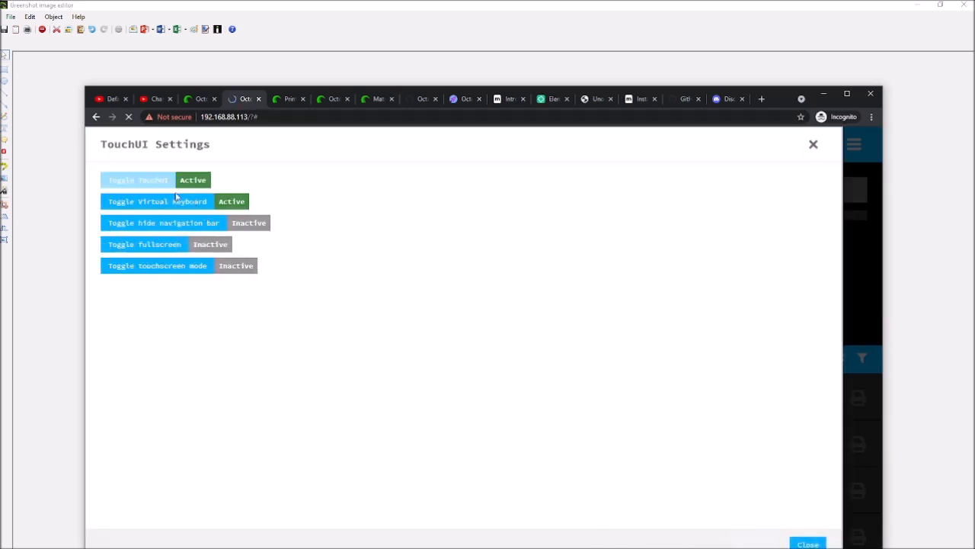
{"action": "left_click", "coordinate": [814, 143]}
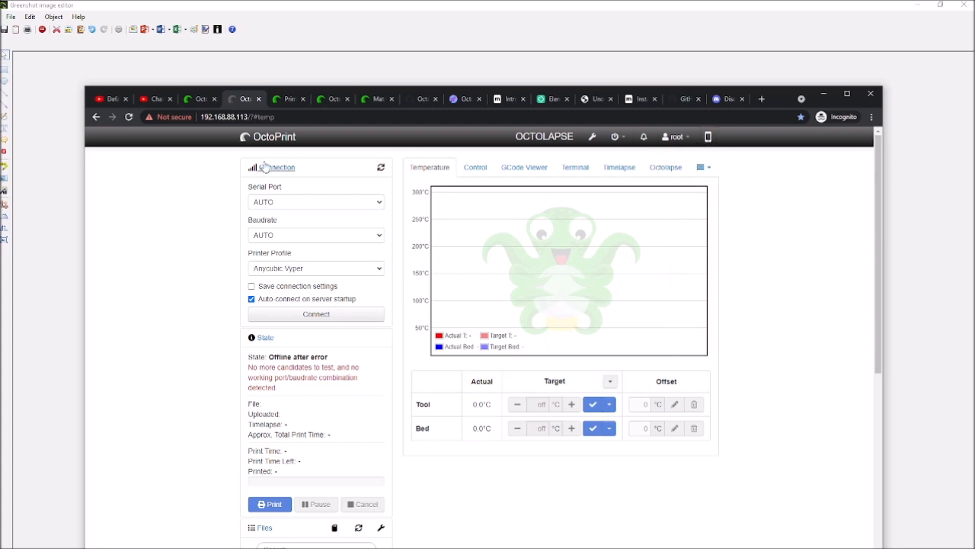
{"action": "mouse_move", "coordinate": [227, 134]}
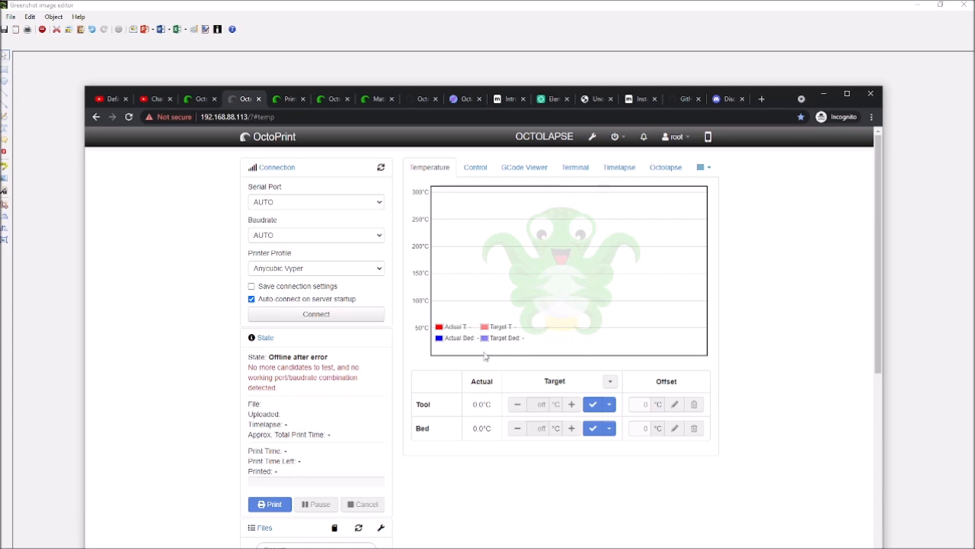
{"action": "mouse_move", "coordinate": [787, 361]}
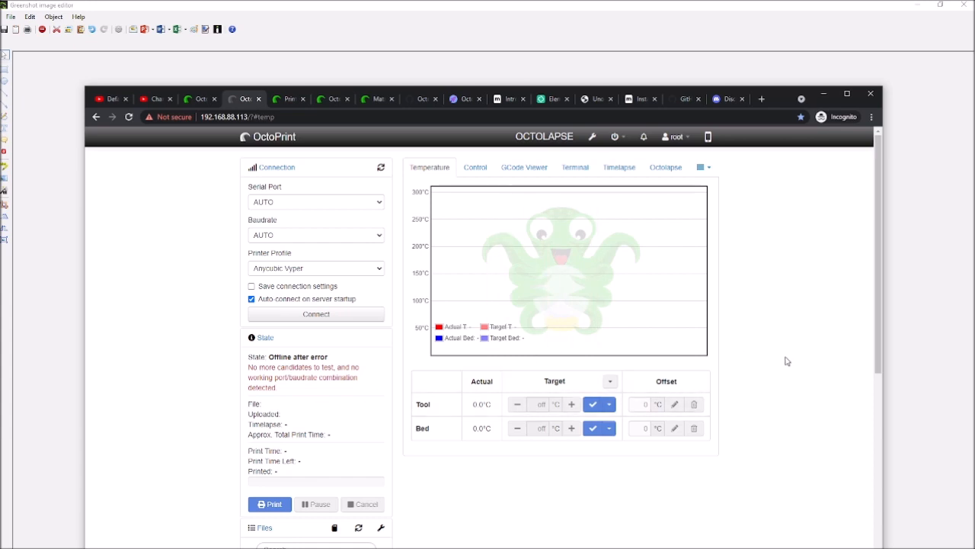
{"action": "mouse_move", "coordinate": [773, 330]}
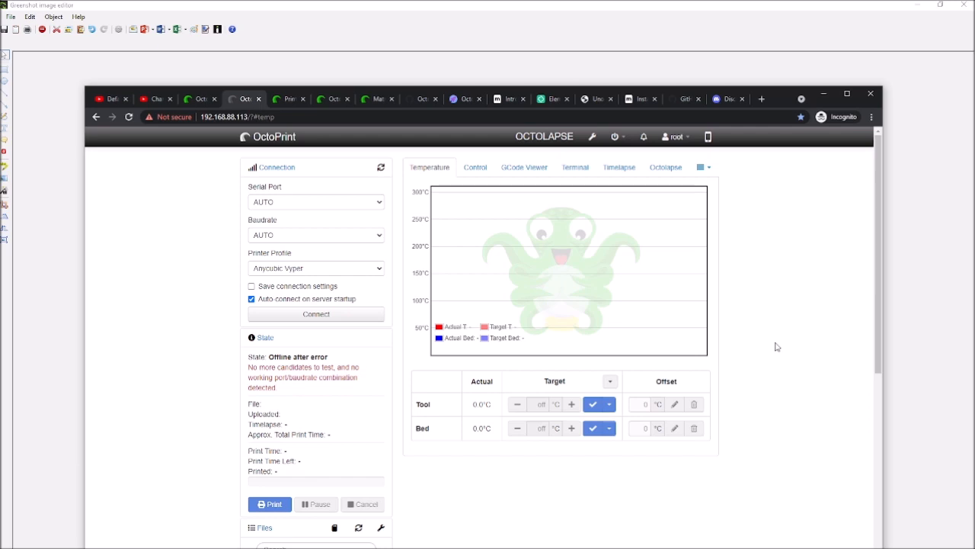
{"action": "mouse_move", "coordinate": [738, 219]}
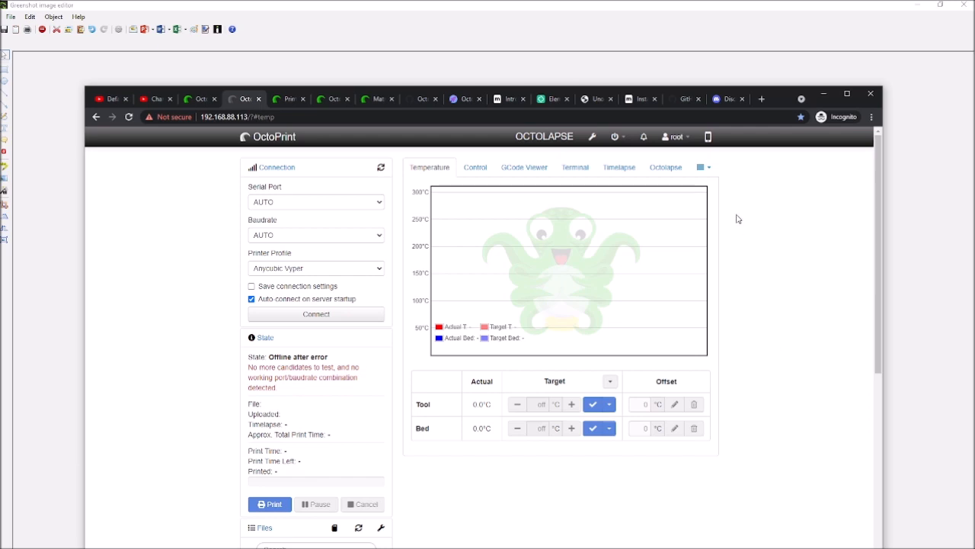
{"action": "mouse_move", "coordinate": [762, 248]}
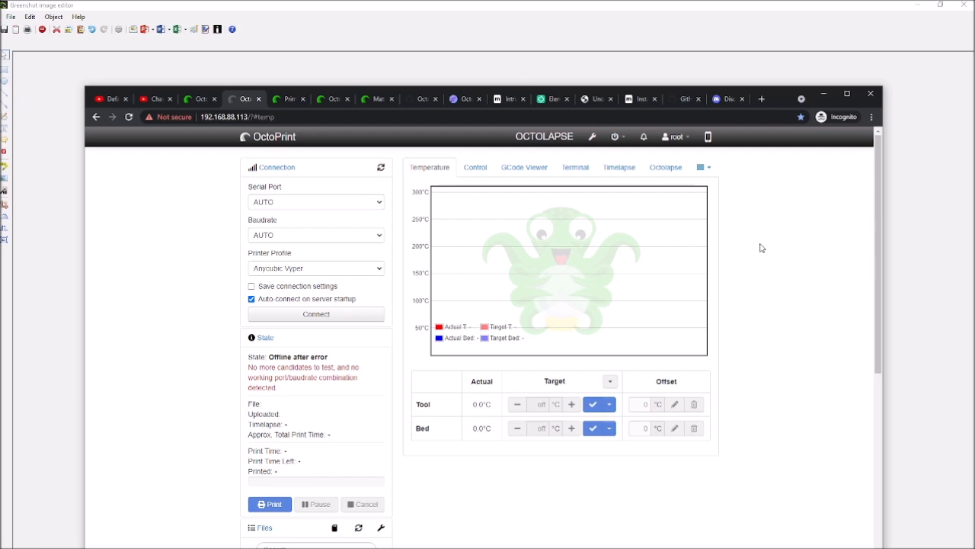
{"action": "mouse_move", "coordinate": [777, 259]}
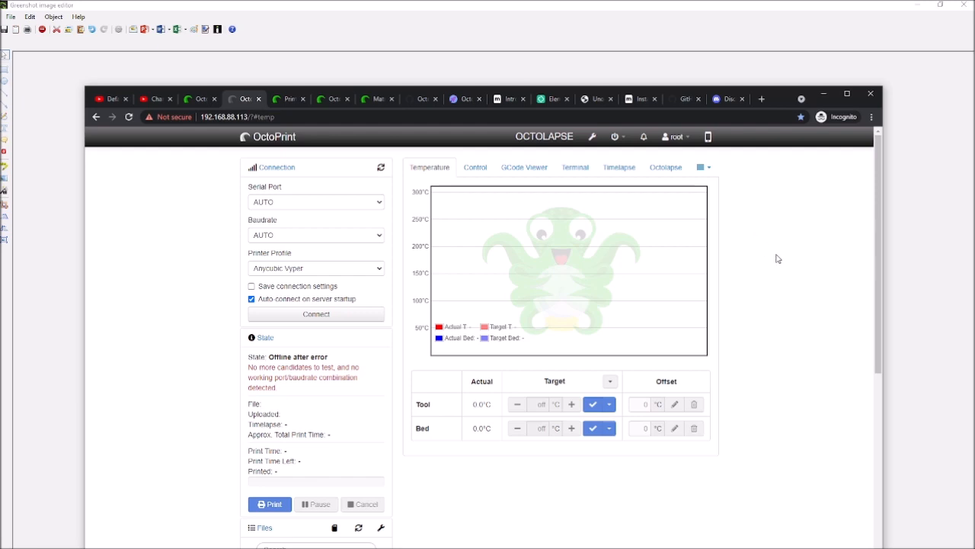
{"action": "mouse_move", "coordinate": [752, 232]}
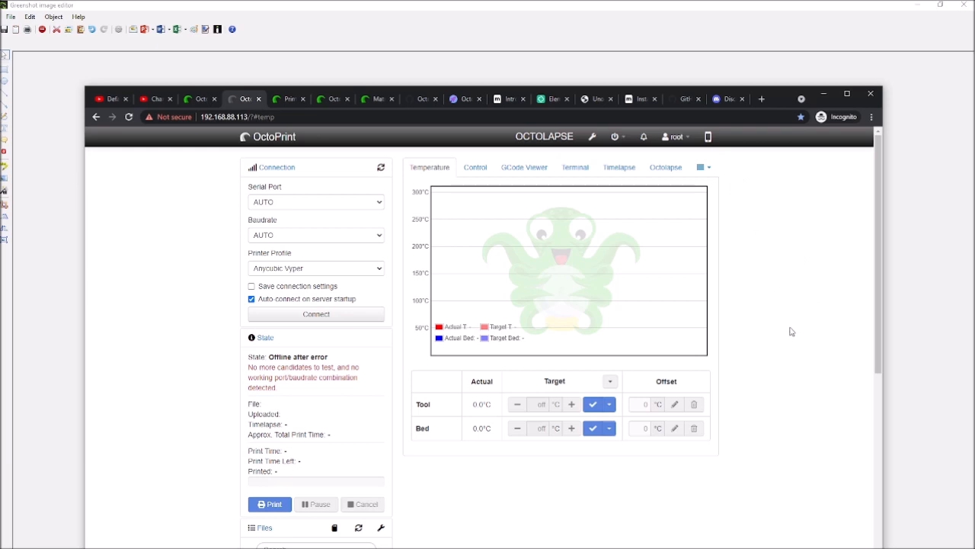
{"action": "mouse_move", "coordinate": [777, 343]}
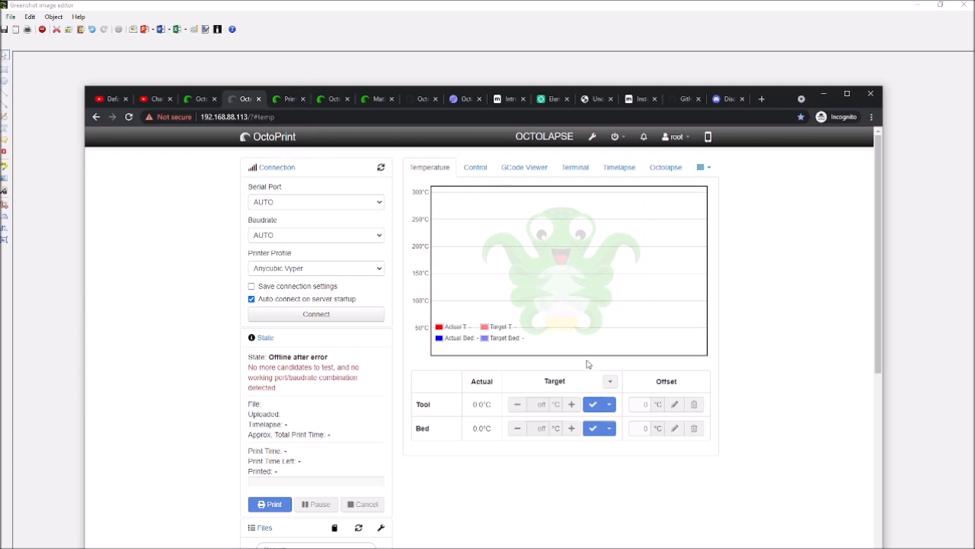
{"action": "mouse_move", "coordinate": [565, 293]}
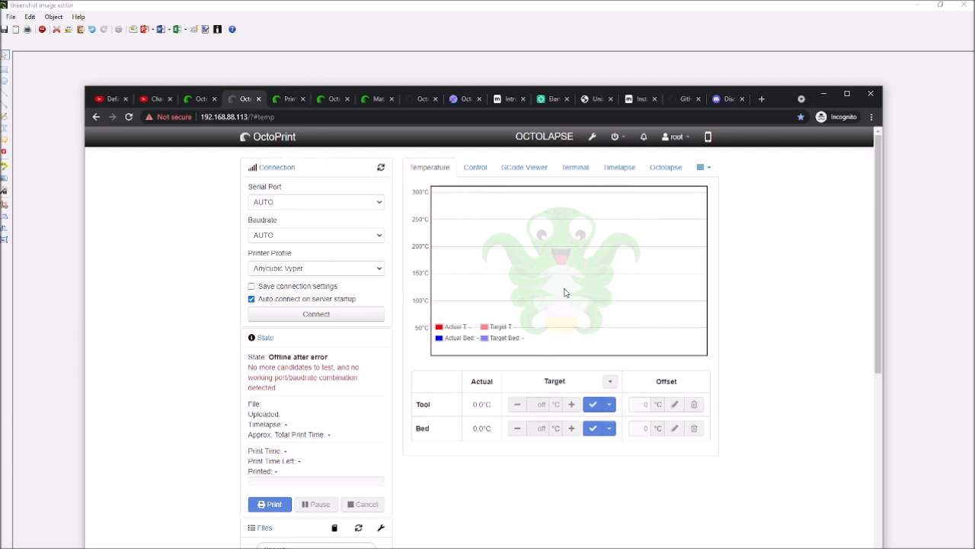
{"action": "mouse_move", "coordinate": [435, 363]}
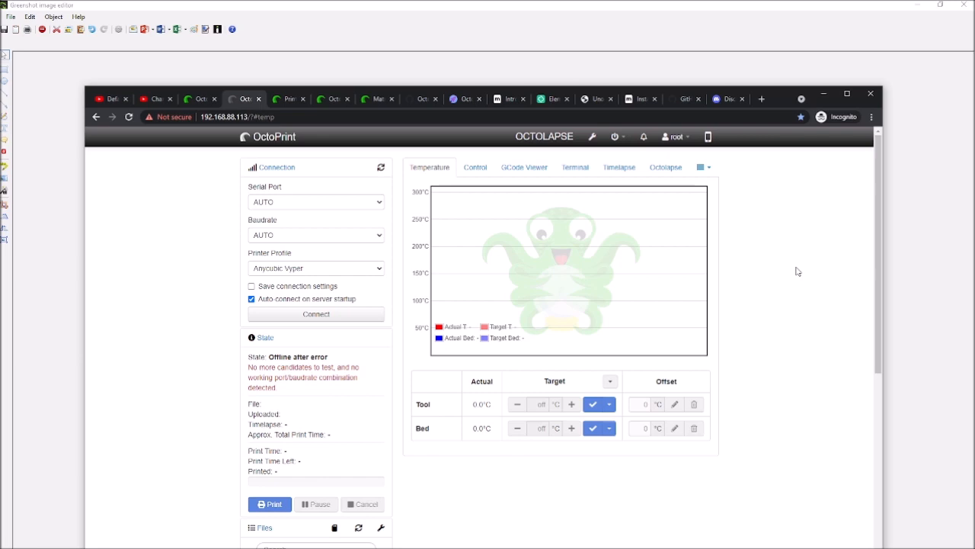
{"action": "mouse_move", "coordinate": [707, 137]}
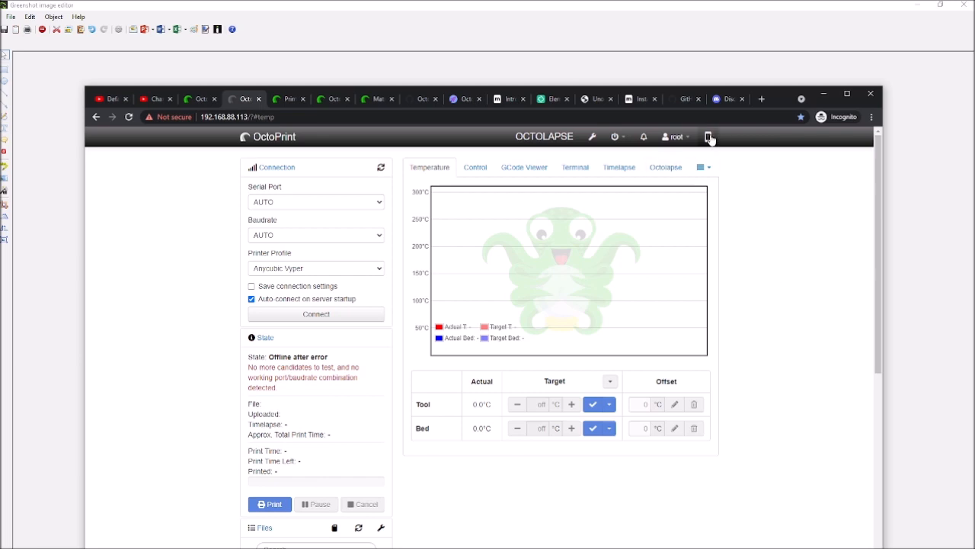
{"action": "mouse_move", "coordinate": [733, 302]}
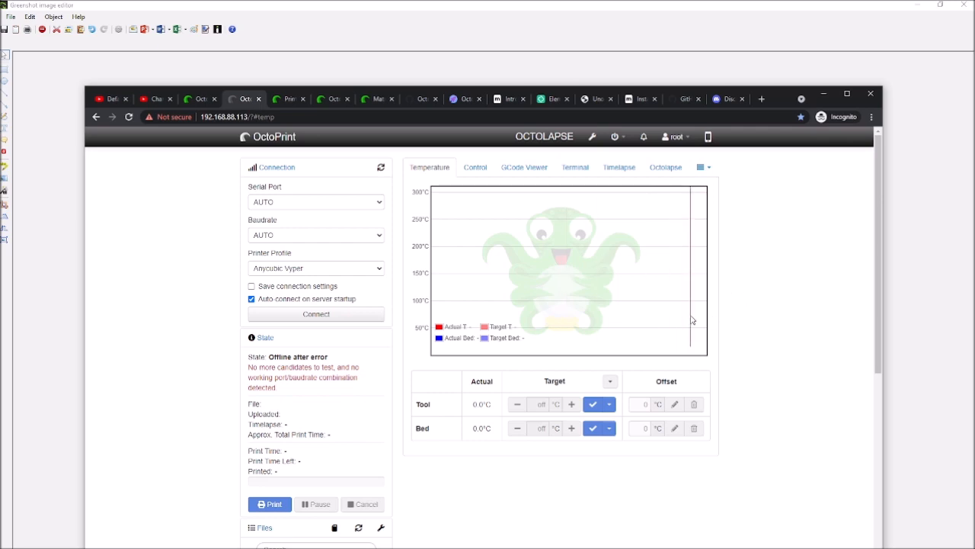
{"action": "mouse_move", "coordinate": [703, 314]}
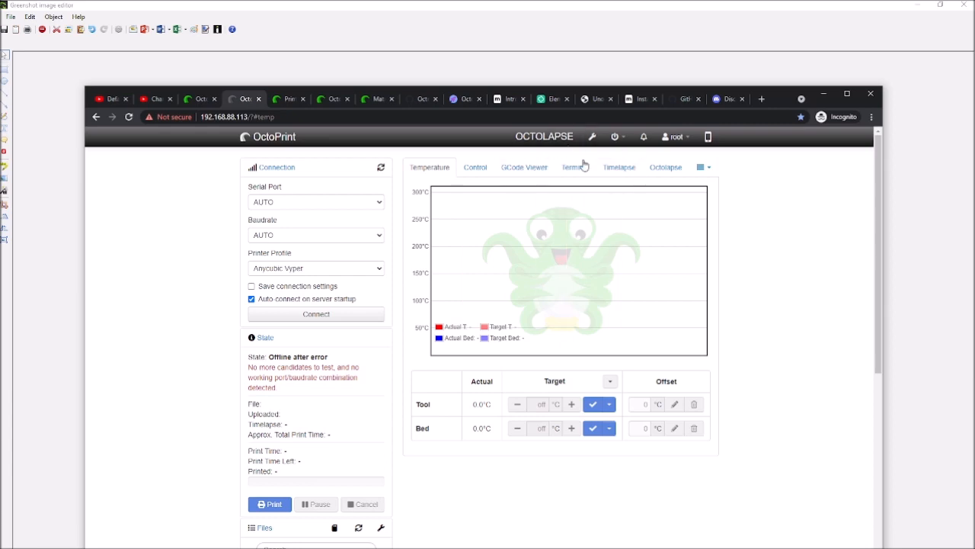
Step: Open Settings and select Octolapse under Plugins to show its main settings overview
{"action": "left_click", "coordinate": [591, 138]}
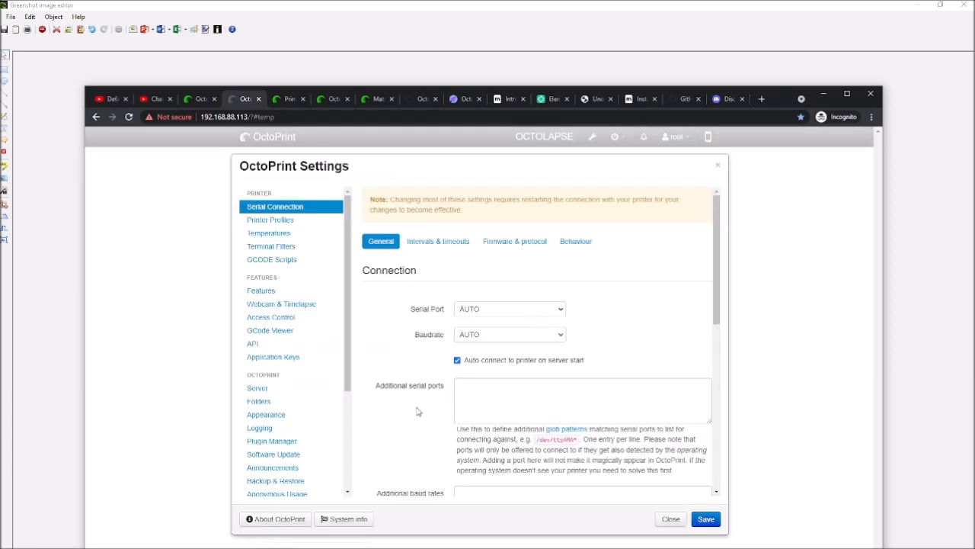
{"action": "scroll", "scroll_direction": "down", "scroll_amount": 3}
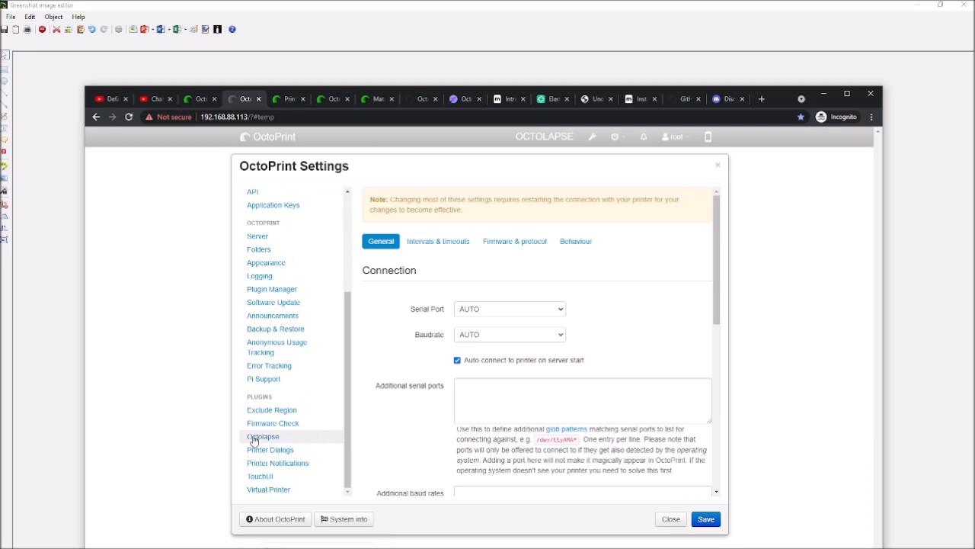
{"action": "left_click", "coordinate": [263, 436]}
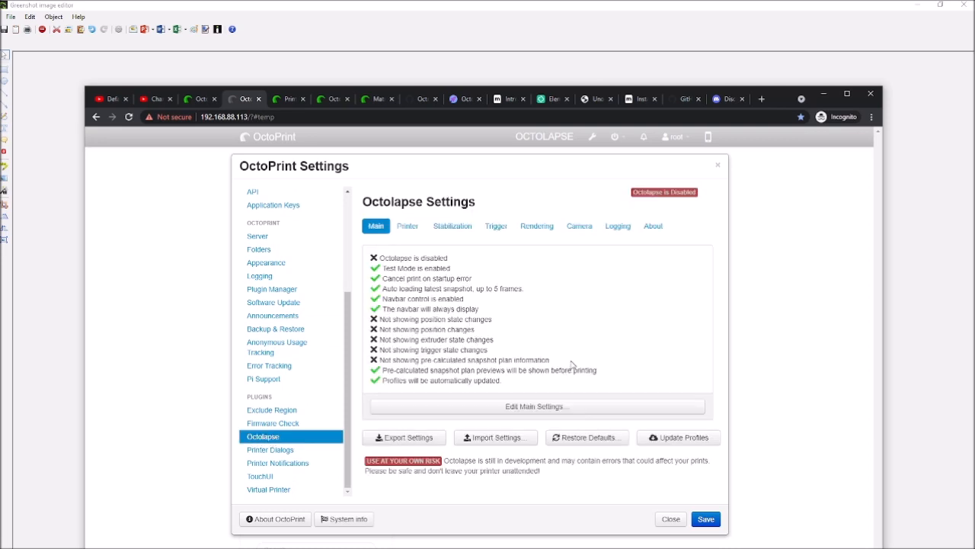
{"action": "mouse_move", "coordinate": [612, 330]}
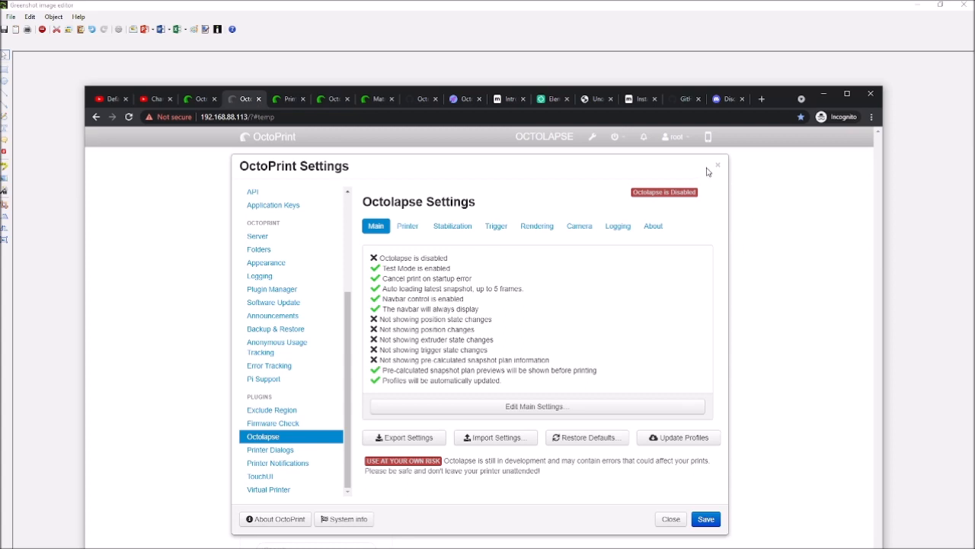
{"action": "mouse_move", "coordinate": [726, 223]}
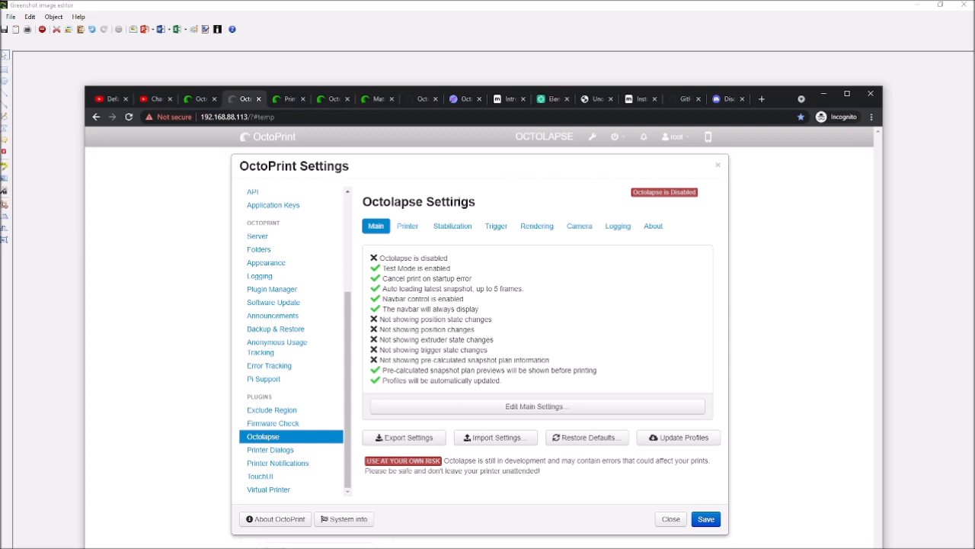
Step: Browse Octolapse's Trigger, Logging and Printer profile tabs, then return to its main overview
{"action": "left_click", "coordinate": [497, 225]}
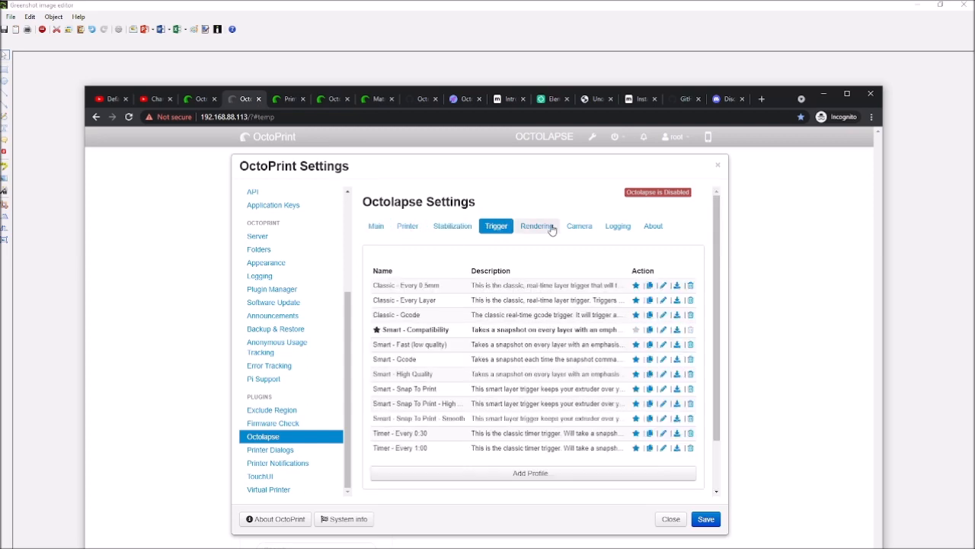
{"action": "left_click", "coordinate": [619, 225]}
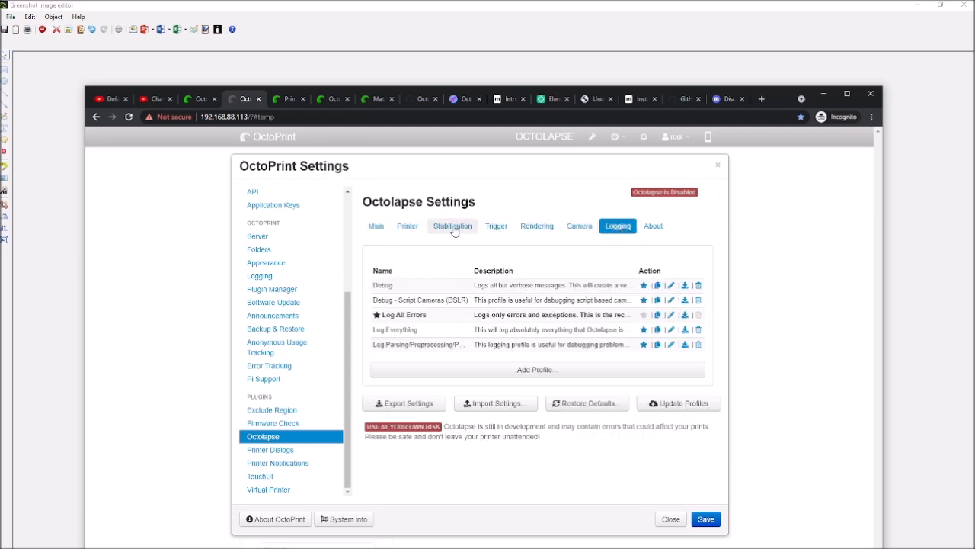
{"action": "left_click", "coordinate": [407, 226]}
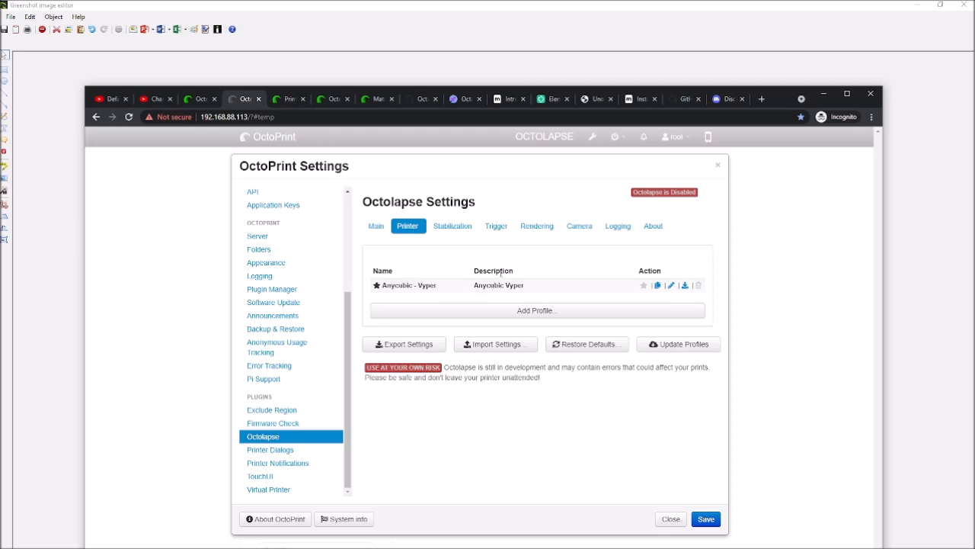
{"action": "mouse_move", "coordinate": [534, 366]}
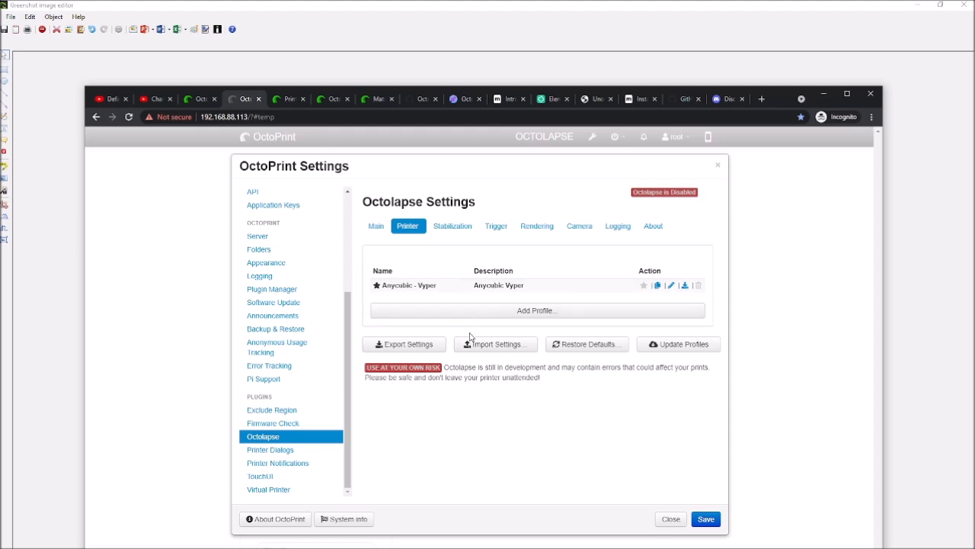
{"action": "mouse_move", "coordinate": [534, 278]}
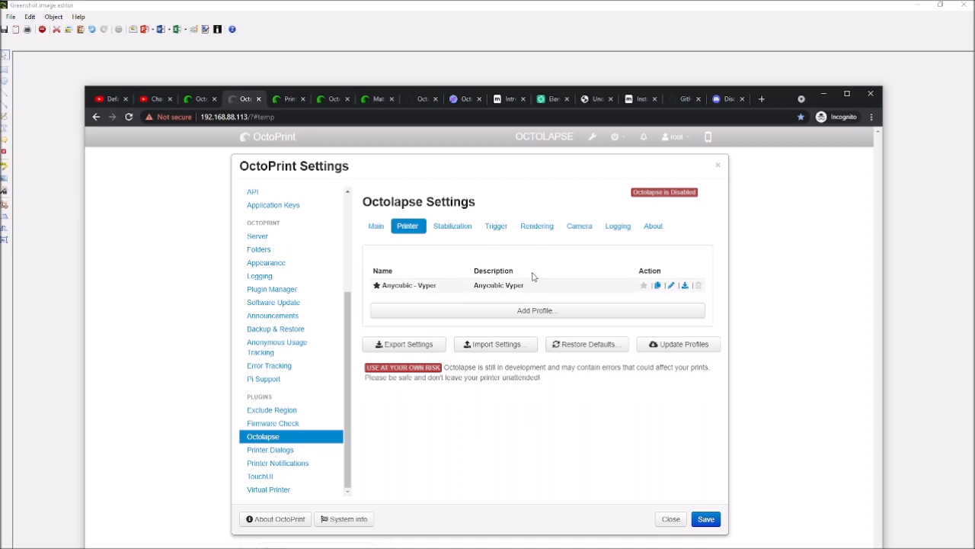
{"action": "left_click", "coordinate": [375, 225]}
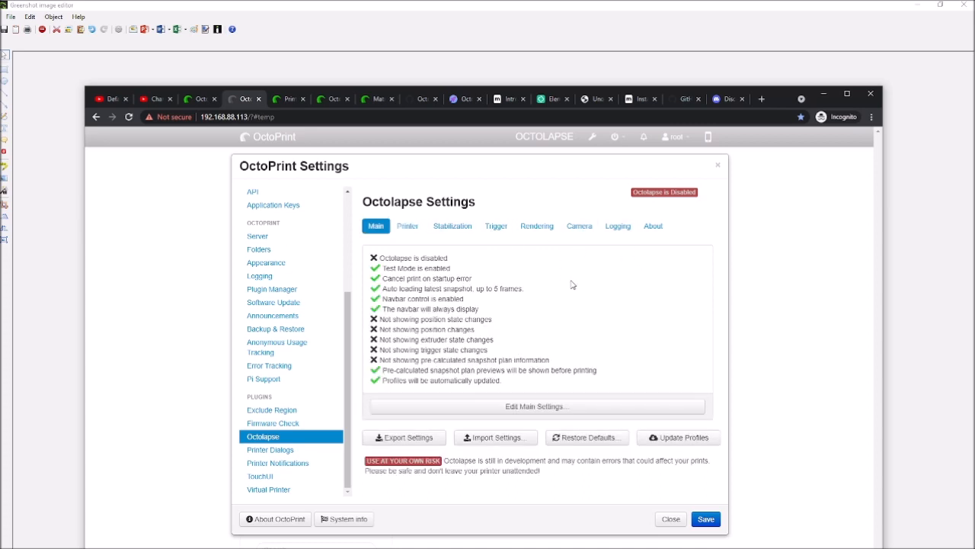
{"action": "mouse_move", "coordinate": [566, 384]}
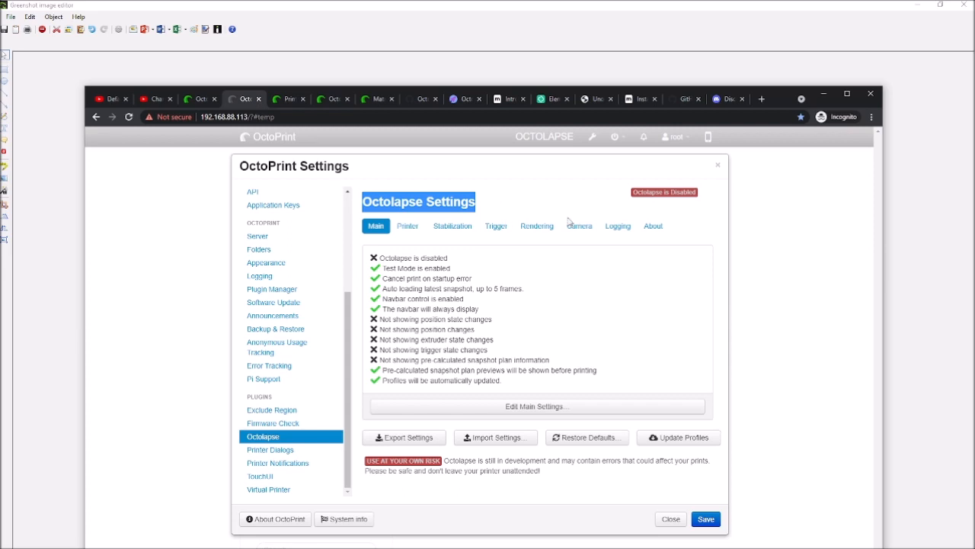
{"action": "mouse_move", "coordinate": [582, 247]}
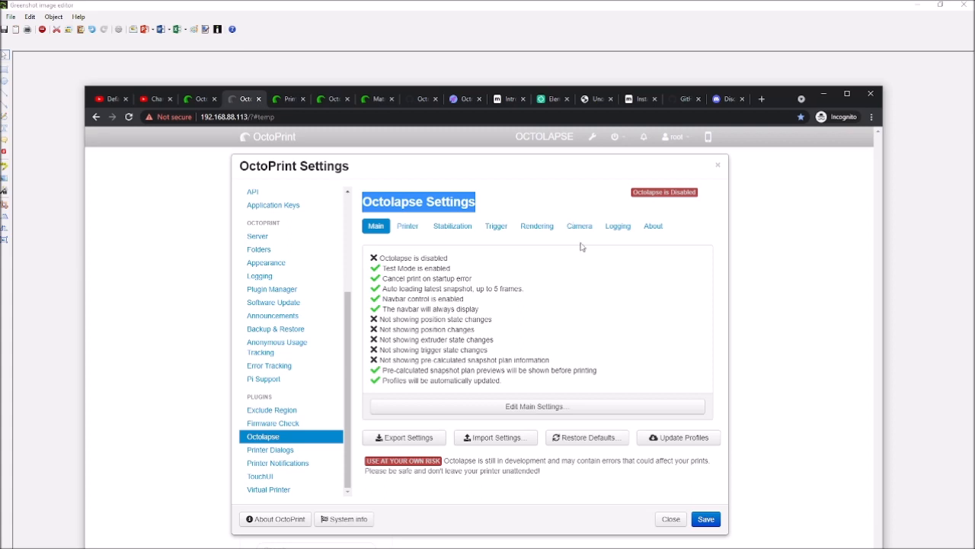
{"action": "mouse_move", "coordinate": [597, 297]}
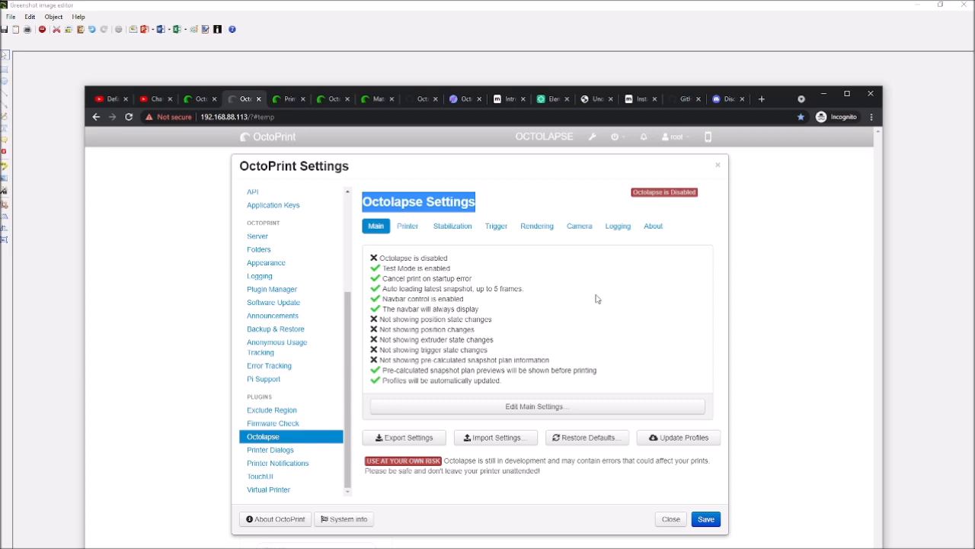
{"action": "mouse_move", "coordinate": [486, 221]}
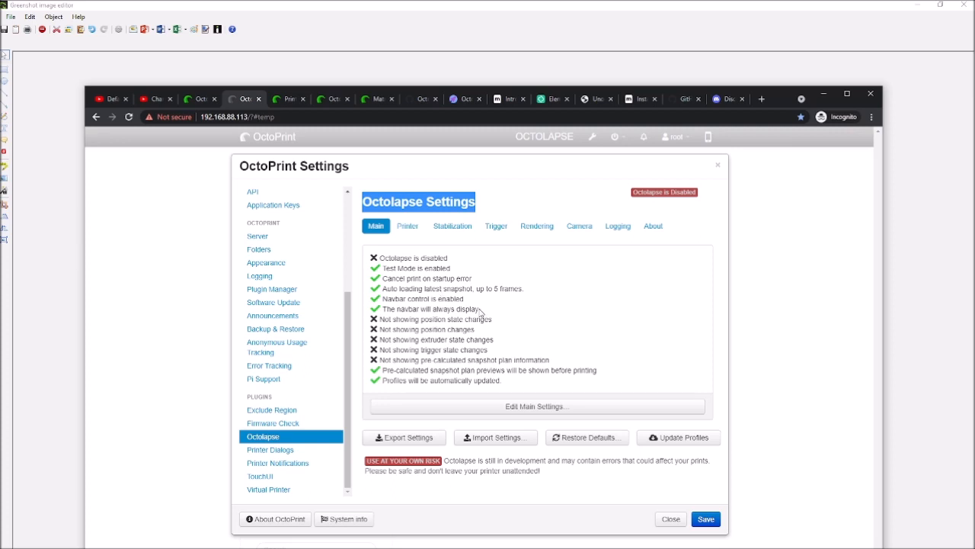
{"action": "mouse_move", "coordinate": [494, 352]}
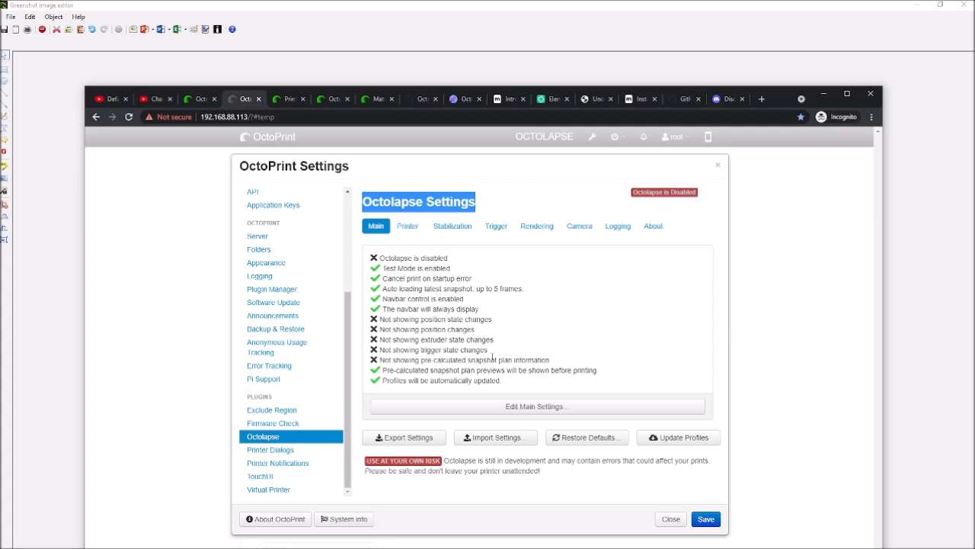
{"action": "mouse_move", "coordinate": [570, 293]}
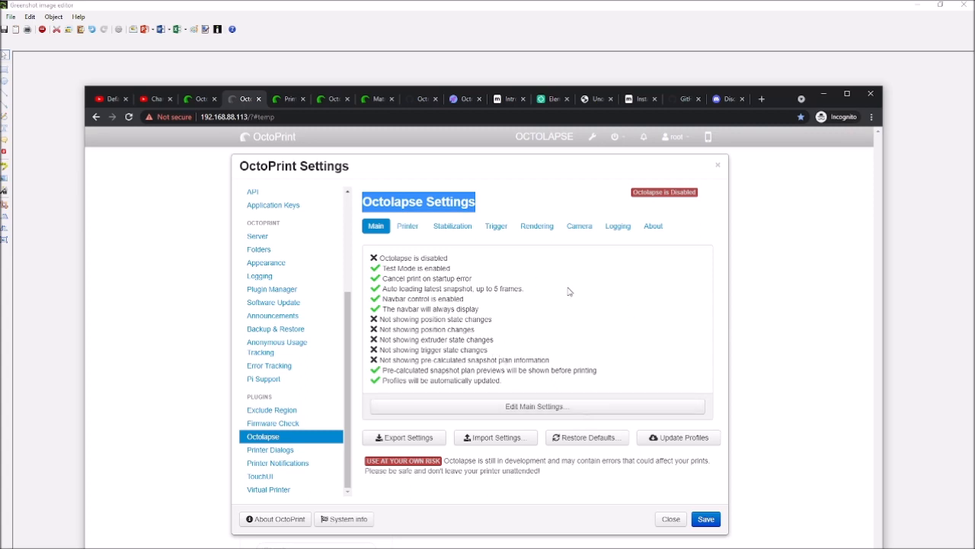
{"action": "mouse_move", "coordinate": [459, 217]}
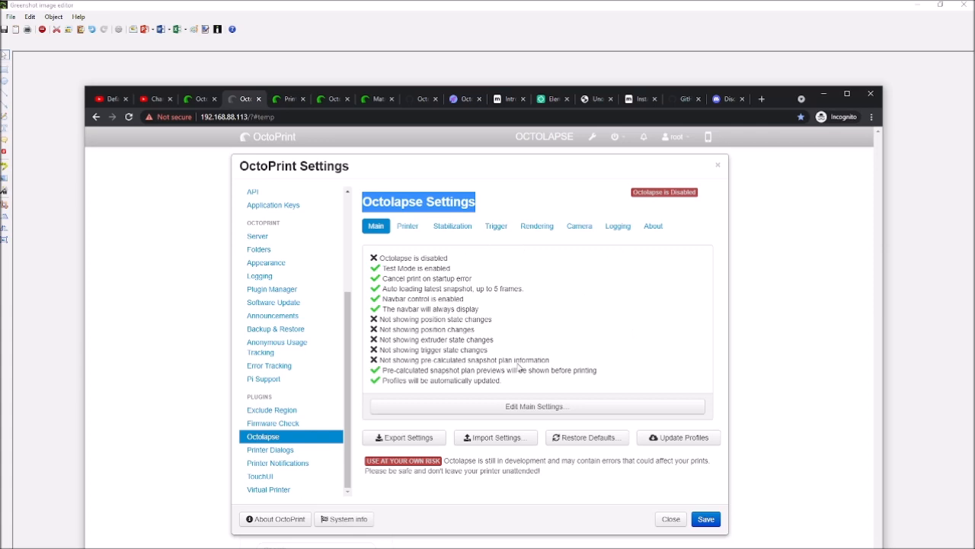
{"action": "mouse_move", "coordinate": [470, 436]}
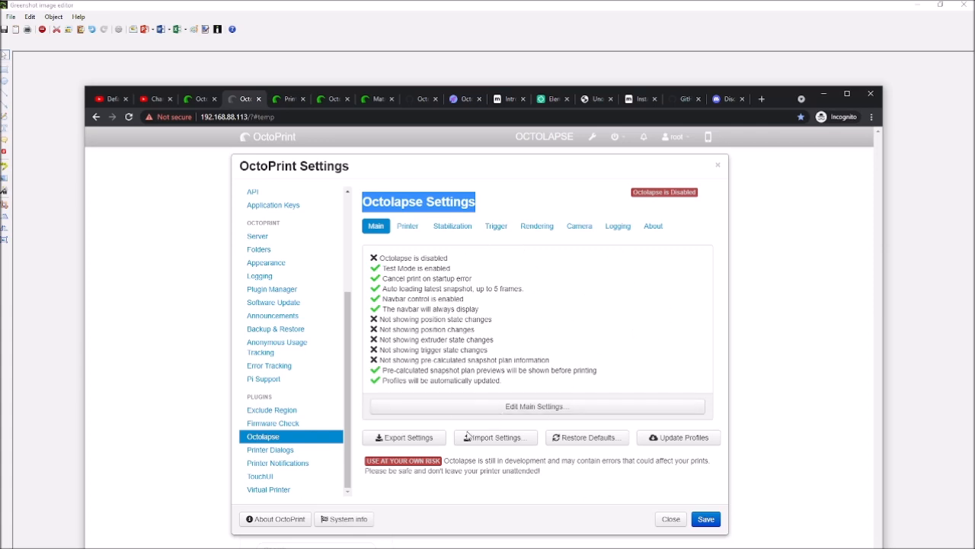
{"action": "mouse_move", "coordinate": [636, 171]}
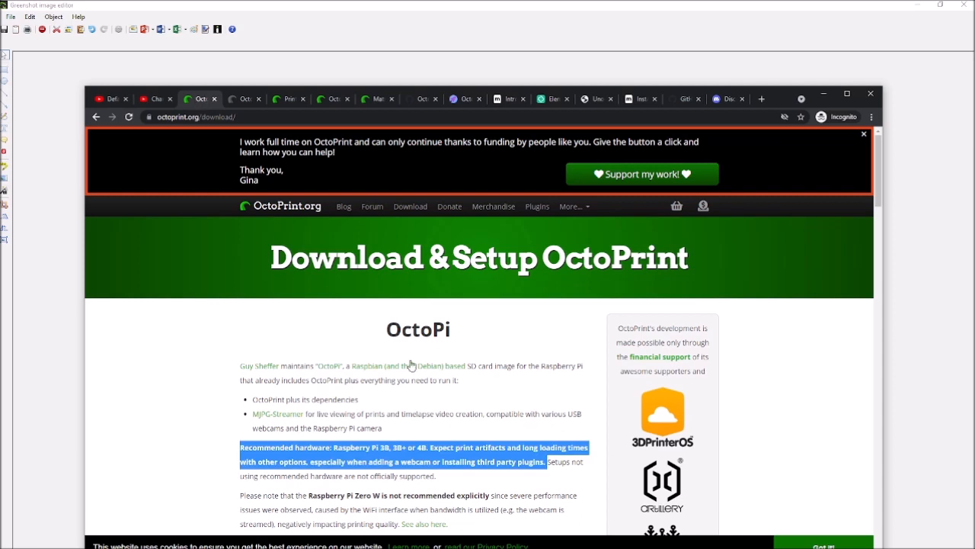
{"action": "mouse_move", "coordinate": [308, 372]}
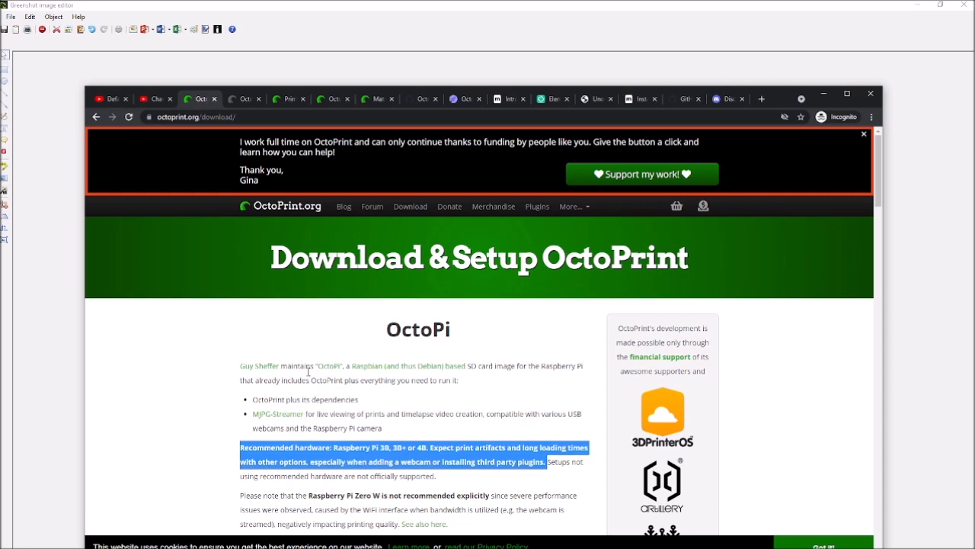
Step: Highlight the recommended Raspberry Pi hardware warning sentence on the octoprint.org download page
{"action": "scroll", "scroll_direction": "down", "scroll_amount": 3}
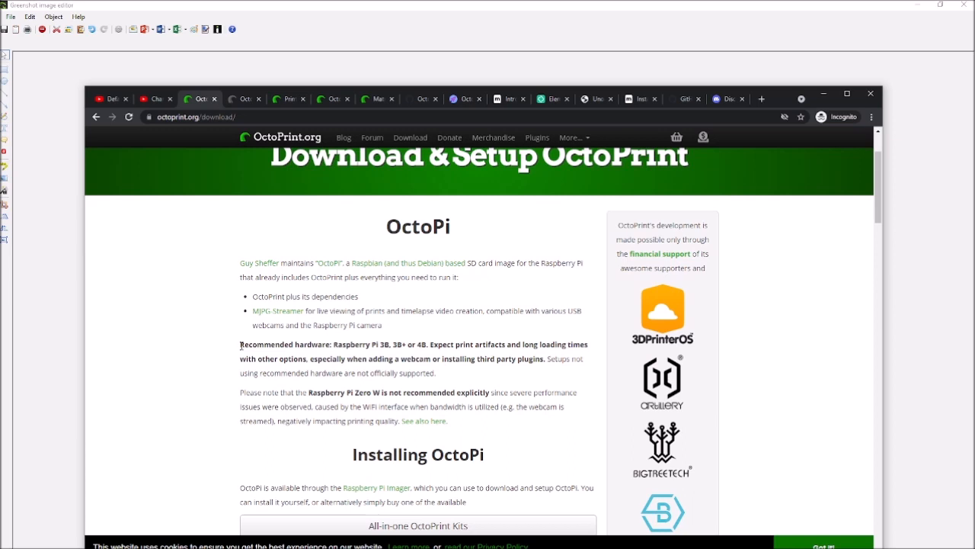
{"action": "left_click_drag", "start_coordinate": [241, 344], "coordinate": [587, 344]}
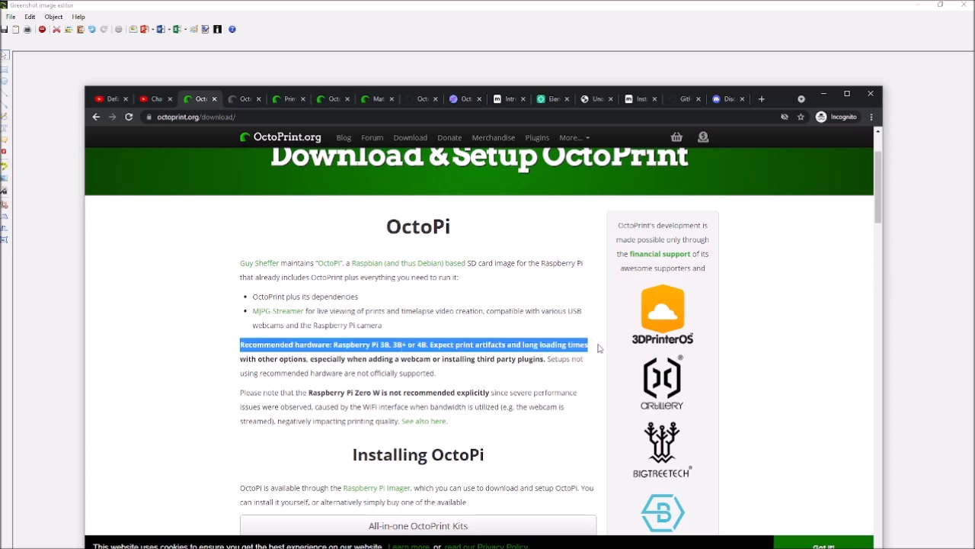
{"action": "mouse_move", "coordinate": [521, 389]}
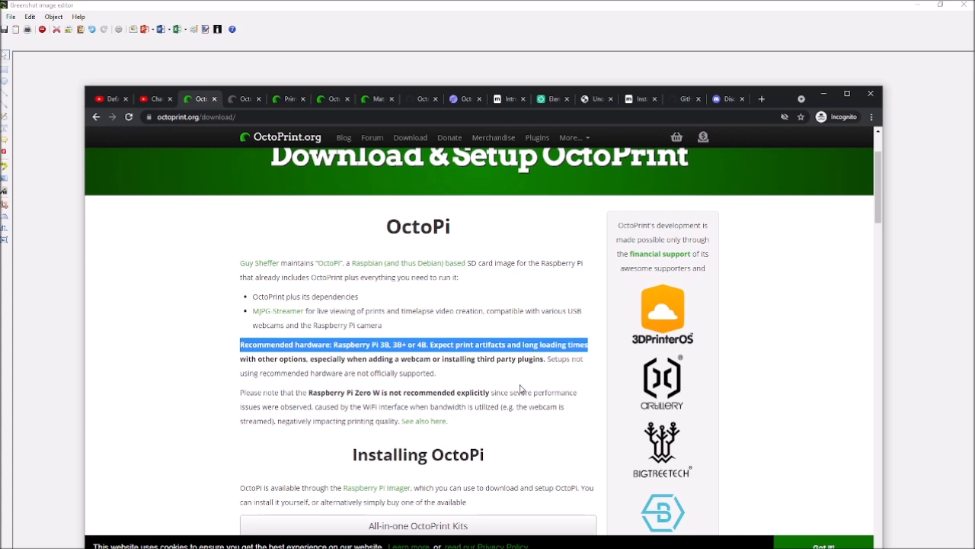
{"action": "mouse_move", "coordinate": [544, 381]}
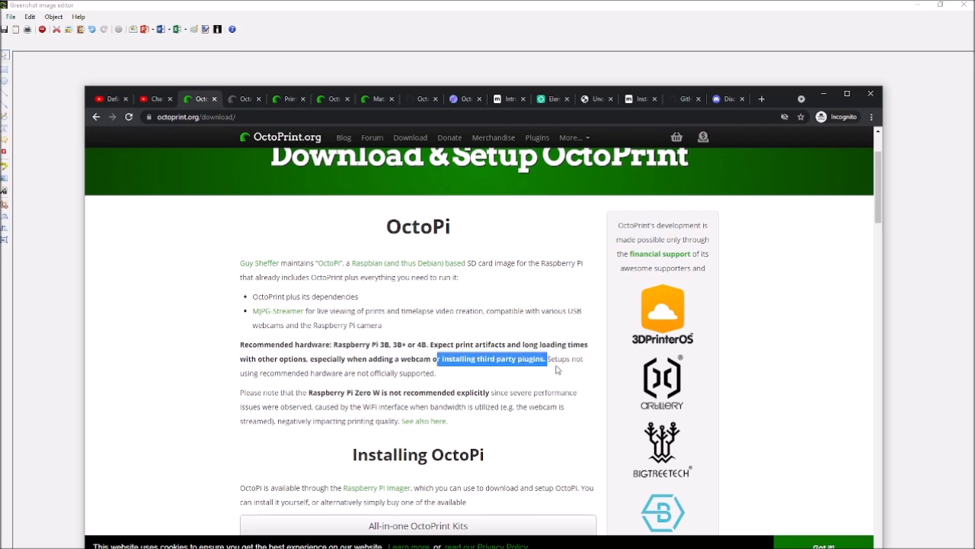
{"action": "mouse_move", "coordinate": [503, 341]}
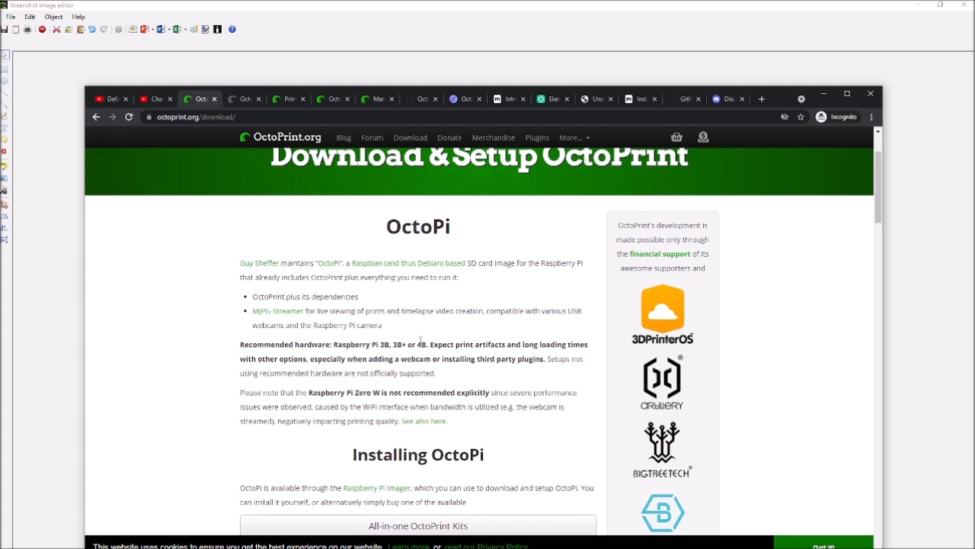
{"action": "mouse_move", "coordinate": [534, 378]}
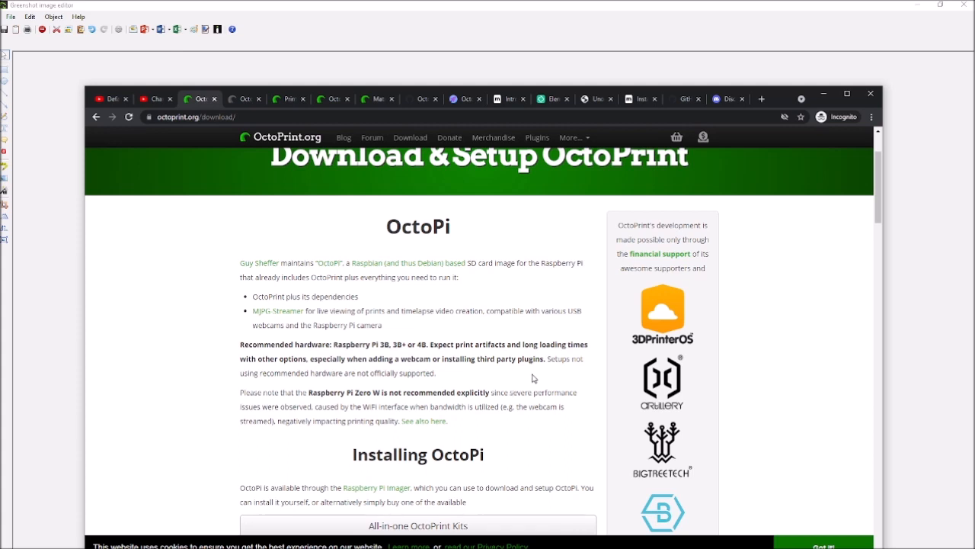
Step: Highlight the 'adding a webcam or installing third party plugins' part of the OctoPi warning
{"action": "scroll", "scroll_direction": "down", "scroll_amount": 3}
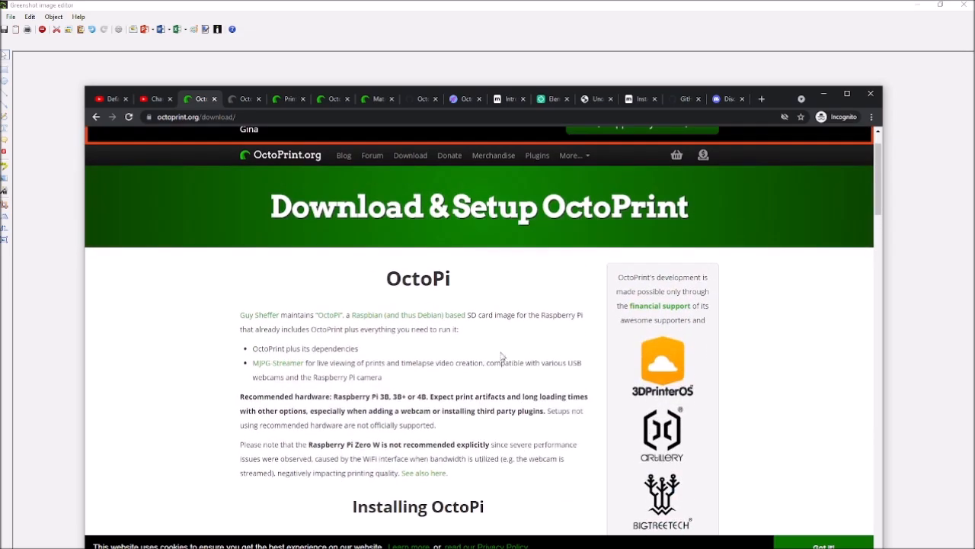
{"action": "scroll", "scroll_direction": "down", "scroll_amount": 3}
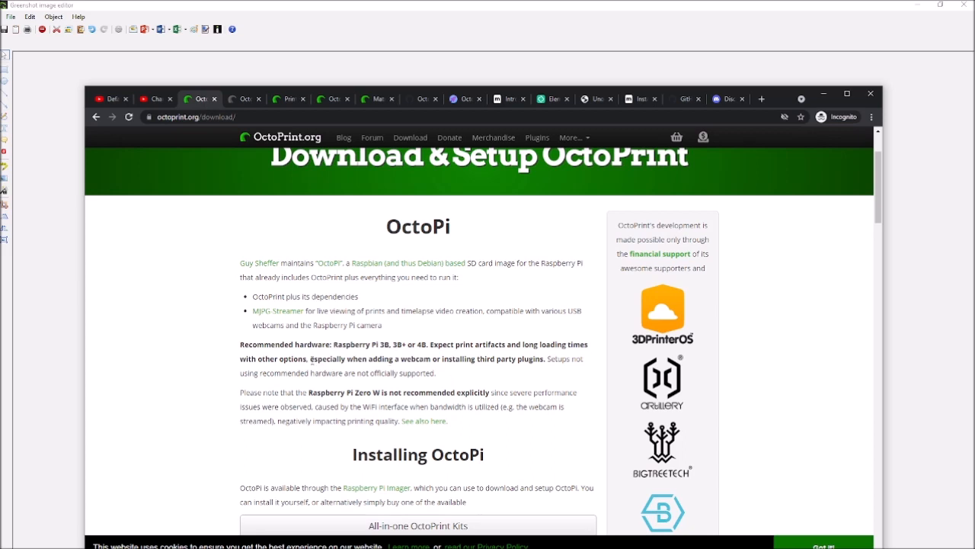
{"action": "left_click_drag", "start_coordinate": [313, 358], "coordinate": [543, 358]}
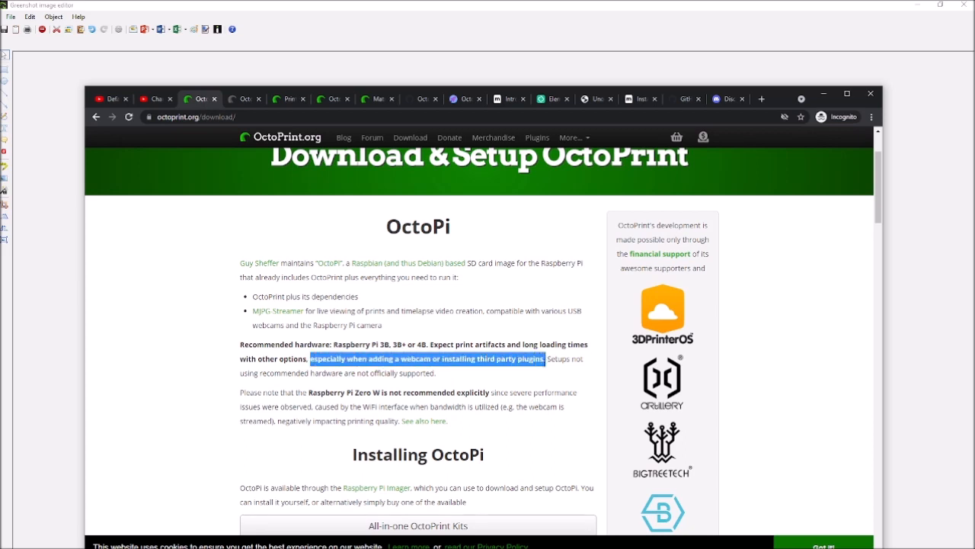
{"action": "mouse_move", "coordinate": [546, 372]}
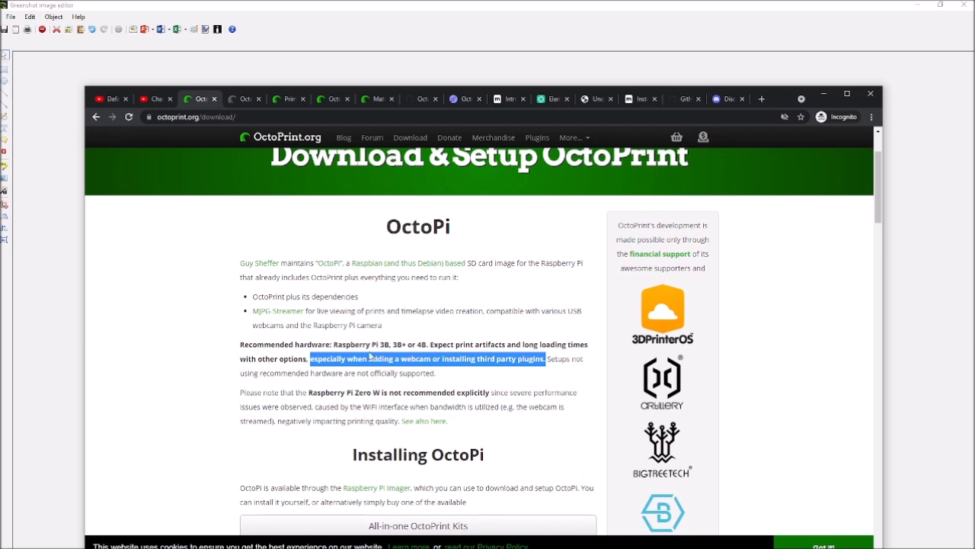
{"action": "mouse_move", "coordinate": [509, 247]}
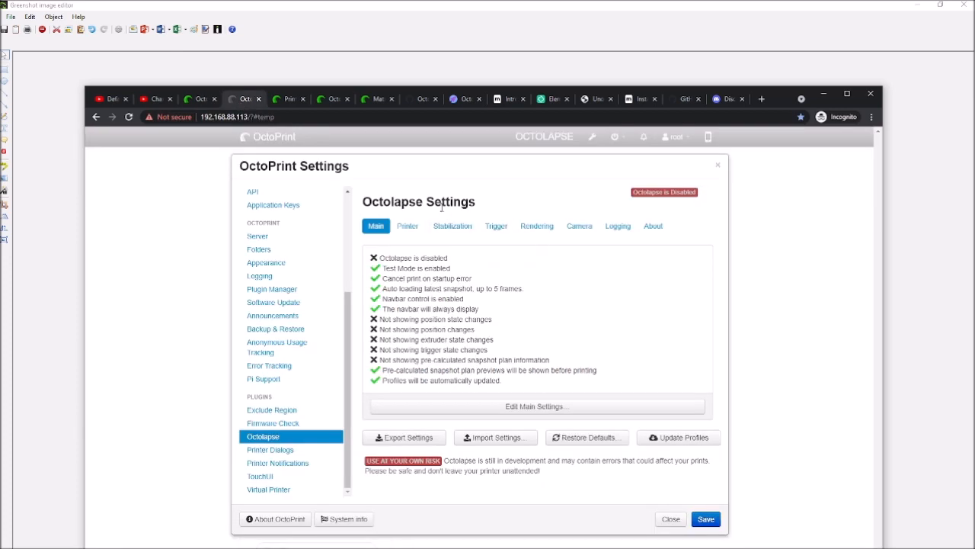
{"action": "mouse_move", "coordinate": [439, 213]}
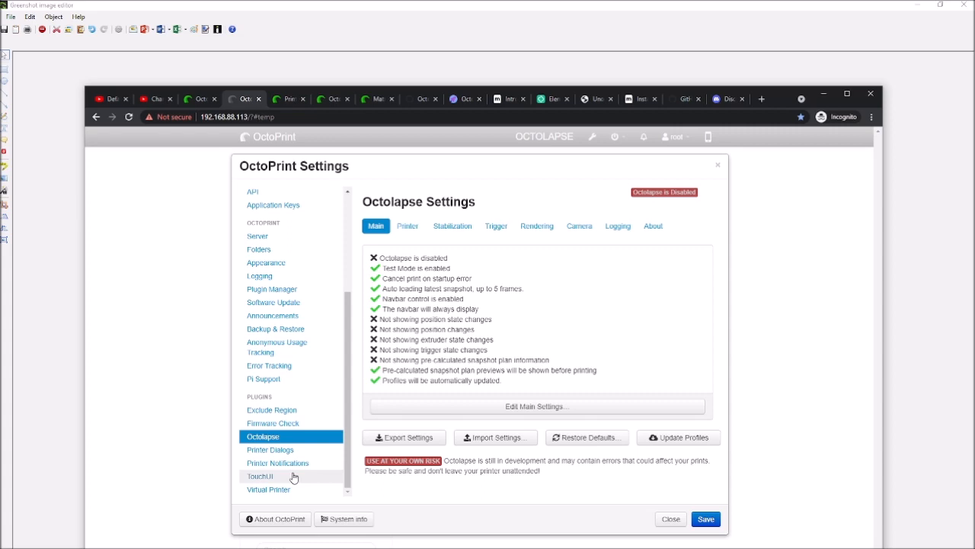
{"action": "left_click", "coordinate": [200, 98]}
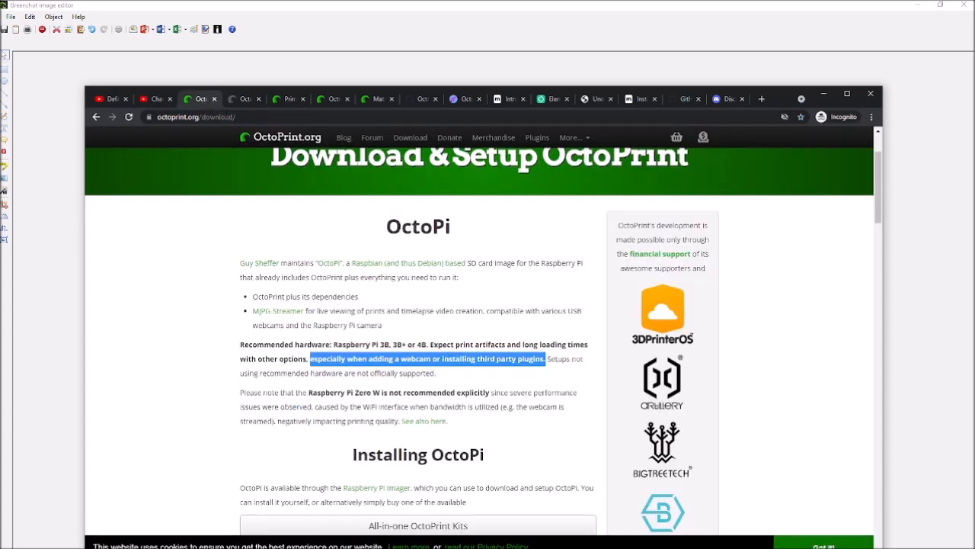
Step: Clear the highlight on the OctoPi warning text, then switch back to the OctoPrint settings tab
{"action": "left_click", "coordinate": [292, 345]}
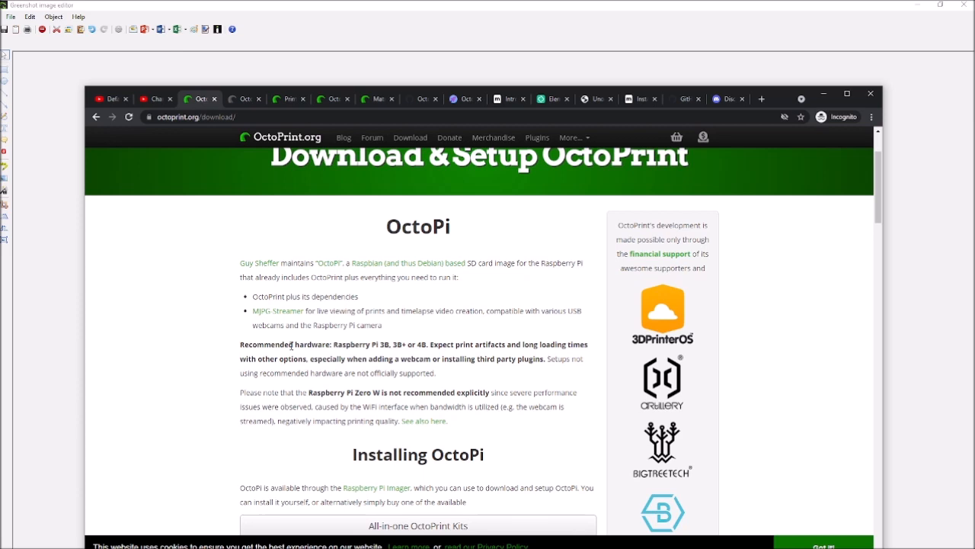
{"action": "mouse_move", "coordinate": [408, 359]}
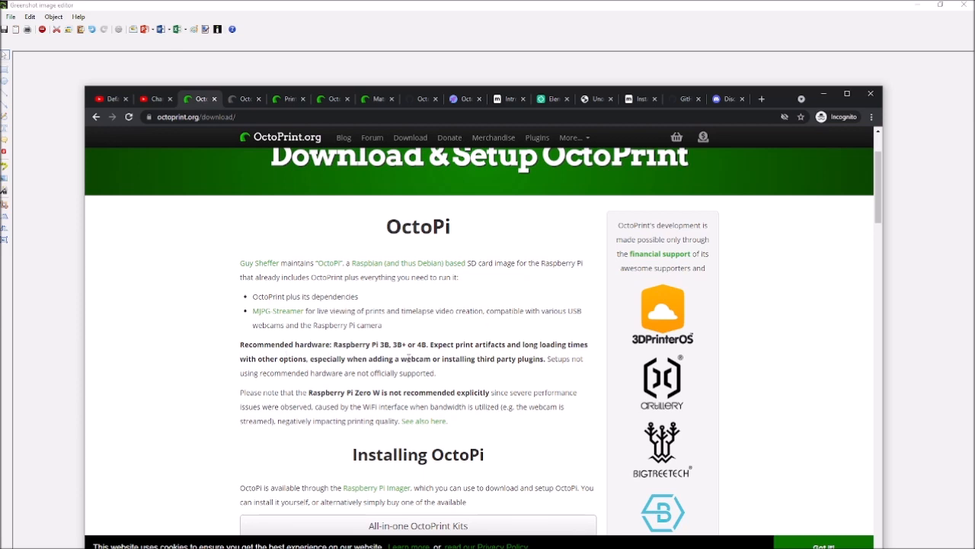
{"action": "double_click", "coordinate": [424, 344]}
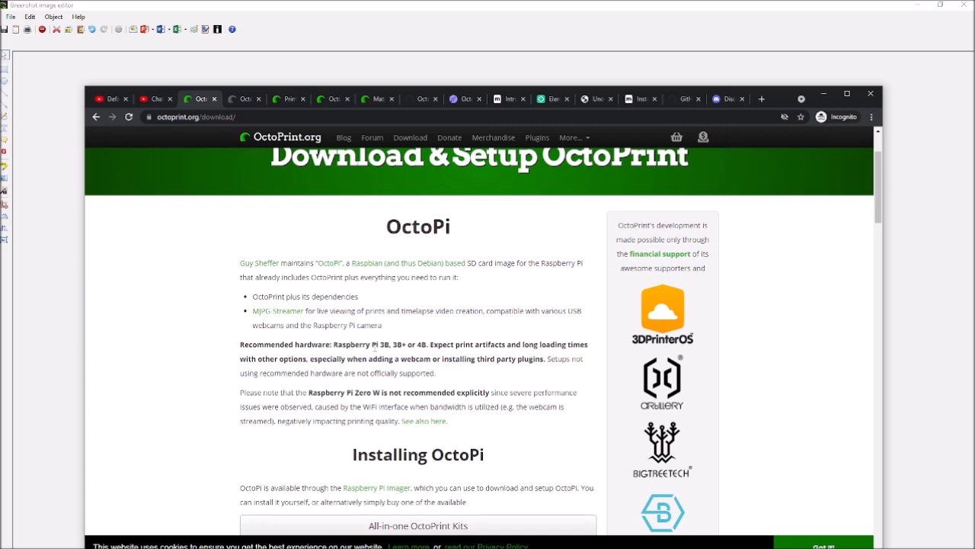
{"action": "left_click_drag", "start_coordinate": [372, 344], "coordinate": [441, 344]}
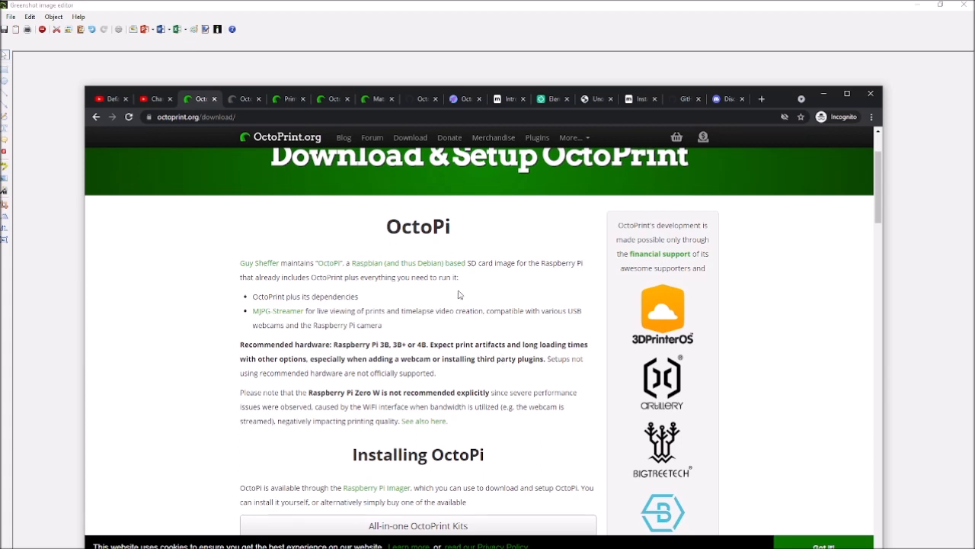
{"action": "mouse_move", "coordinate": [433, 365]}
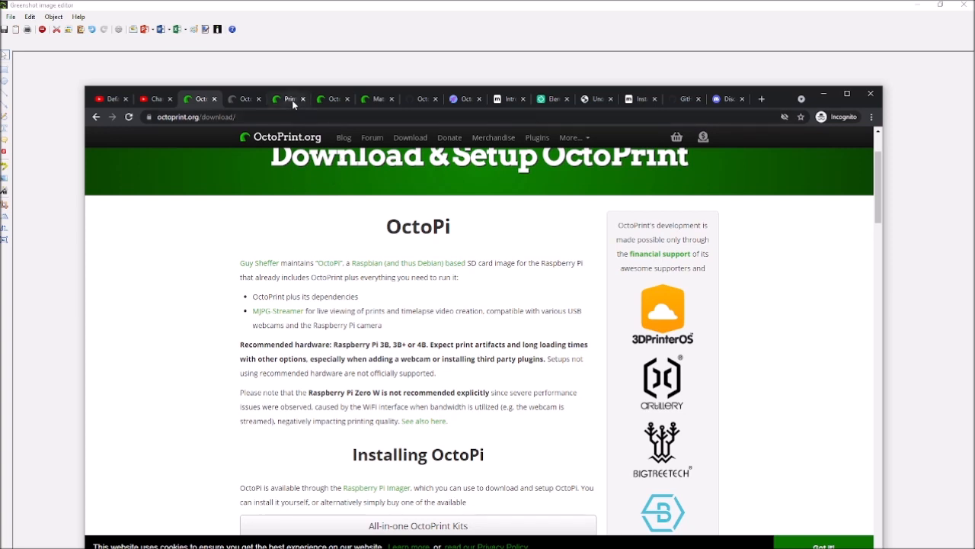
{"action": "left_click", "coordinate": [246, 97]}
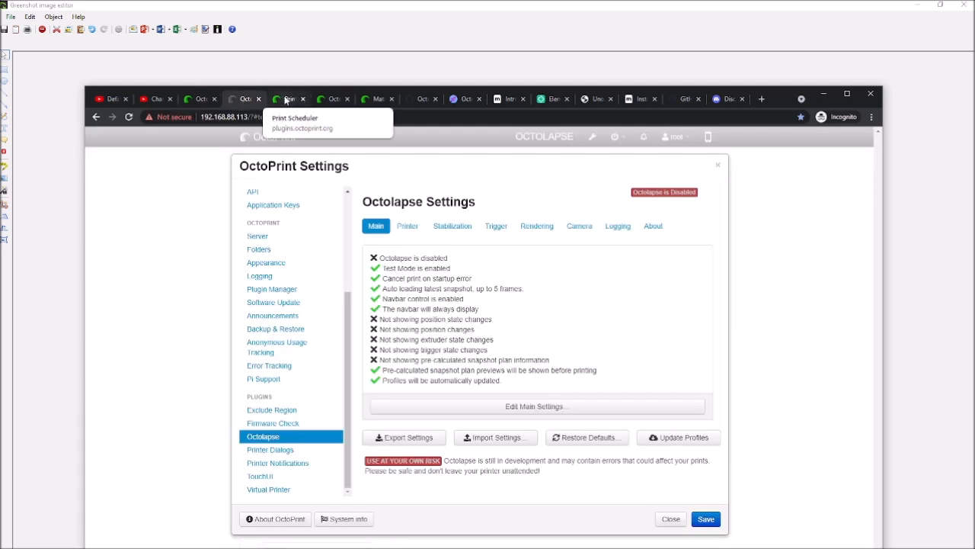
Step: Switch to the Print Scheduler plugin page and scroll to its description and warnings
{"action": "left_click", "coordinate": [290, 97]}
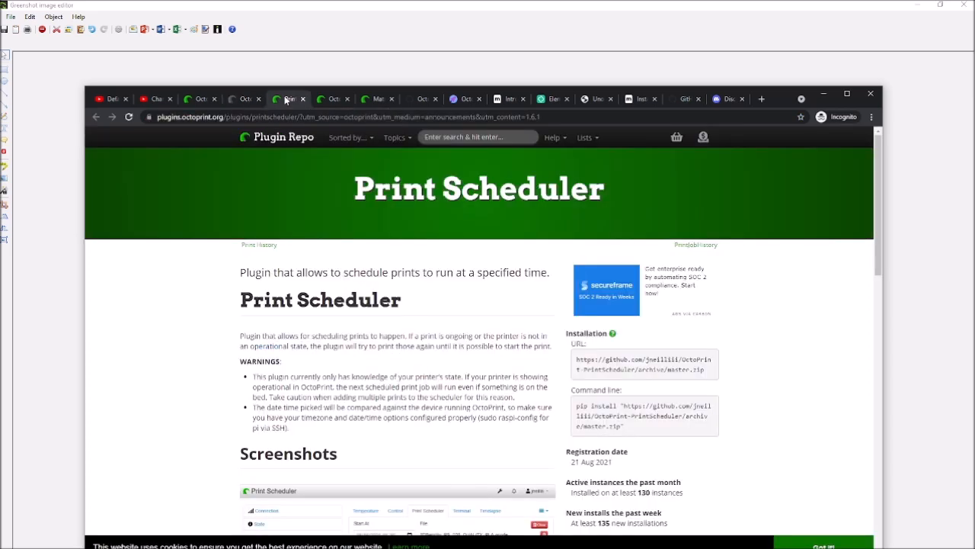
{"action": "scroll", "scroll_direction": "down", "scroll_amount": 3}
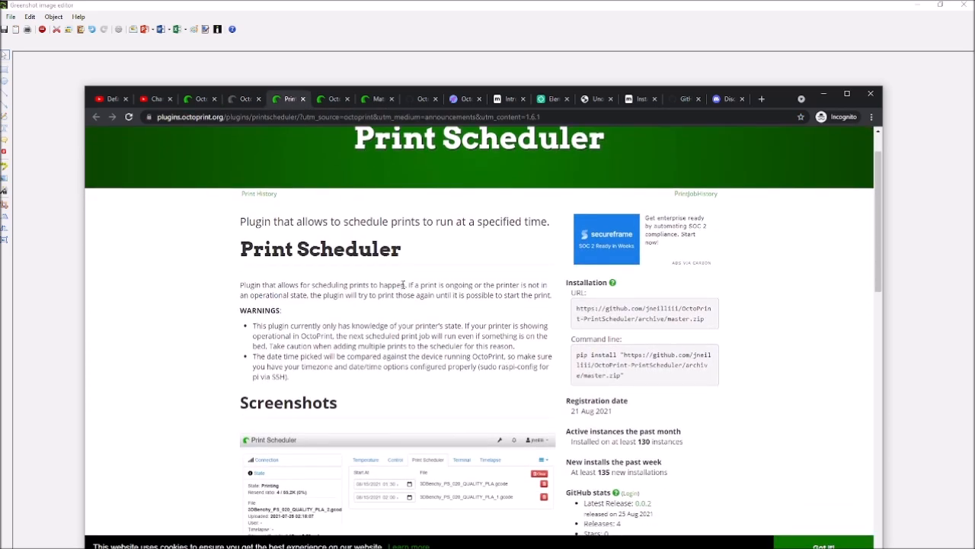
{"action": "scroll", "scroll_direction": "down", "scroll_amount": 3}
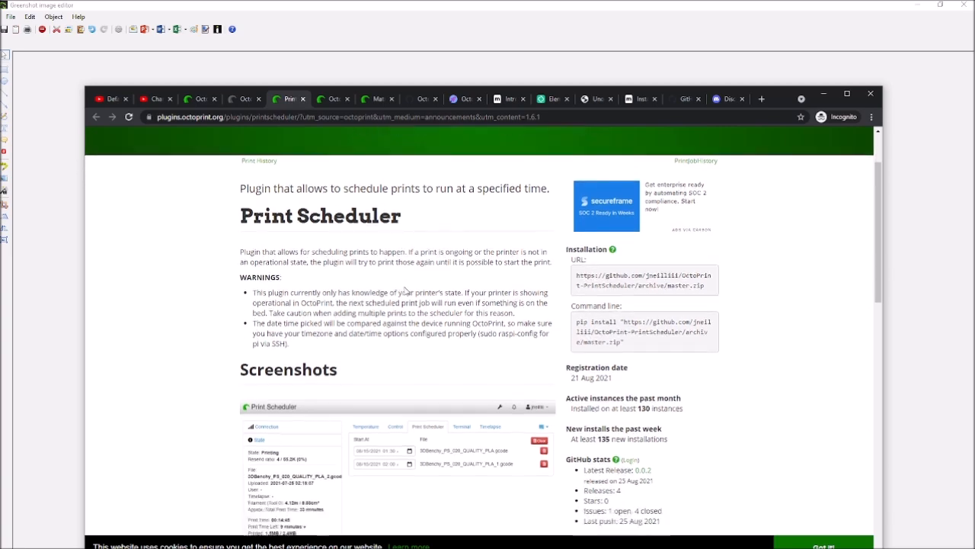
{"action": "scroll", "scroll_direction": "down", "scroll_amount": 3}
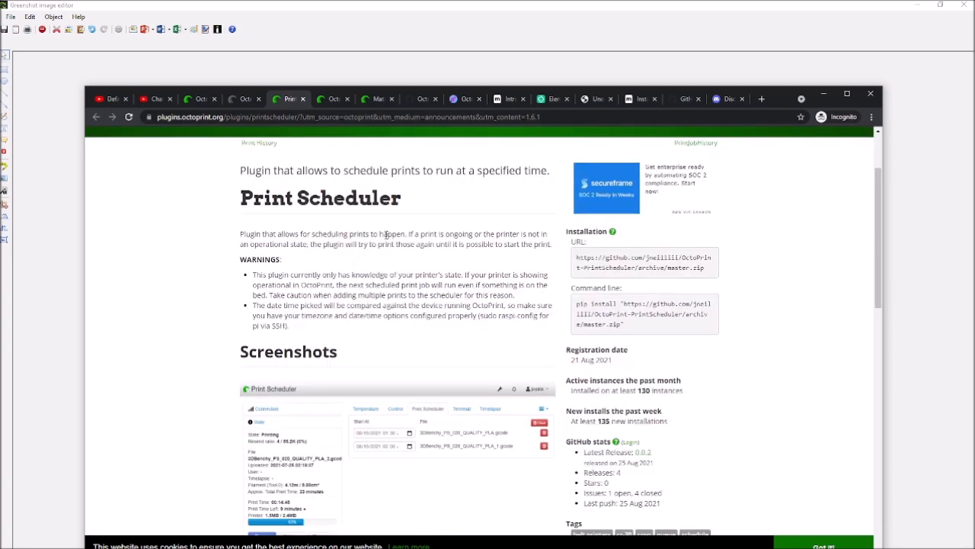
{"action": "mouse_move", "coordinate": [440, 32]}
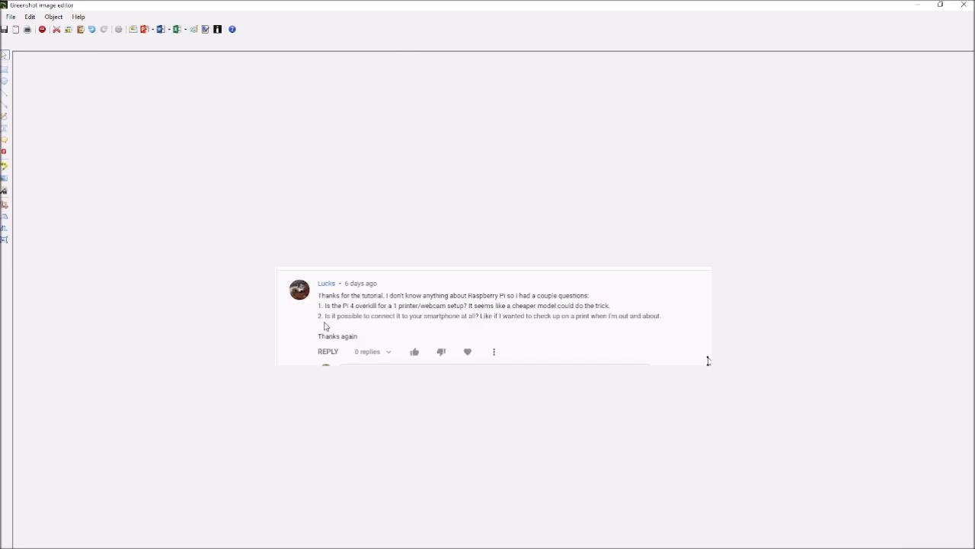
{"action": "mouse_move", "coordinate": [414, 323]}
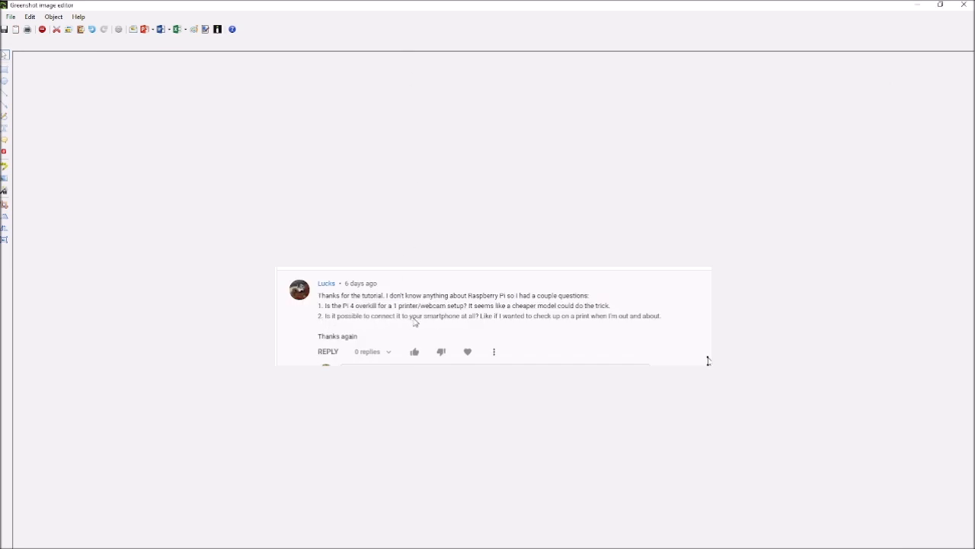
{"action": "mouse_move", "coordinate": [520, 323]}
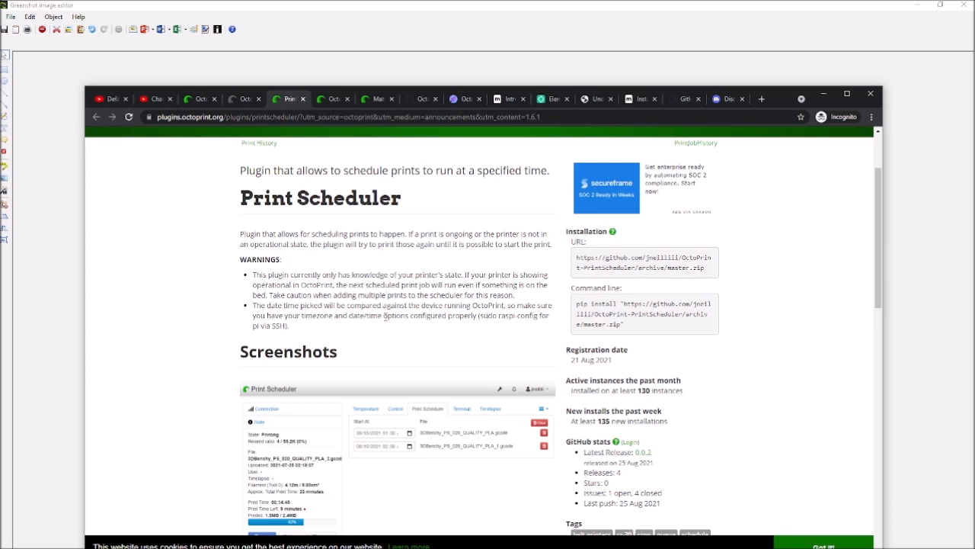
{"action": "mouse_move", "coordinate": [397, 326]}
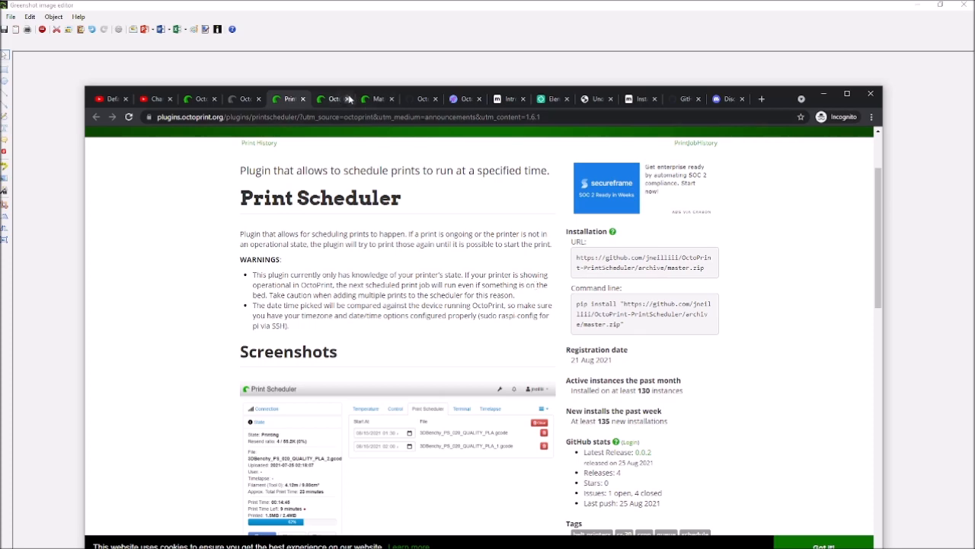
Step: Switch to the Octoslack plugin page showing its features and supported events
{"action": "left_click", "coordinate": [333, 98]}
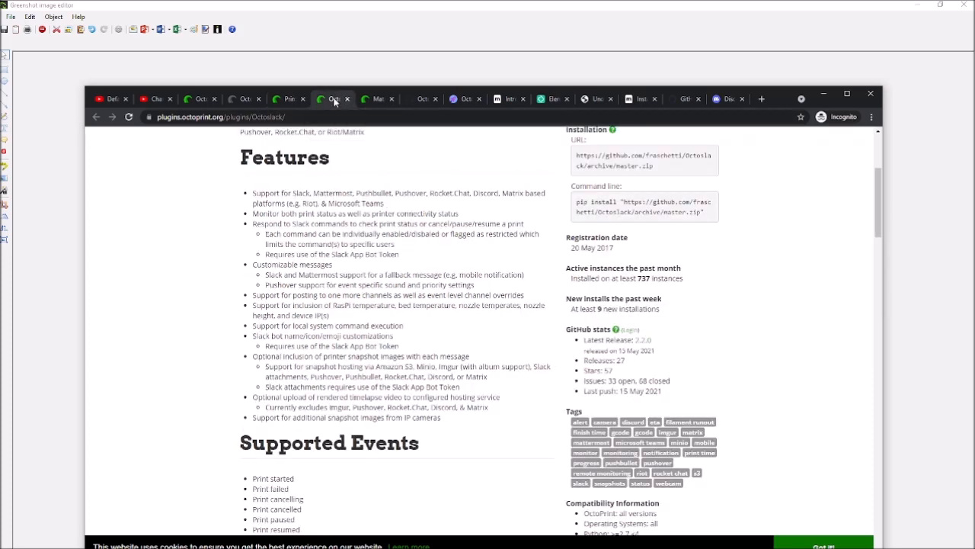
Step: Highlight Octoslack's first feature listing its supported messaging services
{"action": "scroll", "scroll_direction": "up", "scroll_amount": 3}
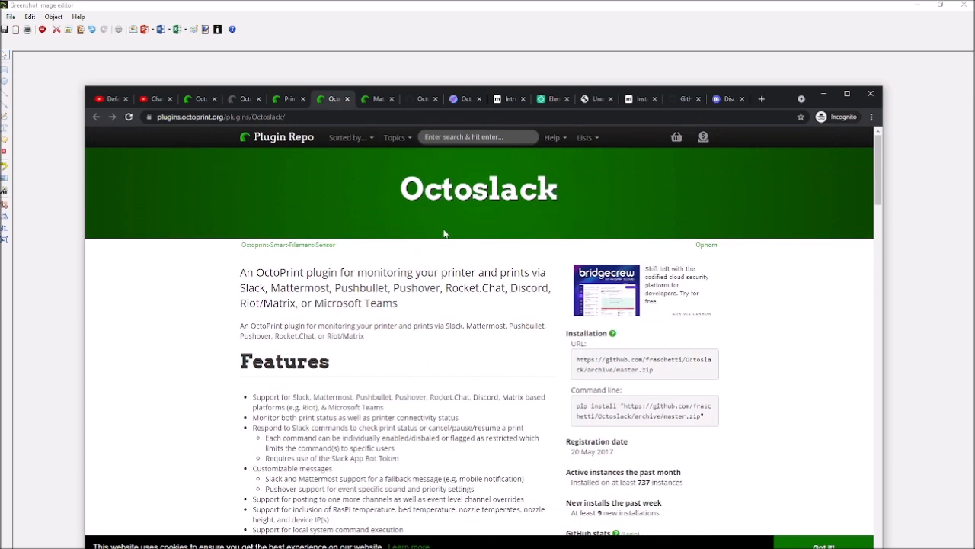
{"action": "scroll", "scroll_direction": "down", "scroll_amount": 3}
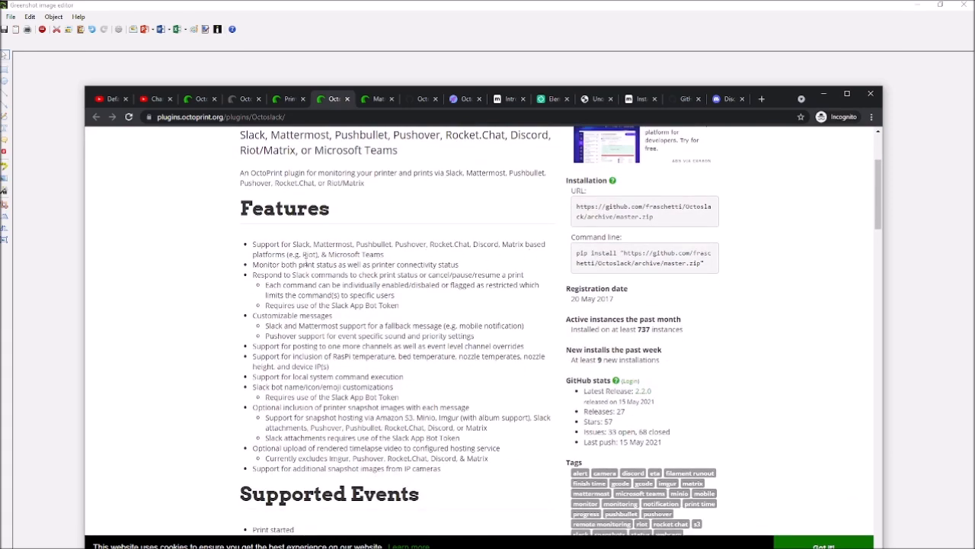
{"action": "left_click_drag", "start_coordinate": [253, 244], "coordinate": [387, 253]}
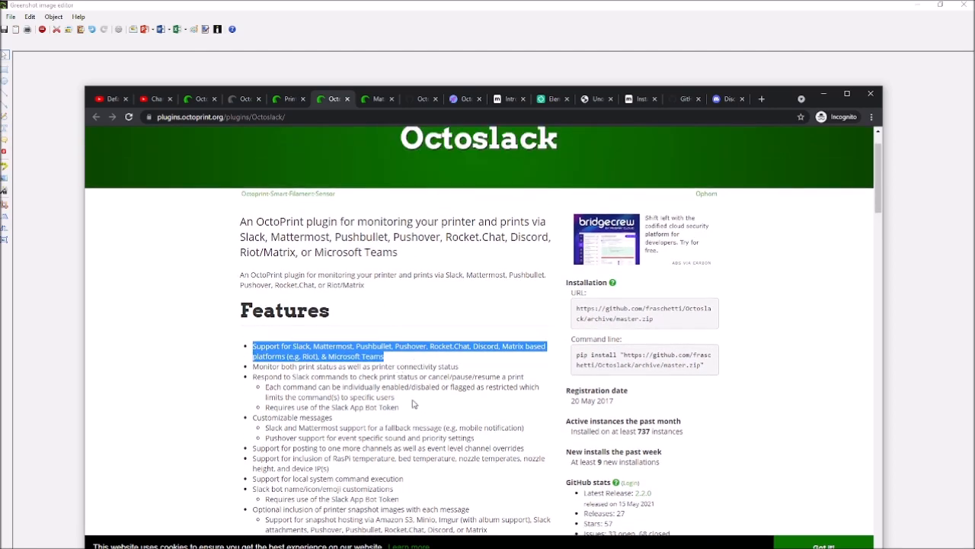
Step: Review the Matrix Notifier plugin page for comparison with Octoslack
{"action": "left_click", "coordinate": [374, 98]}
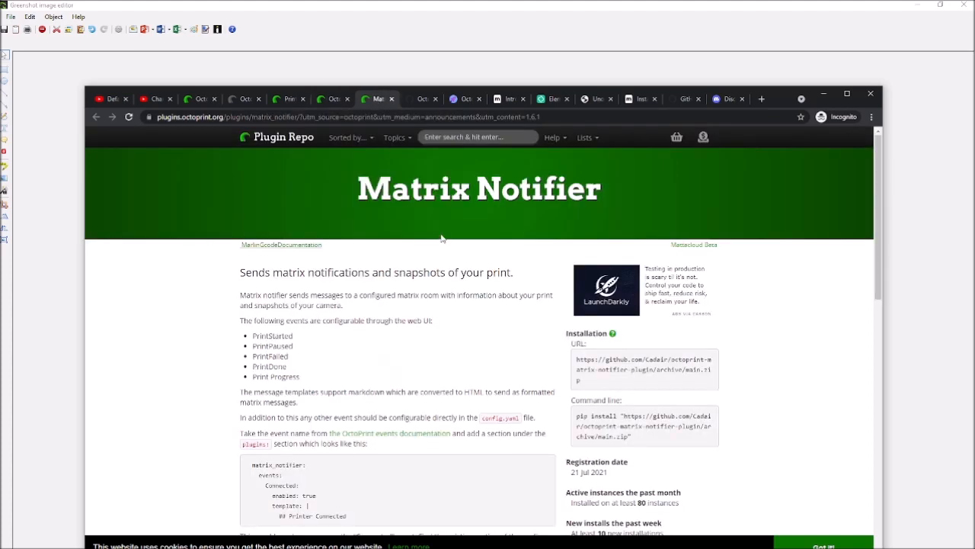
{"action": "scroll", "scroll_direction": "down", "scroll_amount": 3}
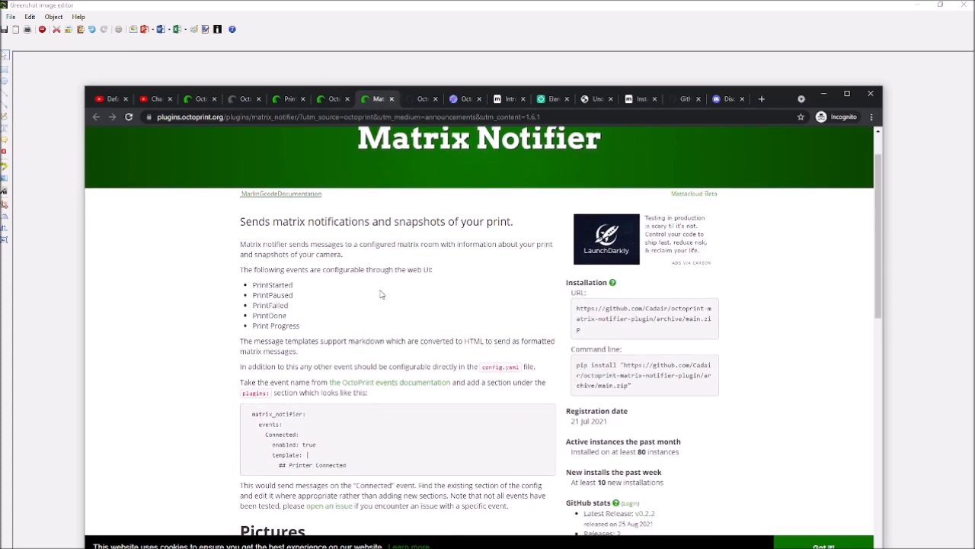
{"action": "scroll", "scroll_direction": "down", "scroll_amount": 3}
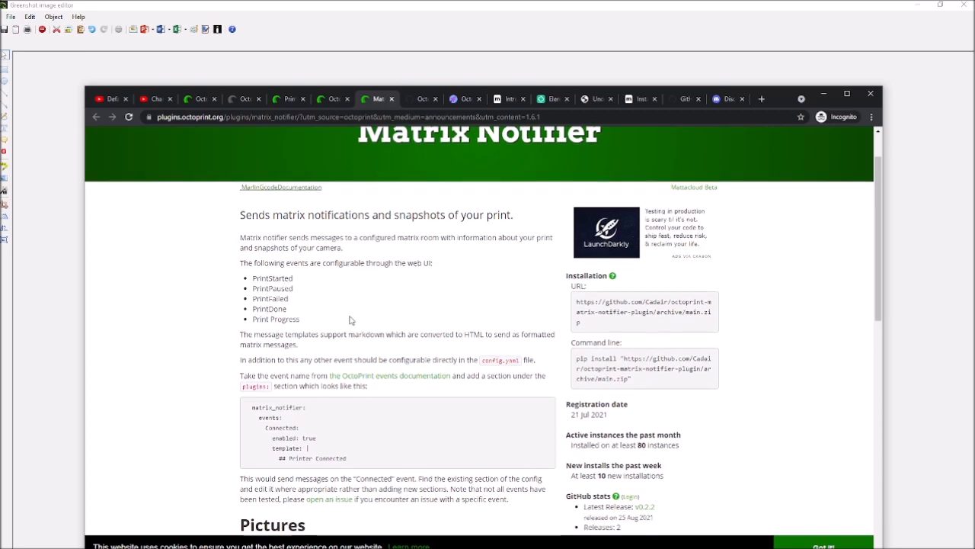
{"action": "scroll", "scroll_direction": "down", "scroll_amount": 3}
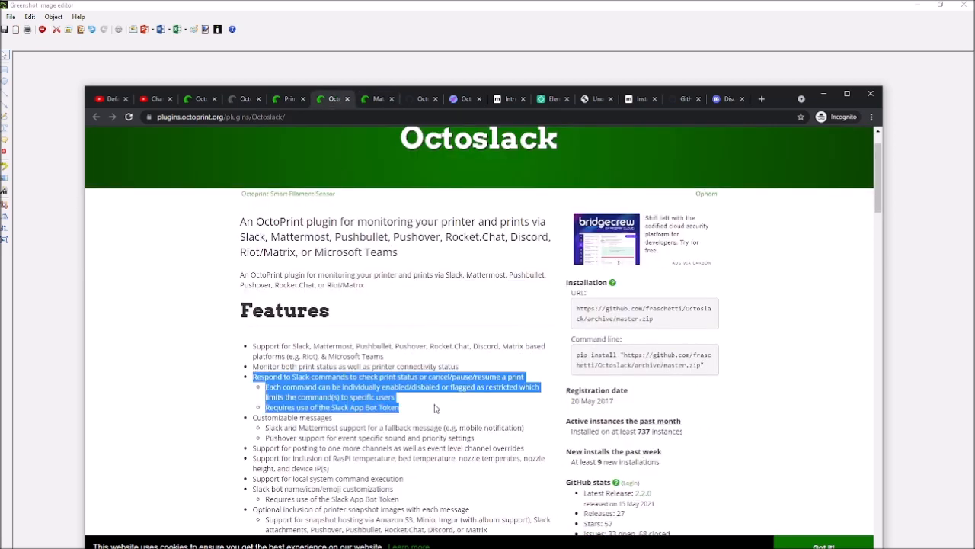
{"action": "mouse_move", "coordinate": [413, 419]}
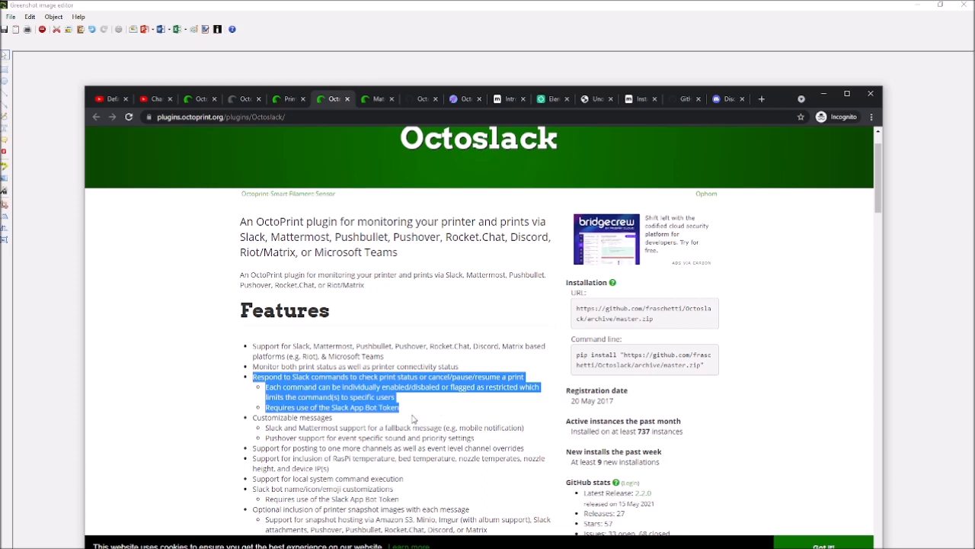
{"action": "left_click", "coordinate": [415, 419]}
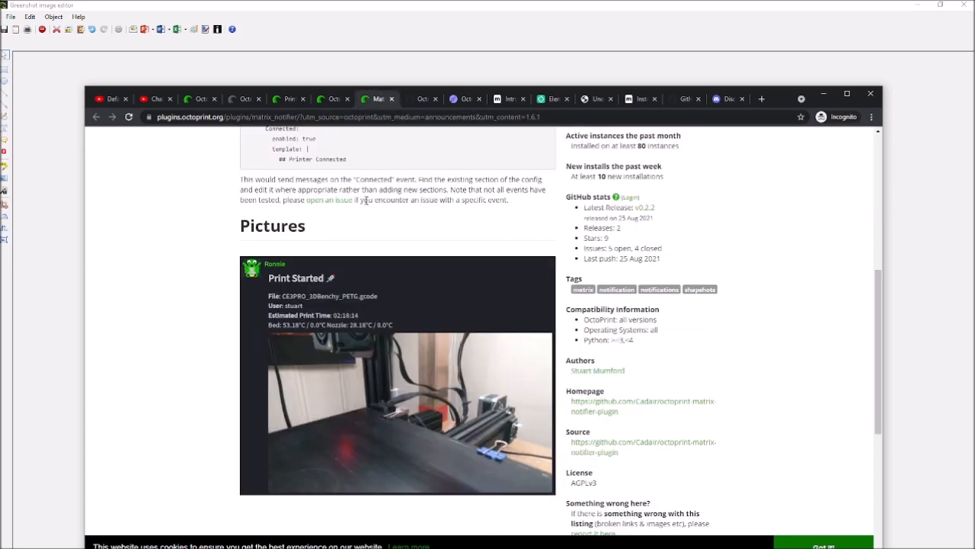
Step: Bring up the AstroPrint Cloud plugin README on GitHub
{"action": "left_click", "coordinate": [423, 97]}
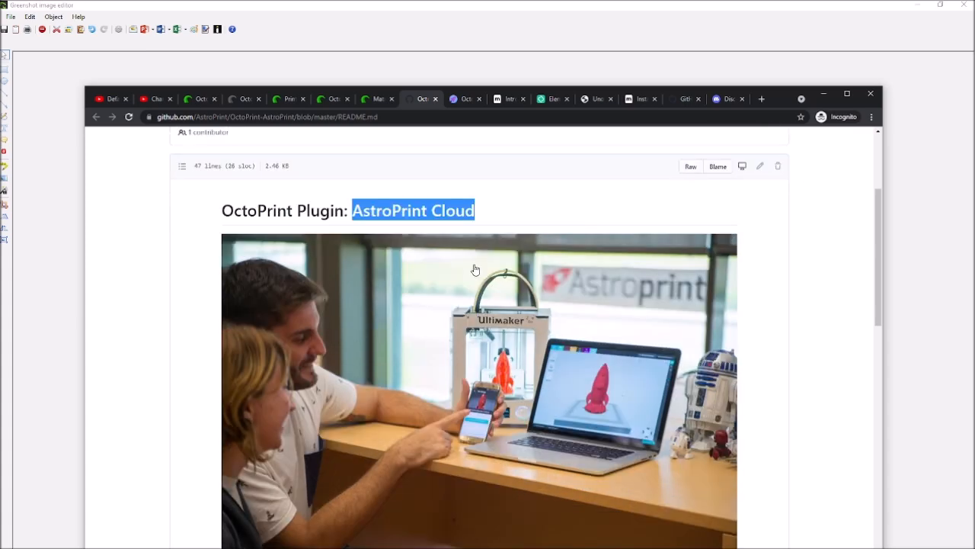
{"action": "scroll", "scroll_direction": "down", "scroll_amount": 3}
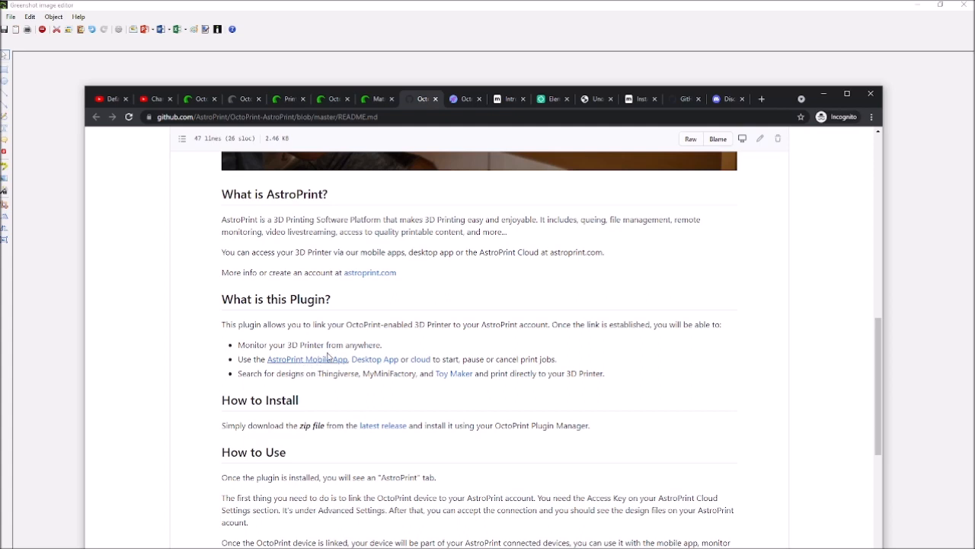
{"action": "mouse_move", "coordinate": [430, 448]}
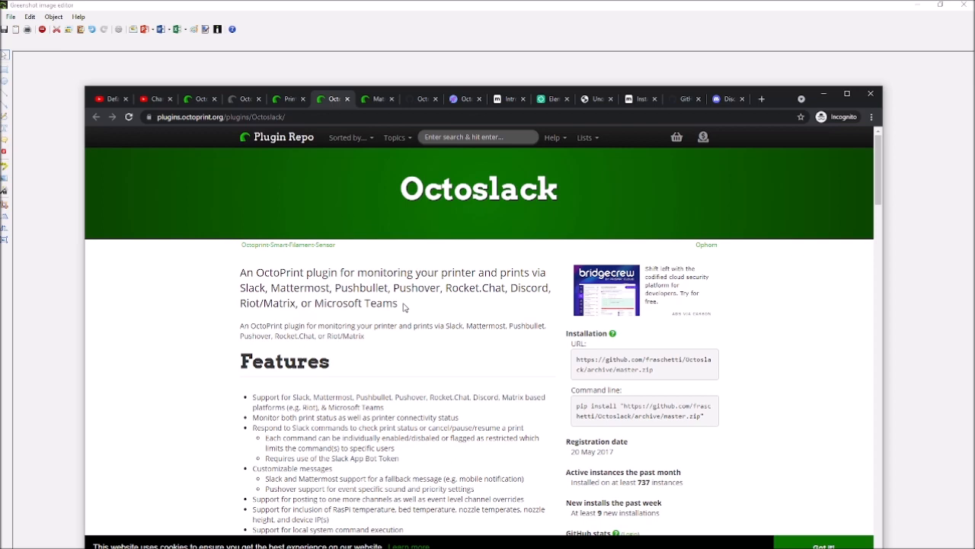
Step: Finish reading Octoslack's feature list, then switch to the OctoEverywhere website
{"action": "scroll", "scroll_direction": "down", "scroll_amount": 3}
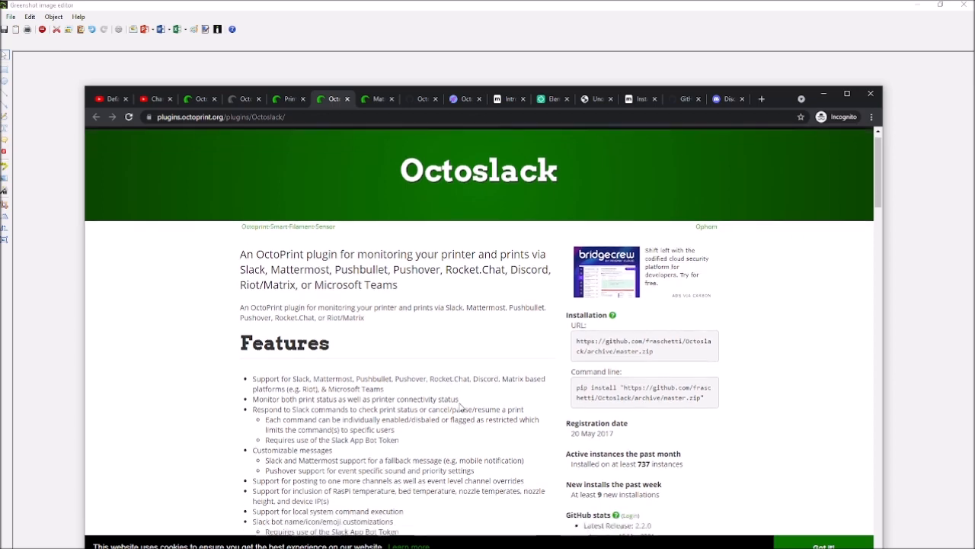
{"action": "scroll", "scroll_direction": "down", "scroll_amount": 3}
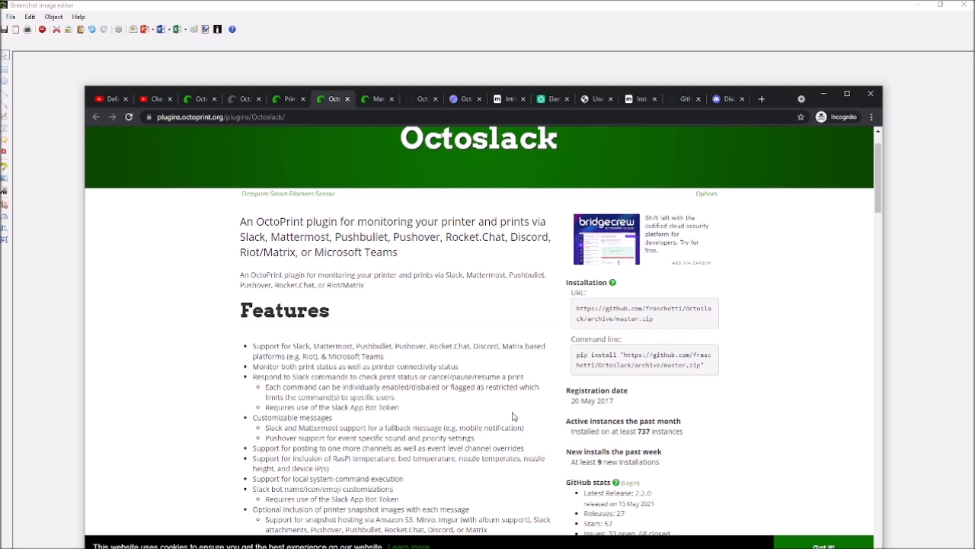
{"action": "mouse_move", "coordinate": [507, 374]}
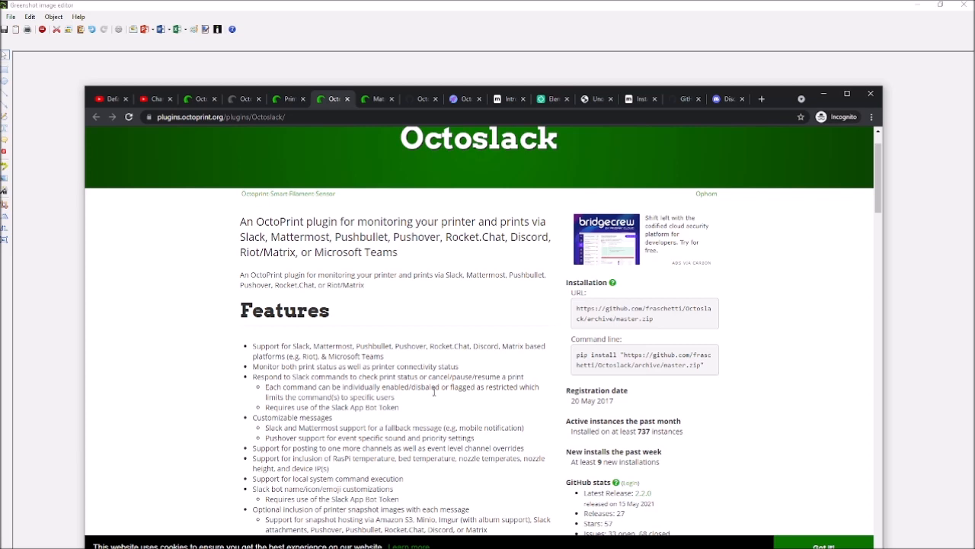
{"action": "mouse_move", "coordinate": [397, 220]}
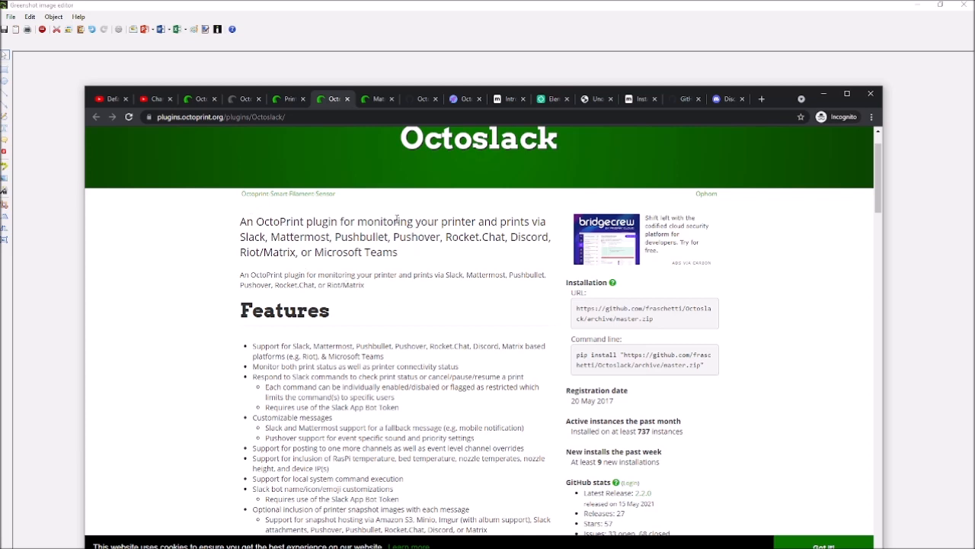
{"action": "mouse_move", "coordinate": [419, 256]}
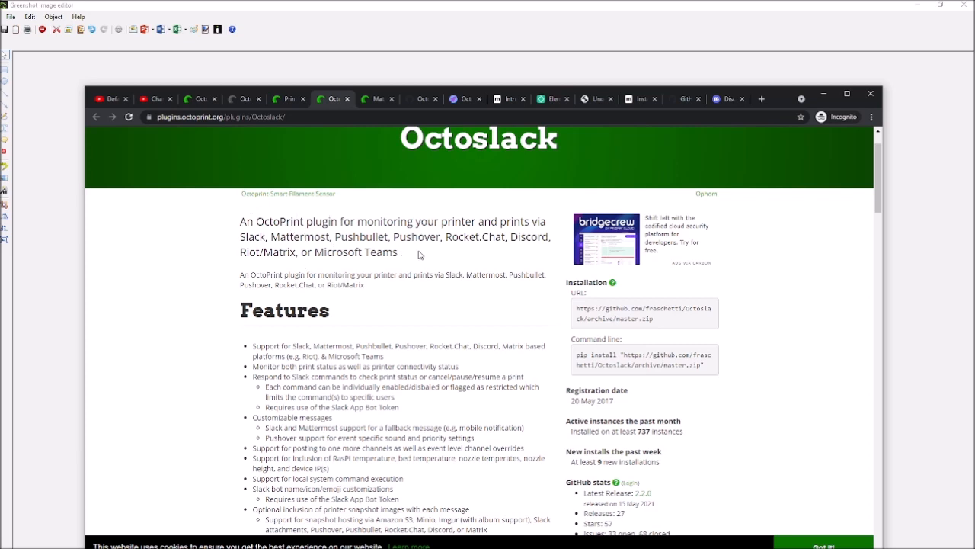
{"action": "mouse_move", "coordinate": [494, 250]}
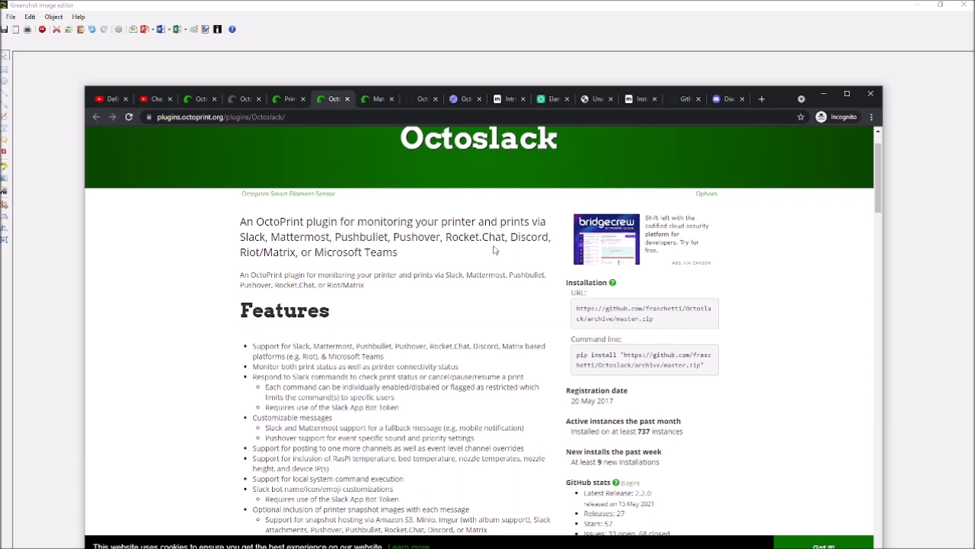
{"action": "mouse_move", "coordinate": [494, 250]}
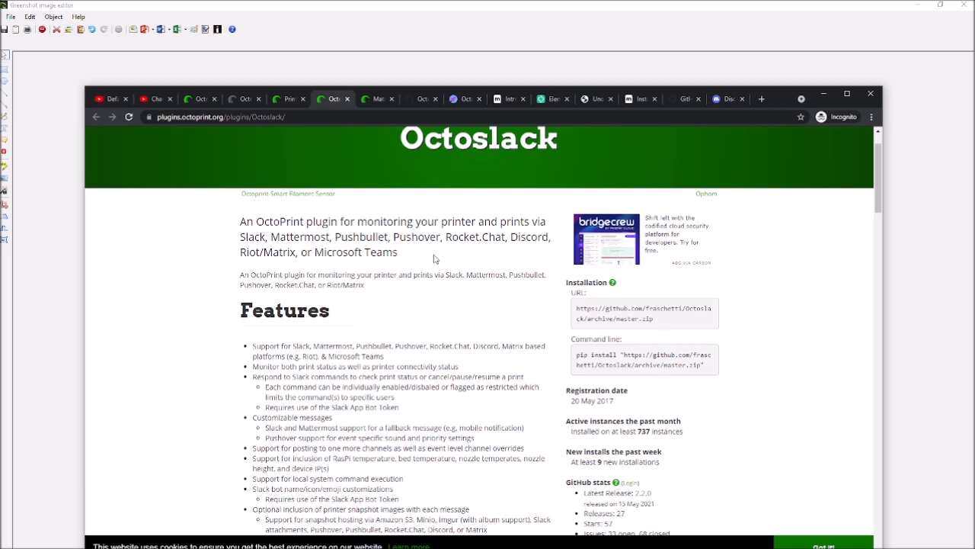
{"action": "mouse_move", "coordinate": [476, 207]}
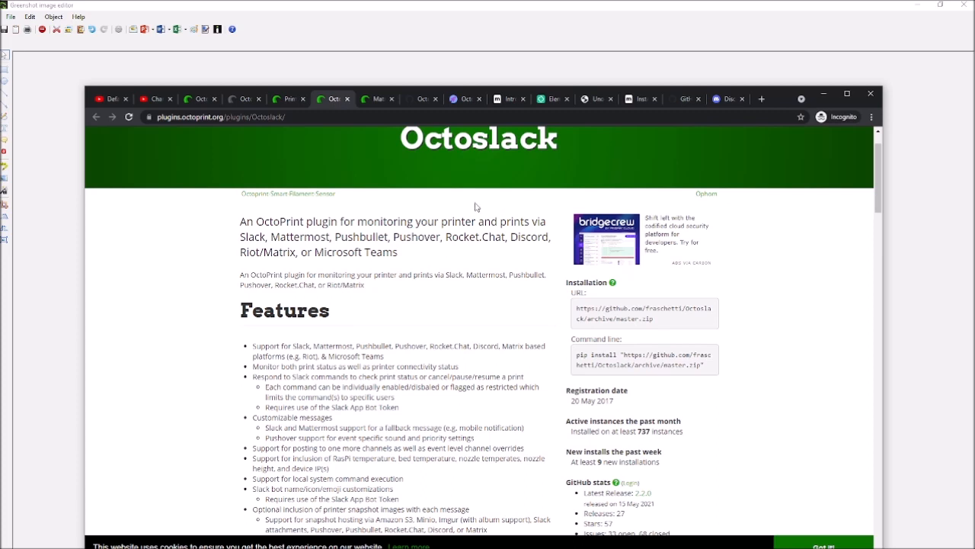
{"action": "left_click", "coordinate": [465, 98]}
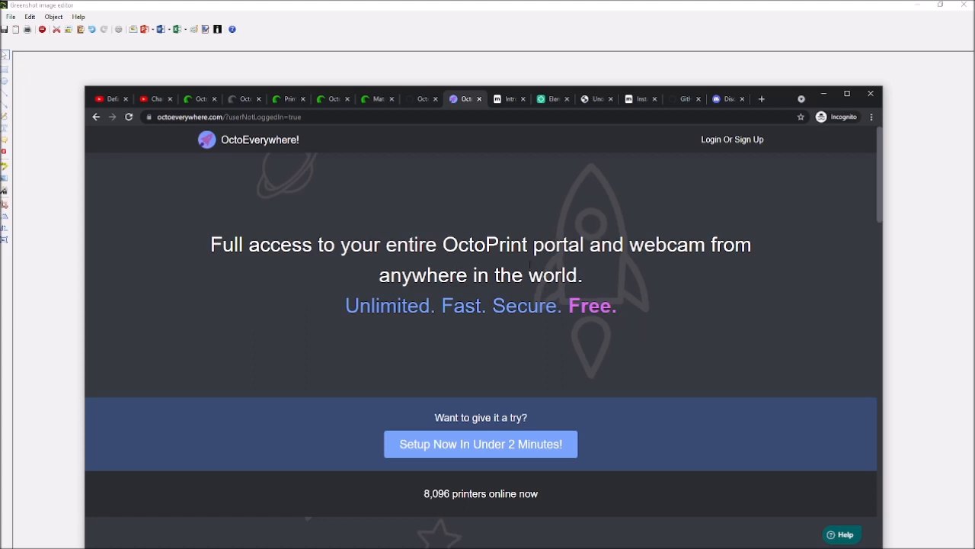
Step: Highlight 'even support 2 factor authentication' in OctoEverywhere's FAQ security answer
{"action": "scroll", "scroll_direction": "down", "scroll_amount": 3}
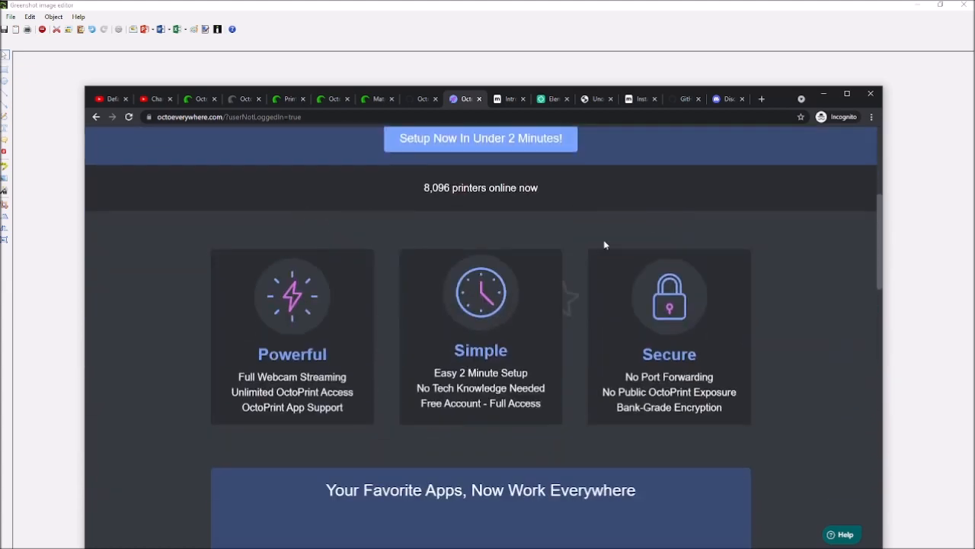
{"action": "scroll", "scroll_direction": "down", "scroll_amount": 3}
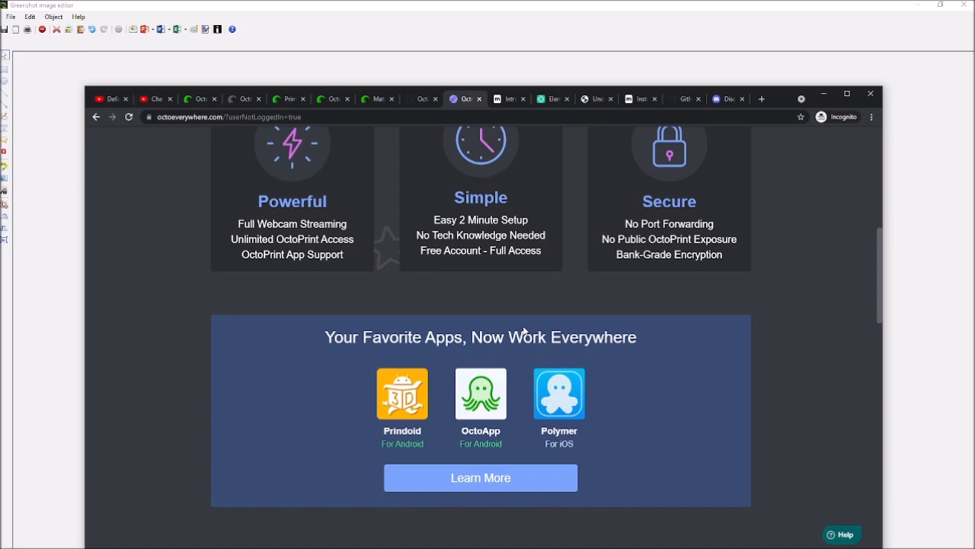
{"action": "scroll", "scroll_direction": "down", "scroll_amount": 3}
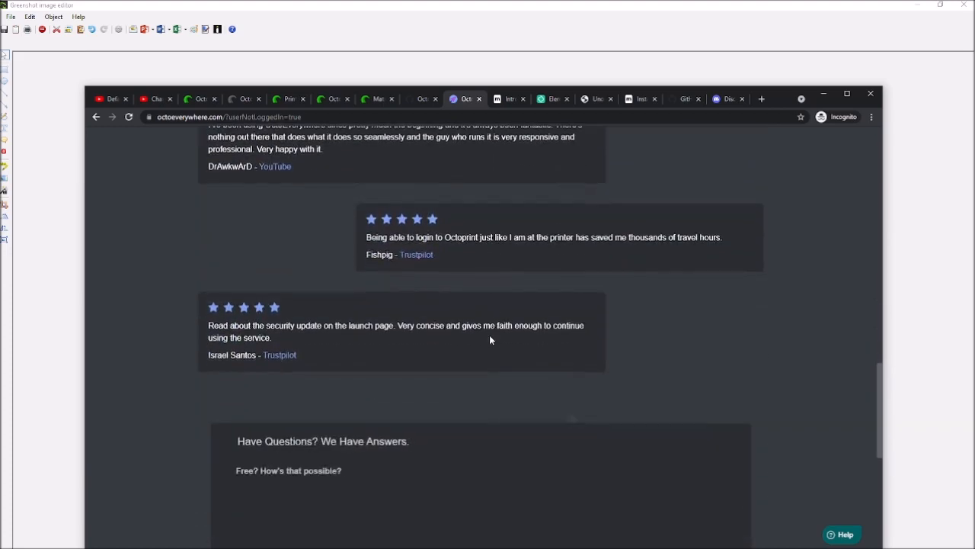
{"action": "scroll", "scroll_direction": "down", "scroll_amount": 3}
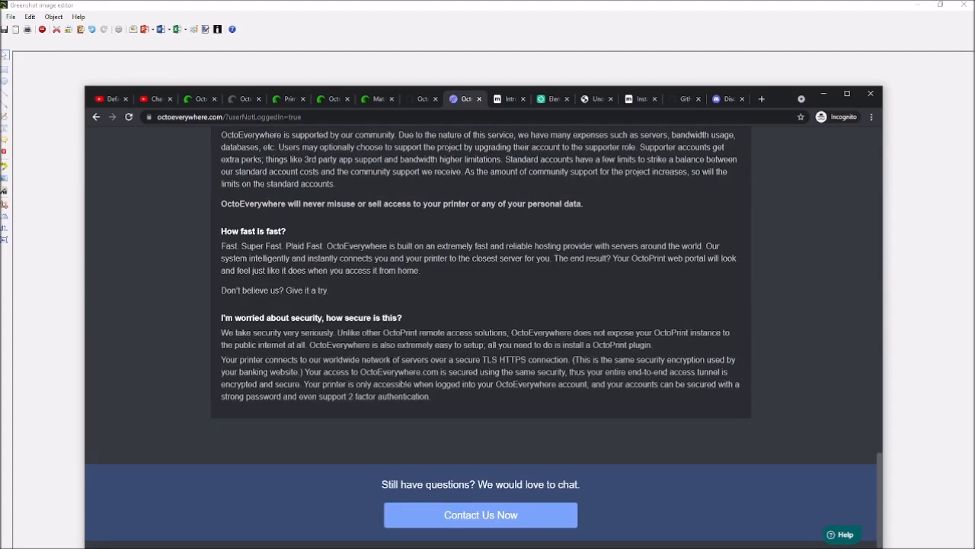
{"action": "left_click_drag", "start_coordinate": [458, 359], "coordinate": [509, 359]}
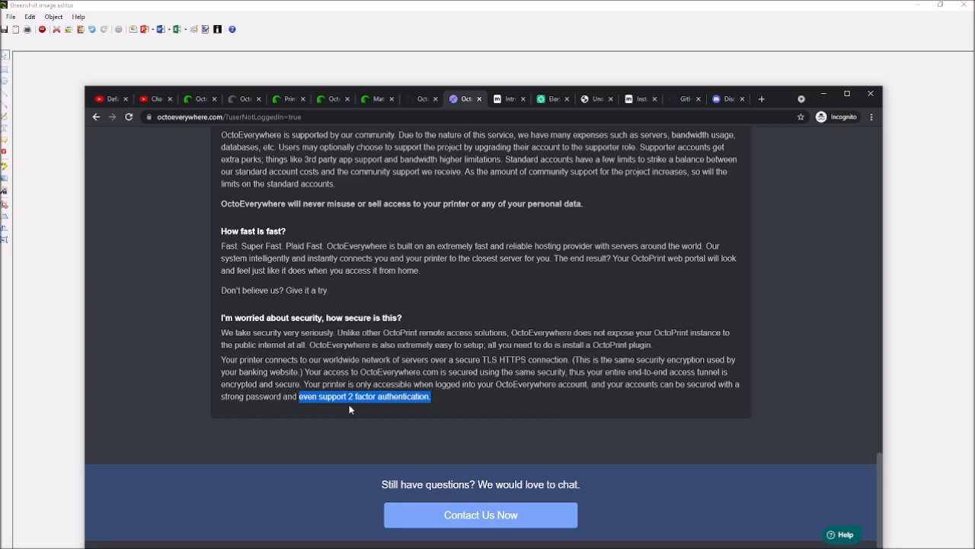
{"action": "mouse_move", "coordinate": [387, 425]}
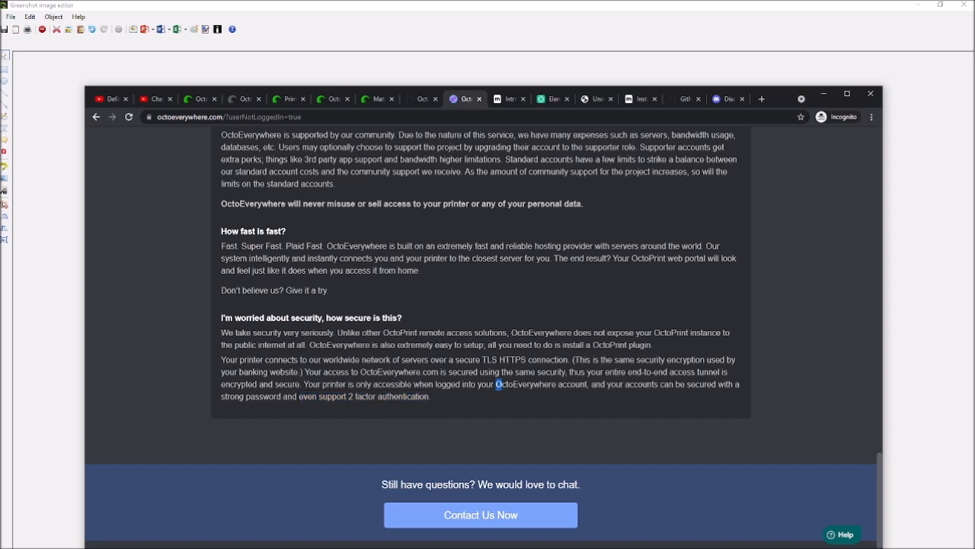
{"action": "double_click", "coordinate": [541, 384]}
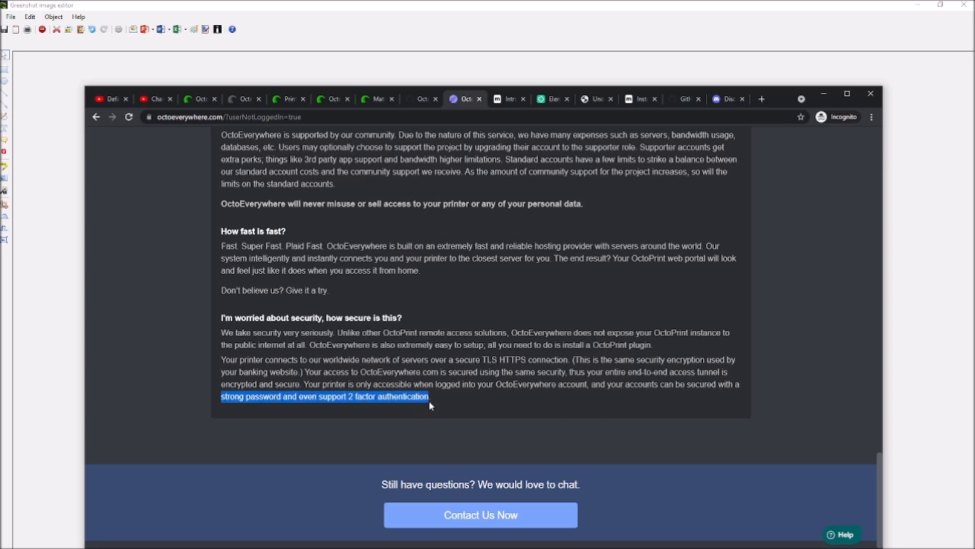
{"action": "mouse_move", "coordinate": [445, 405]}
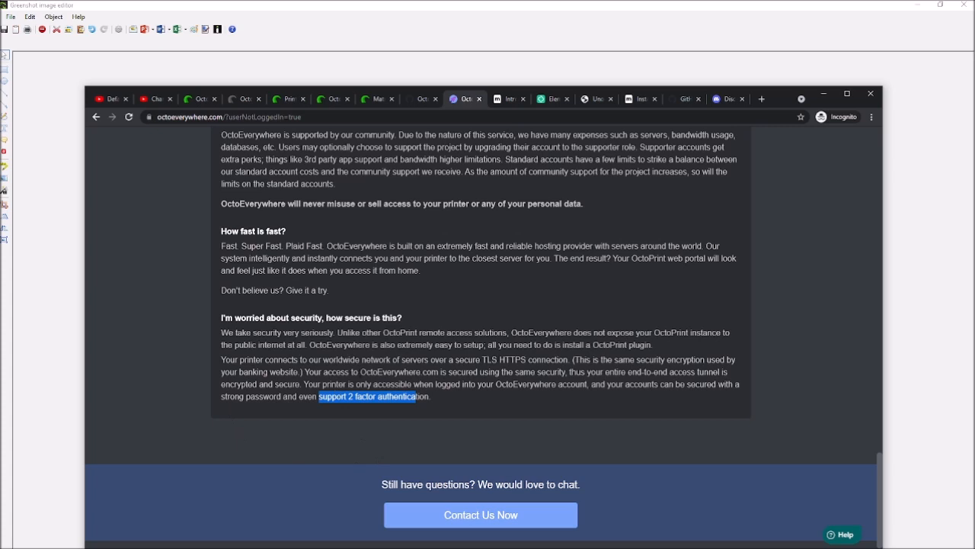
{"action": "mouse_move", "coordinate": [375, 421]}
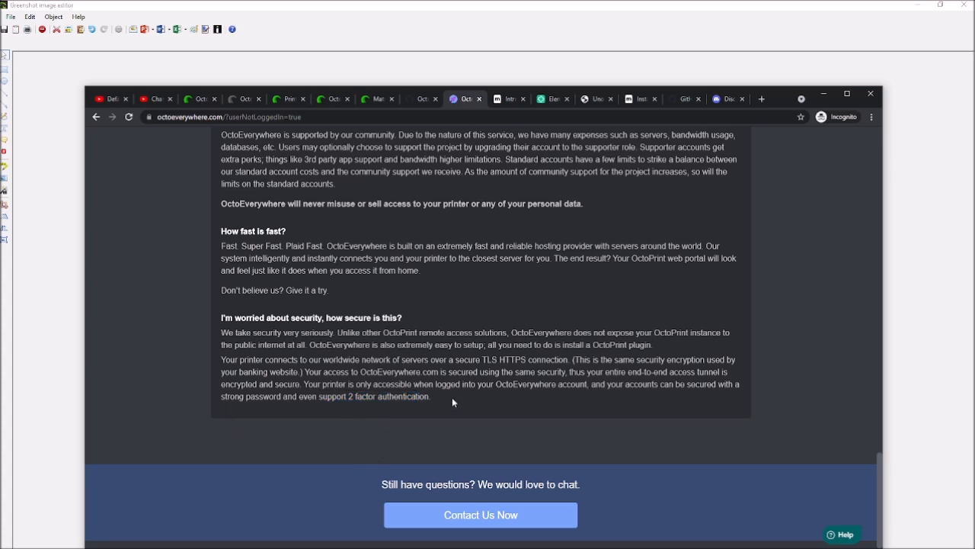
{"action": "double_click", "coordinate": [374, 396]}
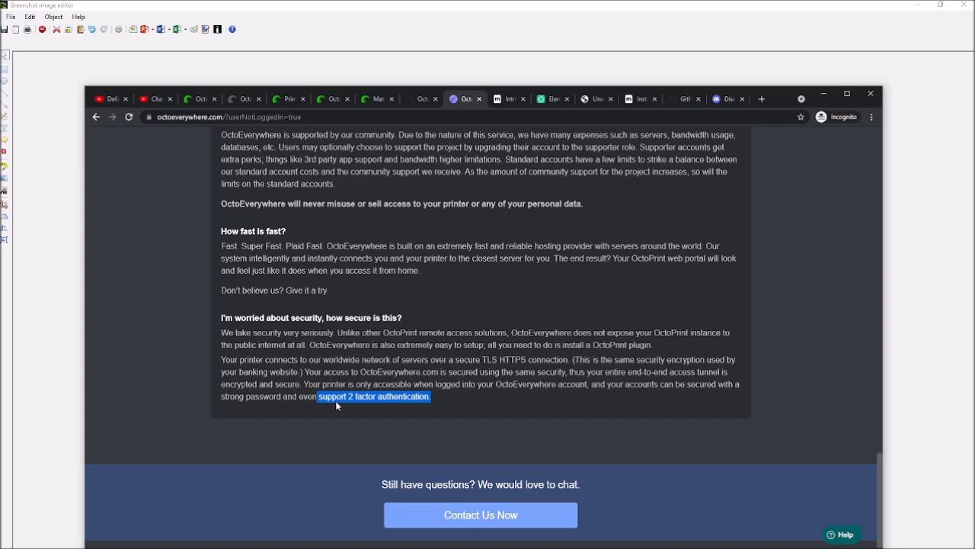
{"action": "mouse_move", "coordinate": [406, 394]}
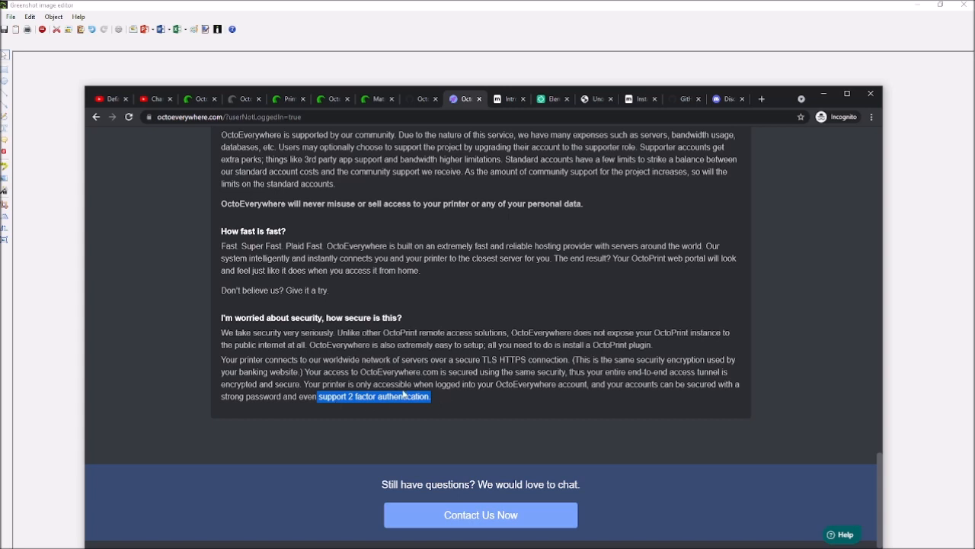
{"action": "mouse_move", "coordinate": [468, 402]}
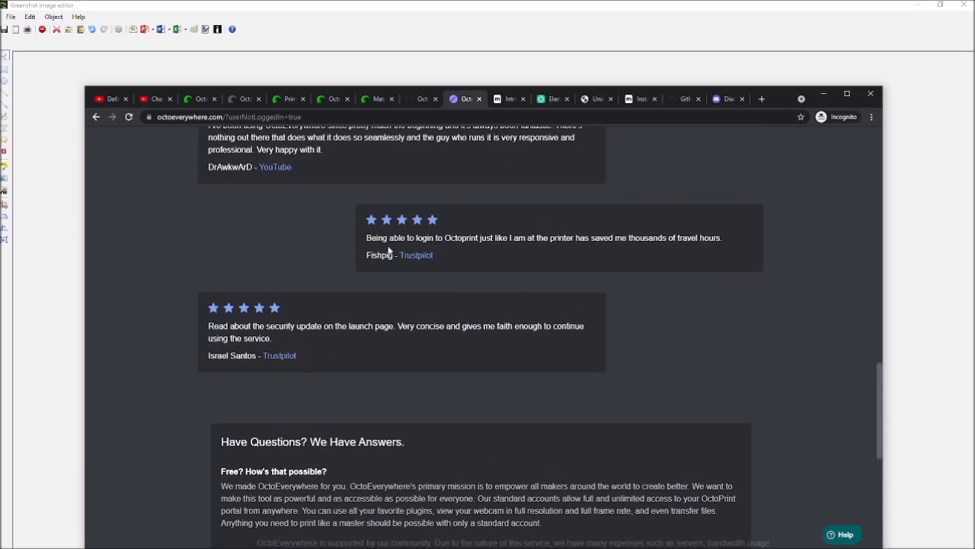
Step: Scroll past OctoEverywhere's Powerful, Simple and Secure feature cards and return to the hero banner
{"action": "scroll", "scroll_direction": "down", "scroll_amount": 3}
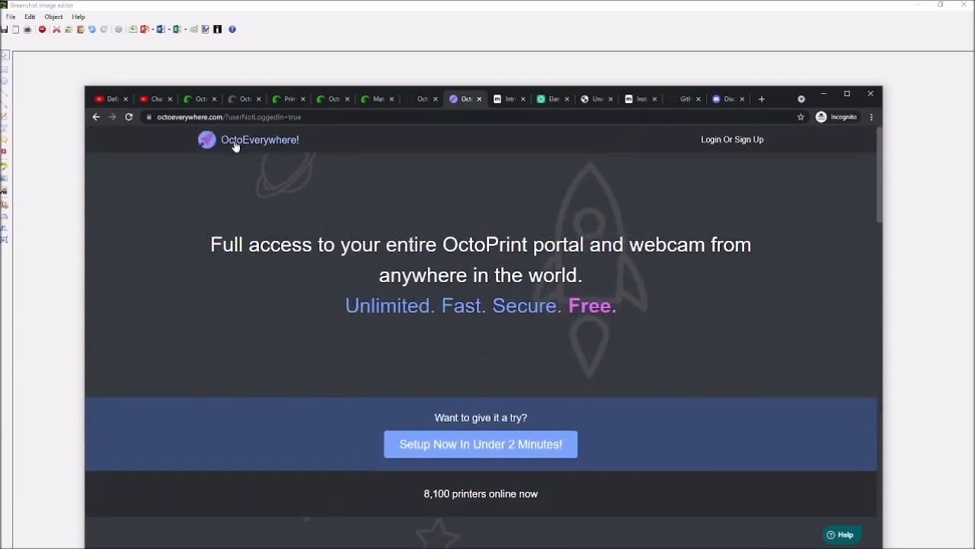
{"action": "scroll", "scroll_direction": "down", "scroll_amount": 3}
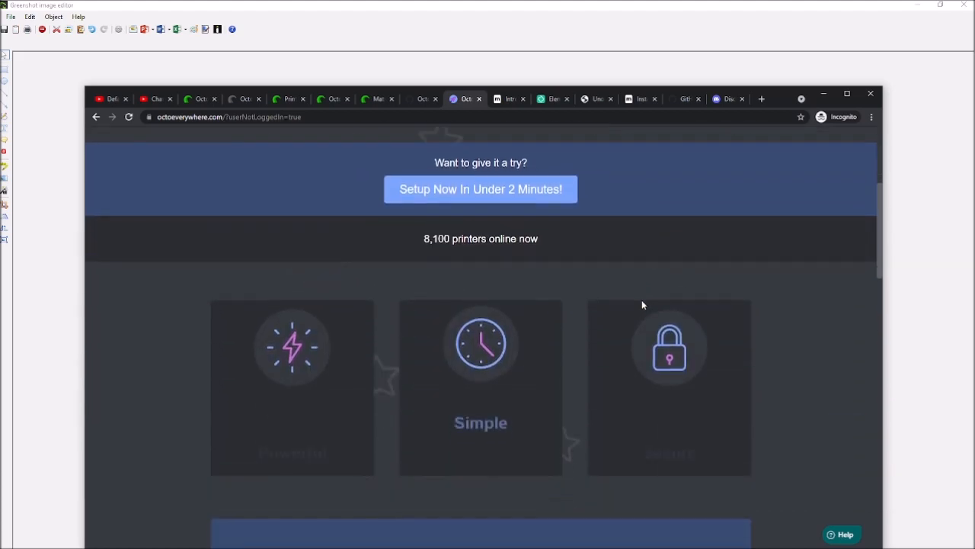
{"action": "scroll", "scroll_direction": "down", "scroll_amount": 3}
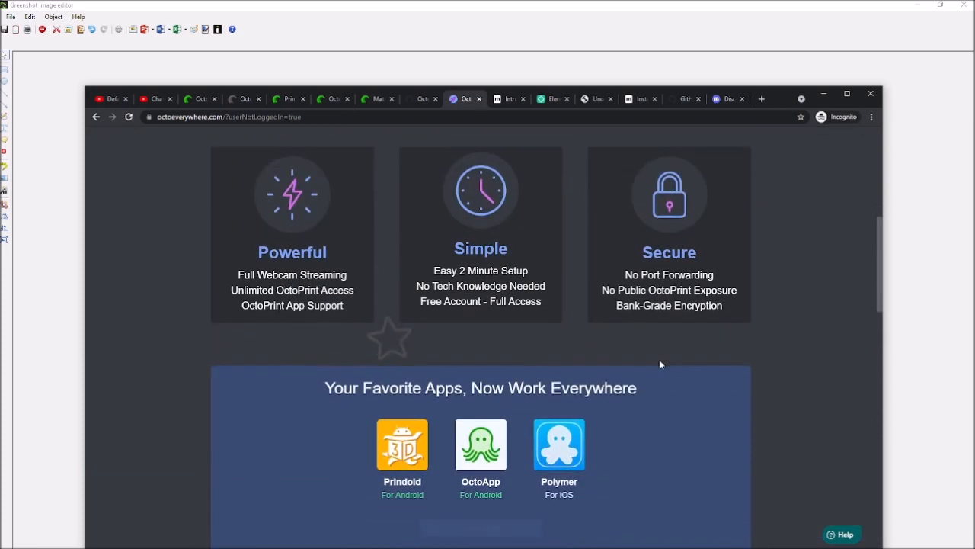
{"action": "scroll", "scroll_direction": "up", "scroll_amount": 3}
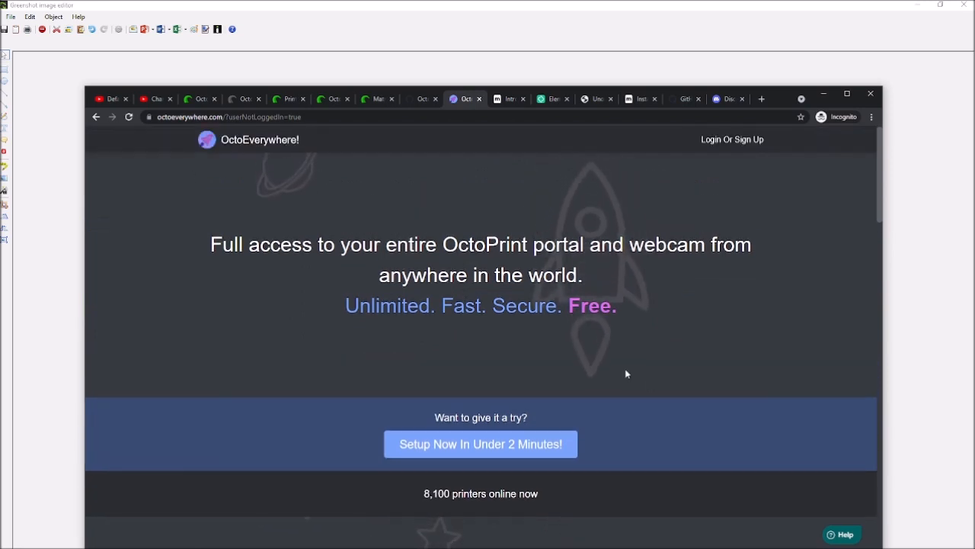
{"action": "mouse_move", "coordinate": [618, 396]}
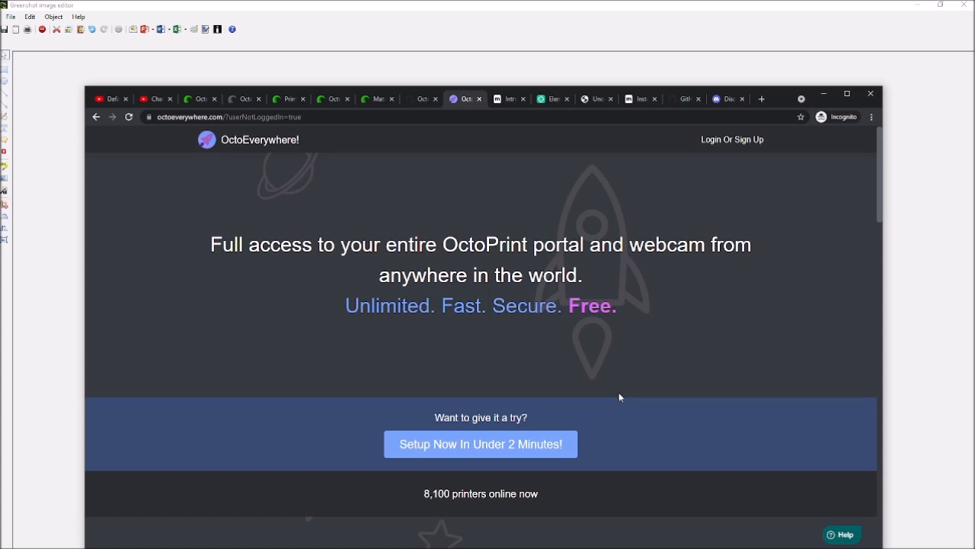
{"action": "mouse_move", "coordinate": [570, 473]}
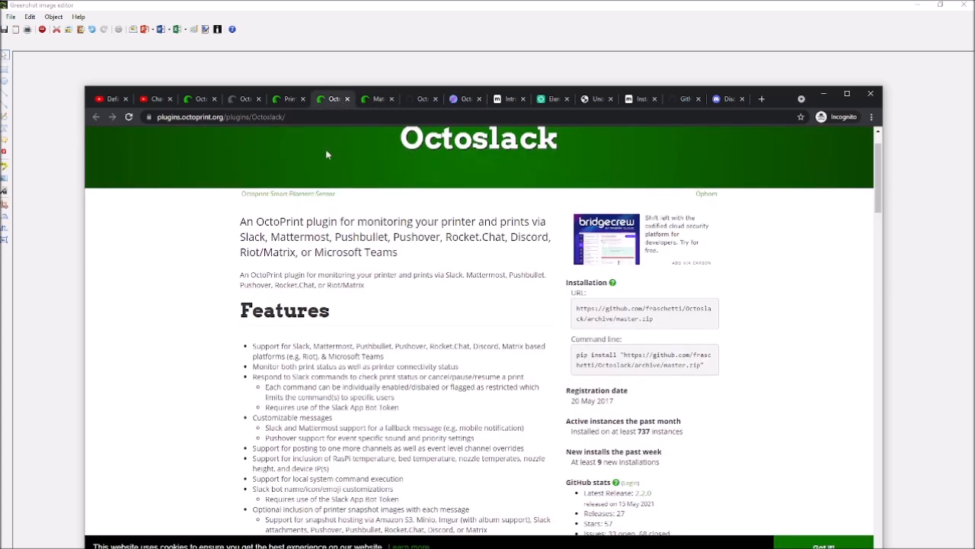
Step: Highlight the Octoslack description and compare it against the AstroPrint Cloud README
{"action": "left_click_drag", "start_coordinate": [240, 221], "coordinate": [396, 253]}
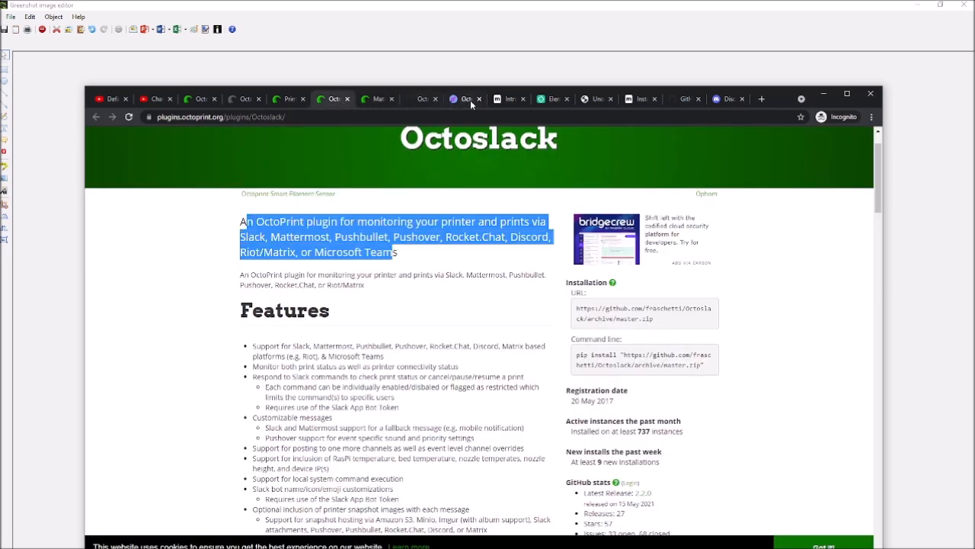
{"action": "left_click", "coordinate": [465, 99]}
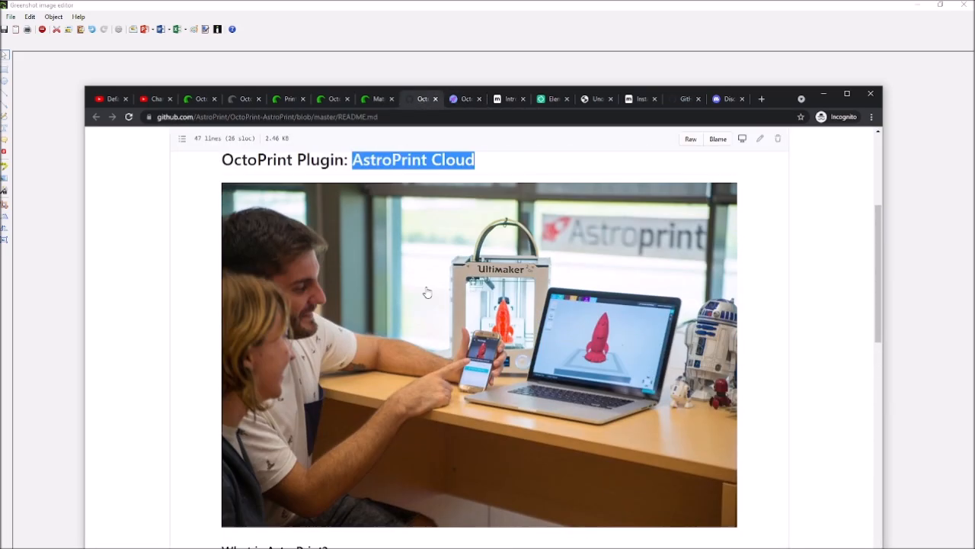
{"action": "left_click", "coordinate": [466, 97]}
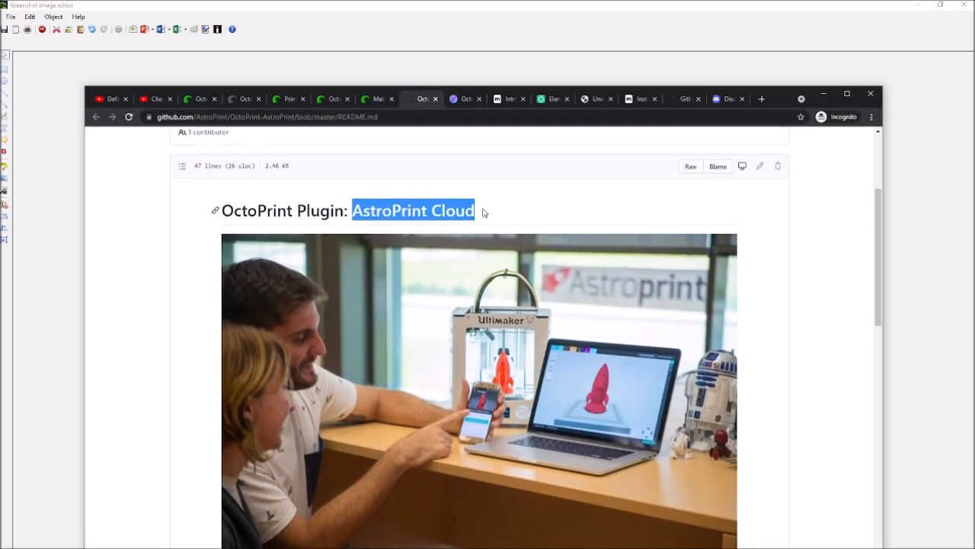
Step: Return to the Octoslack page, clear the highlight and review its Features list
{"action": "left_click", "coordinate": [332, 98]}
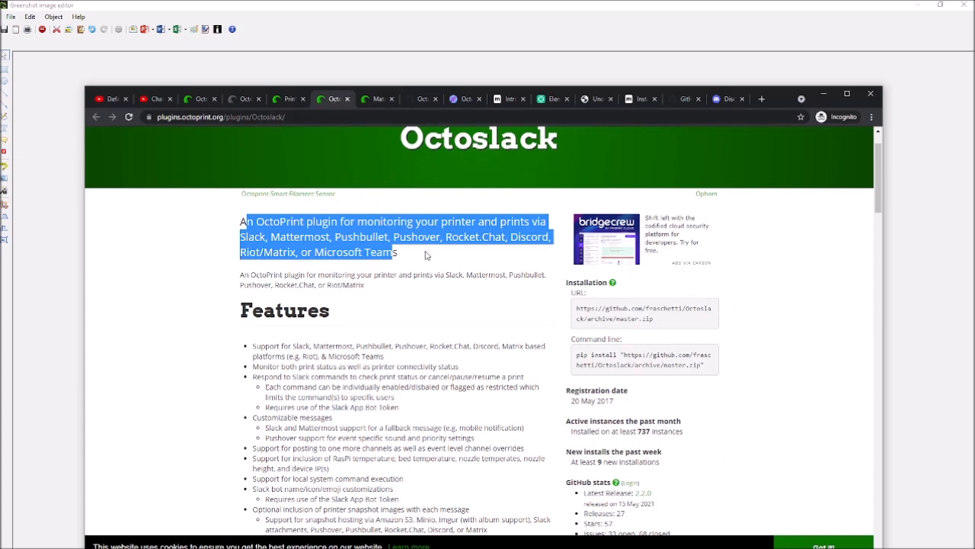
{"action": "left_click", "coordinate": [430, 305]}
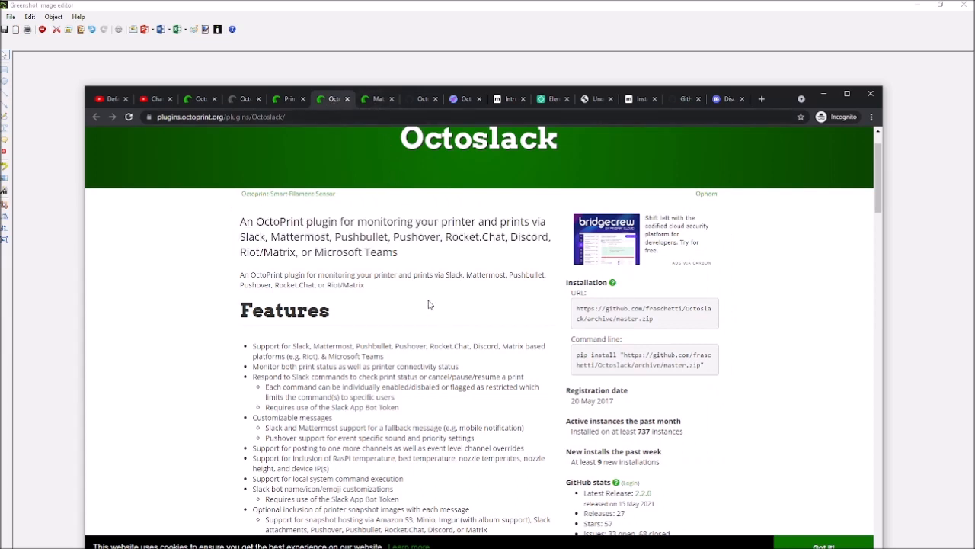
{"action": "mouse_move", "coordinate": [412, 385]}
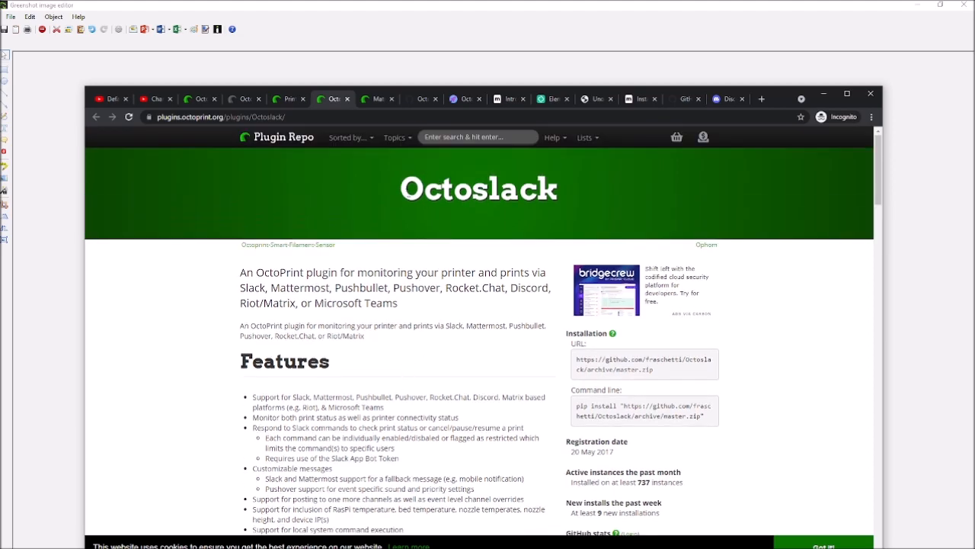
{"action": "scroll", "scroll_direction": "down", "scroll_amount": 3}
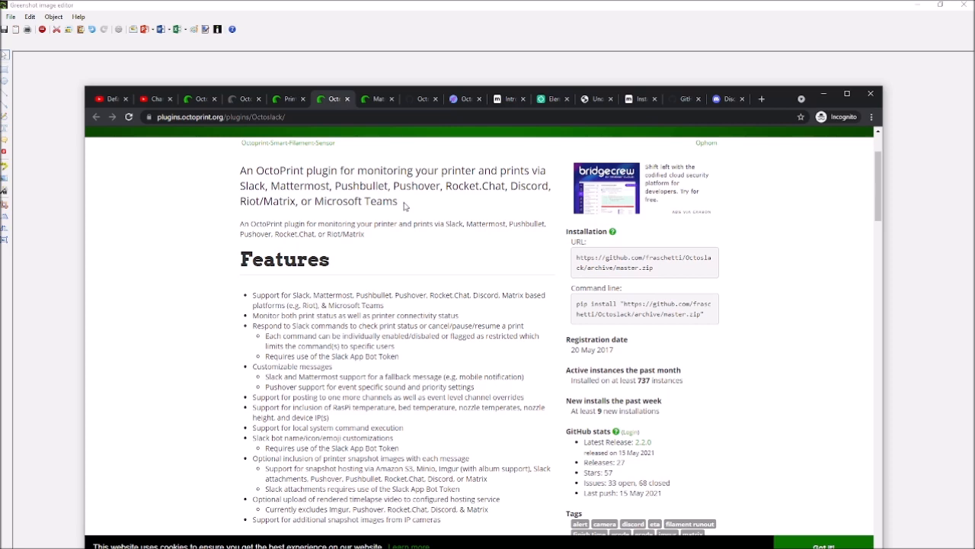
{"action": "mouse_move", "coordinate": [412, 241]}
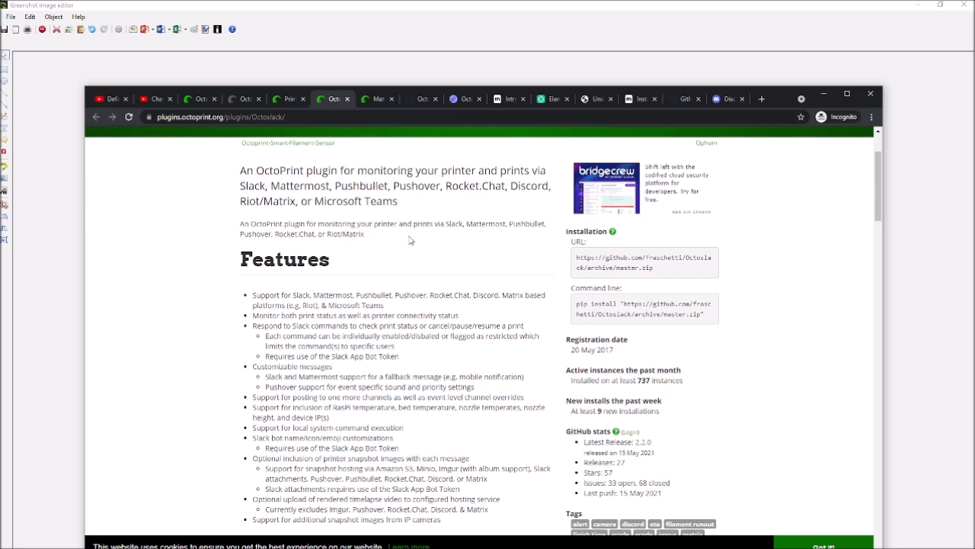
{"action": "mouse_move", "coordinate": [404, 212]}
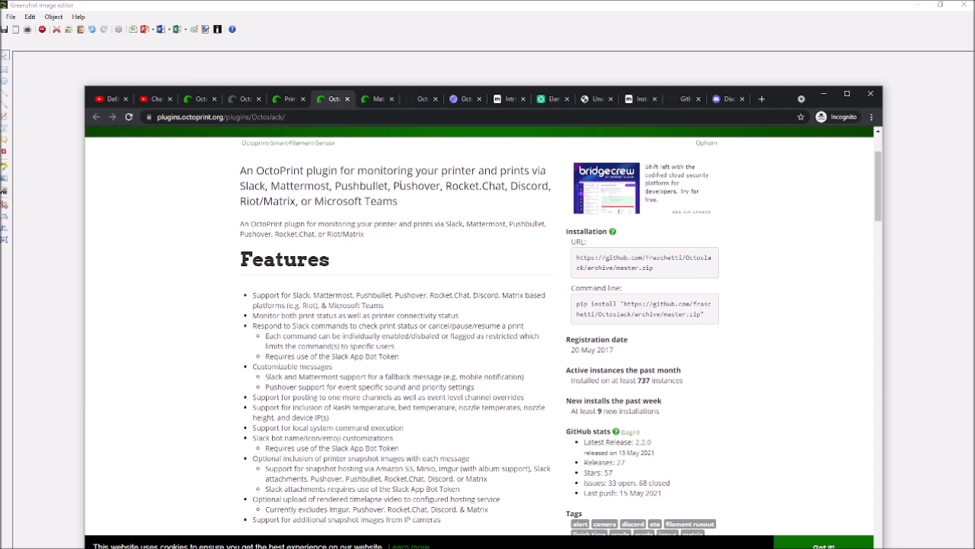
{"action": "mouse_move", "coordinate": [310, 206]}
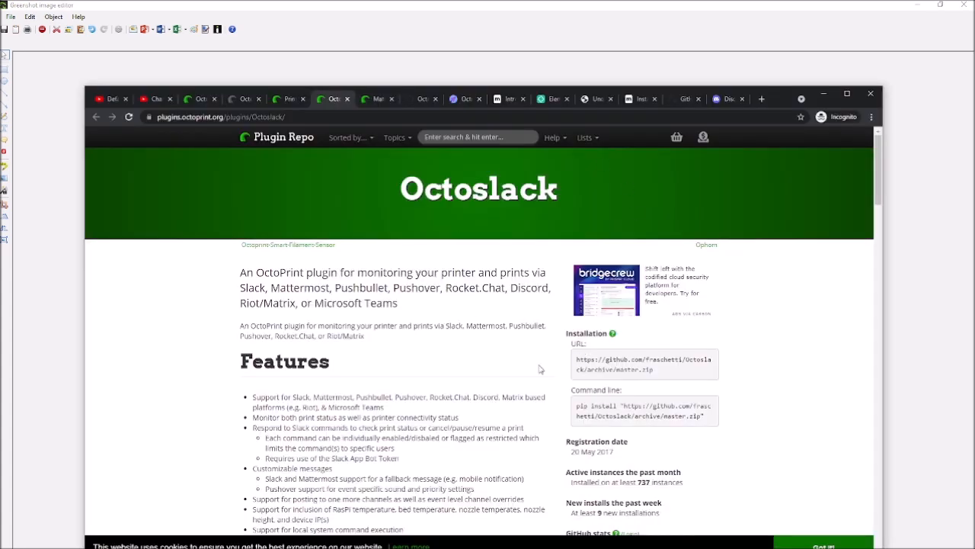
{"action": "mouse_move", "coordinate": [515, 363]}
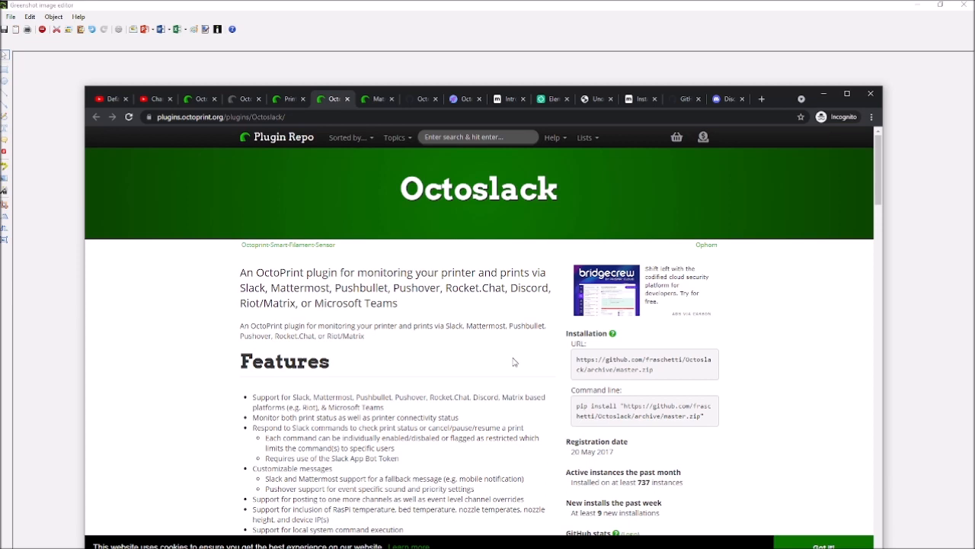
{"action": "mouse_move", "coordinate": [534, 351]}
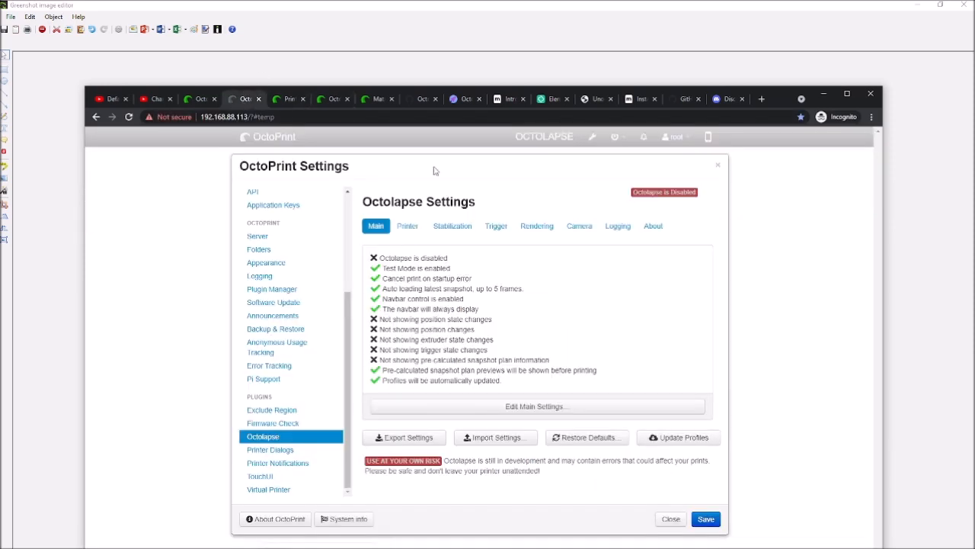
Step: Close the OctoPrint Settings dialog to return to the printer dashboard
{"action": "left_click", "coordinate": [670, 518]}
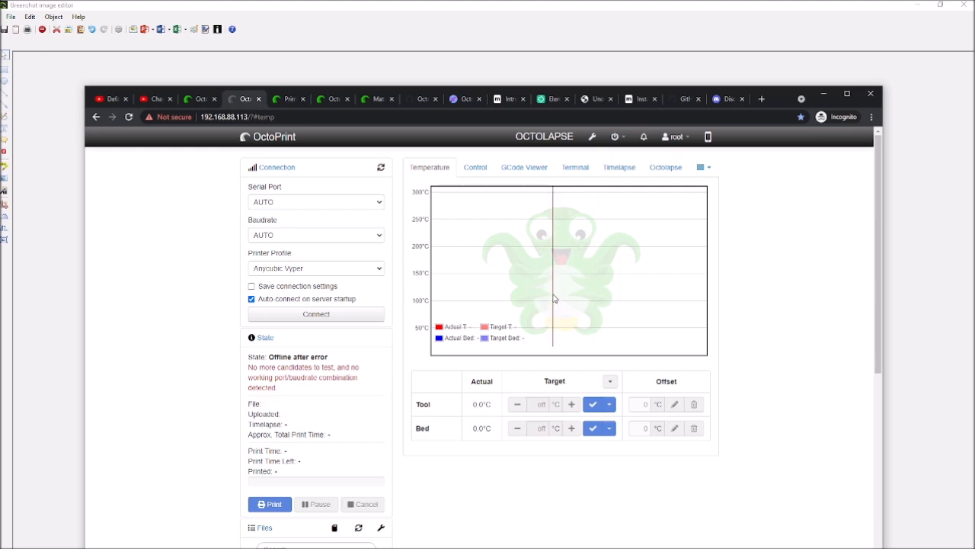
{"action": "mouse_move", "coordinate": [541, 302]}
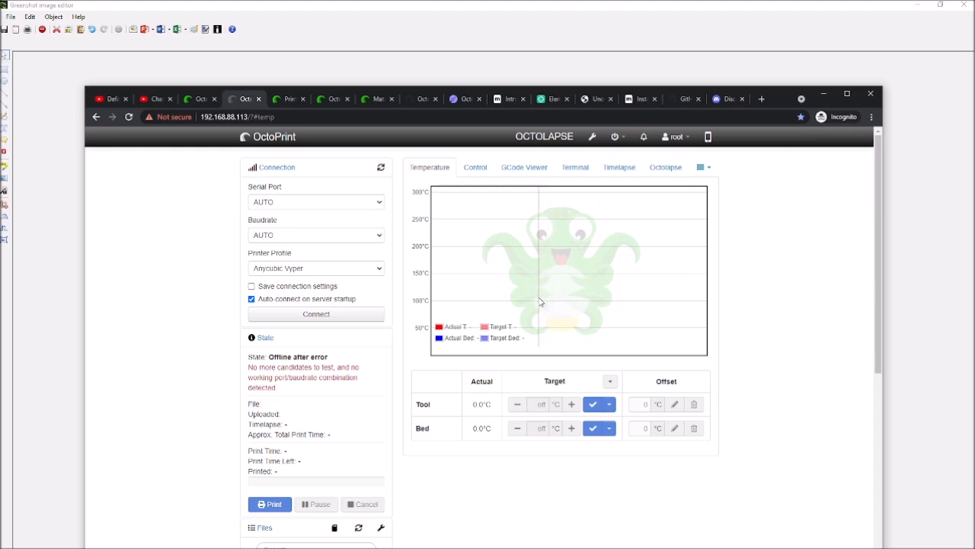